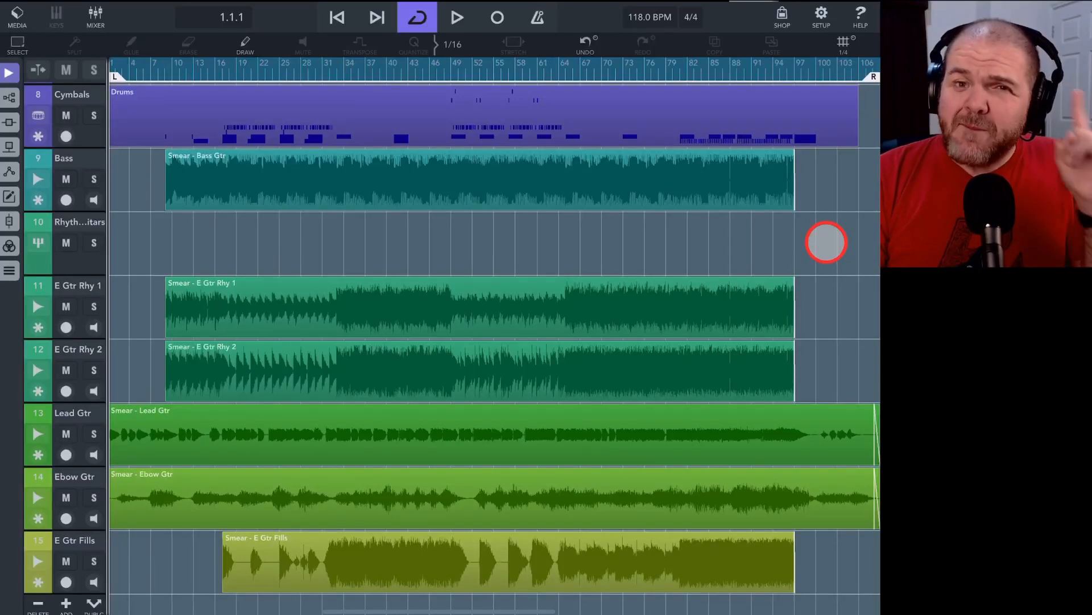
mouse_move(764, 235)
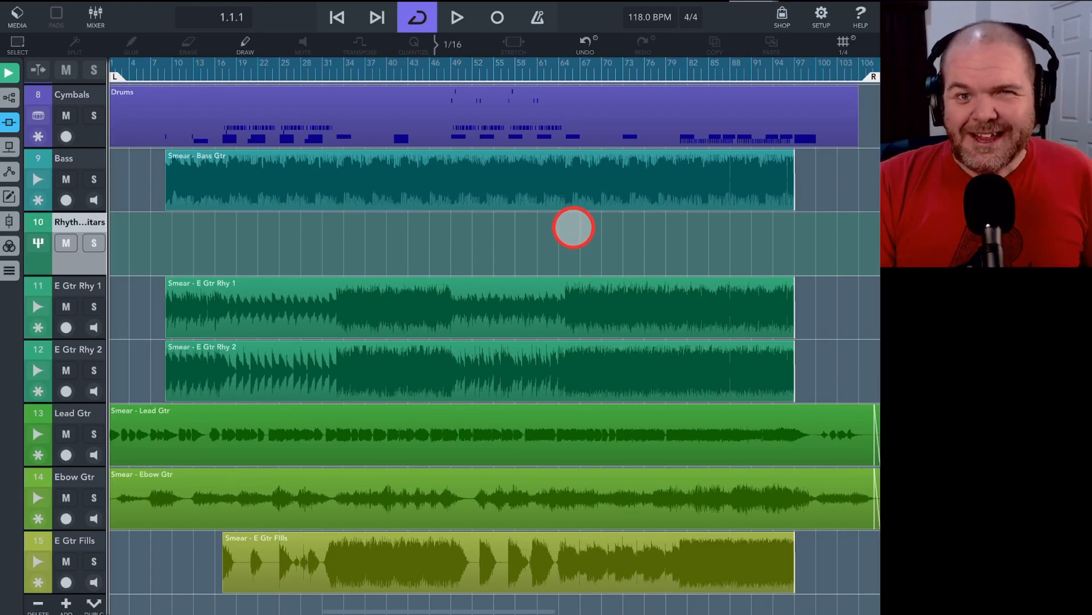
mouse_move(680, 244)
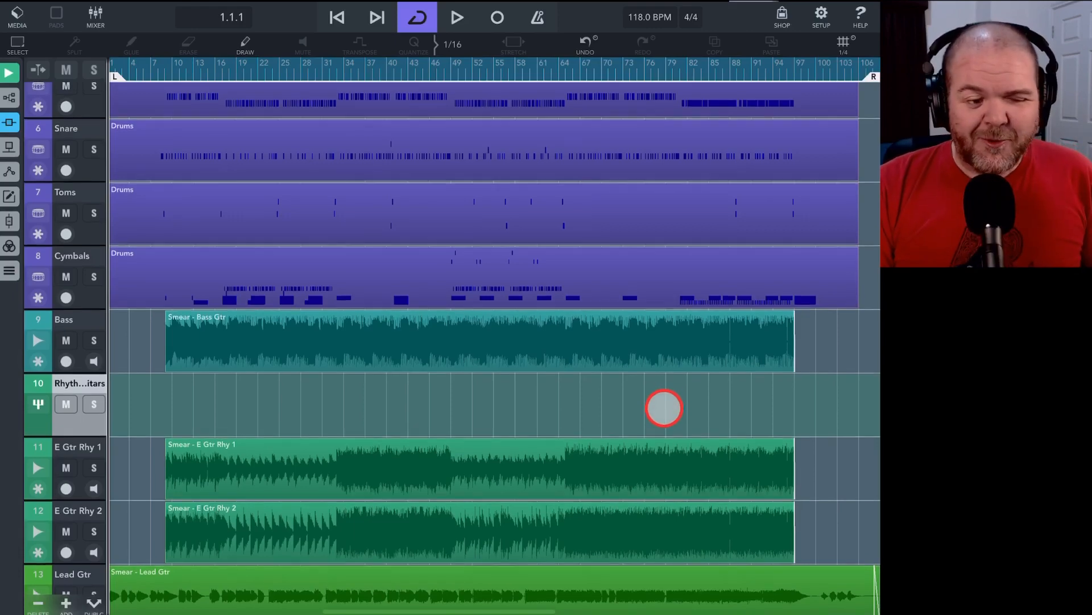
Play the song, solo and unsolo Piano S90, then select it as the active track.
scroll(down, 3)
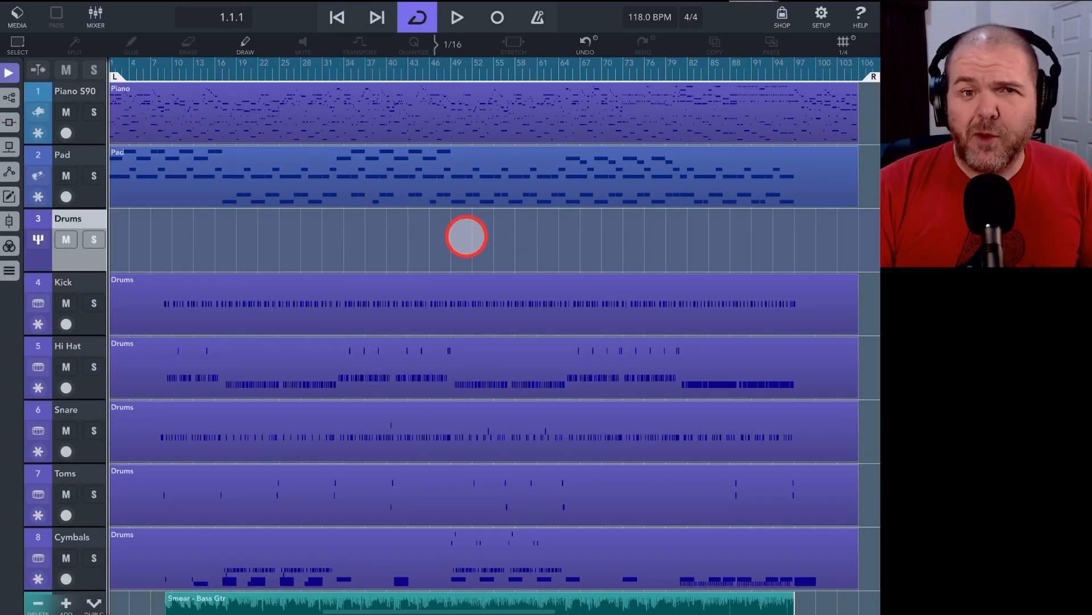
mouse_move(398, 236)
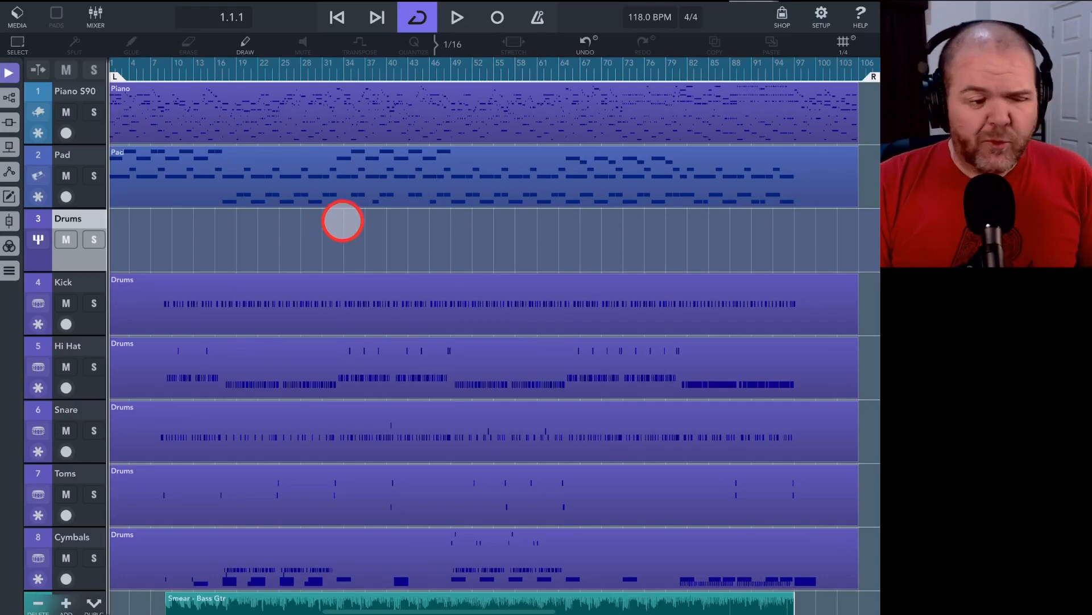
mouse_move(394, 249)
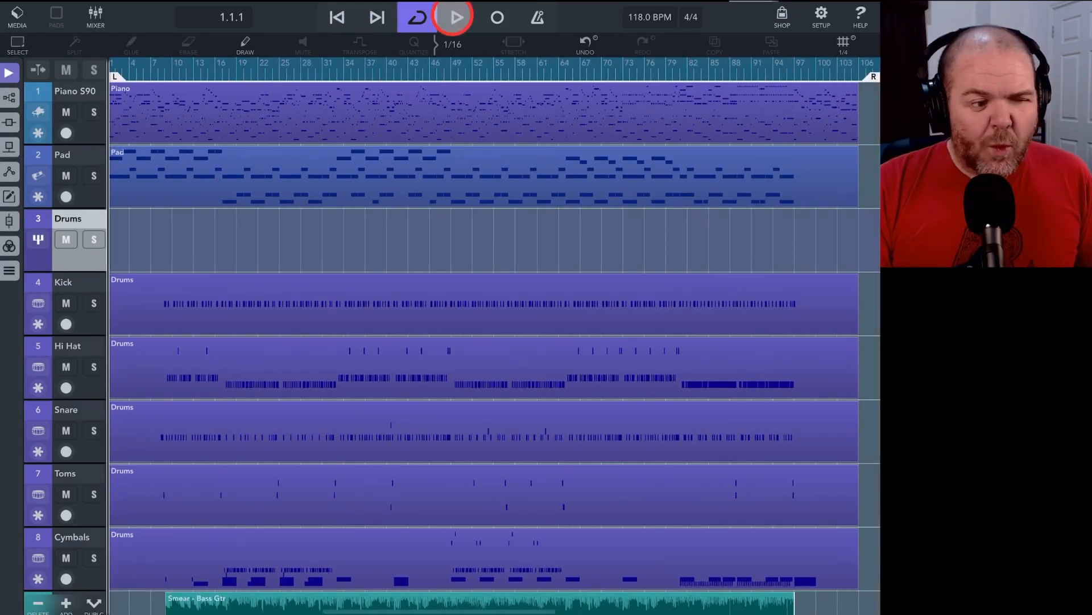
click(416, 17)
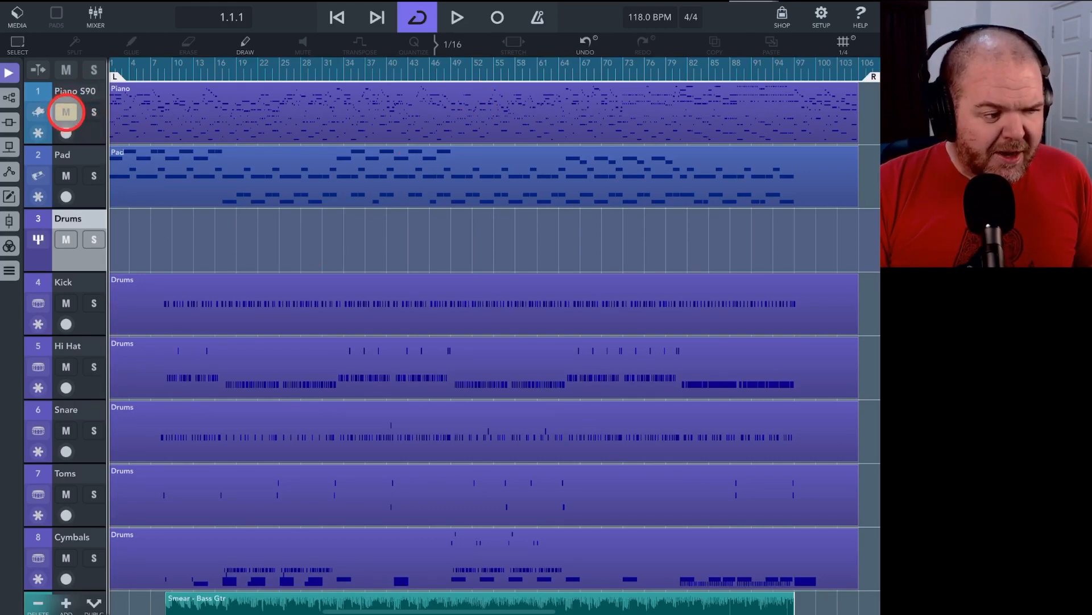
click(66, 113)
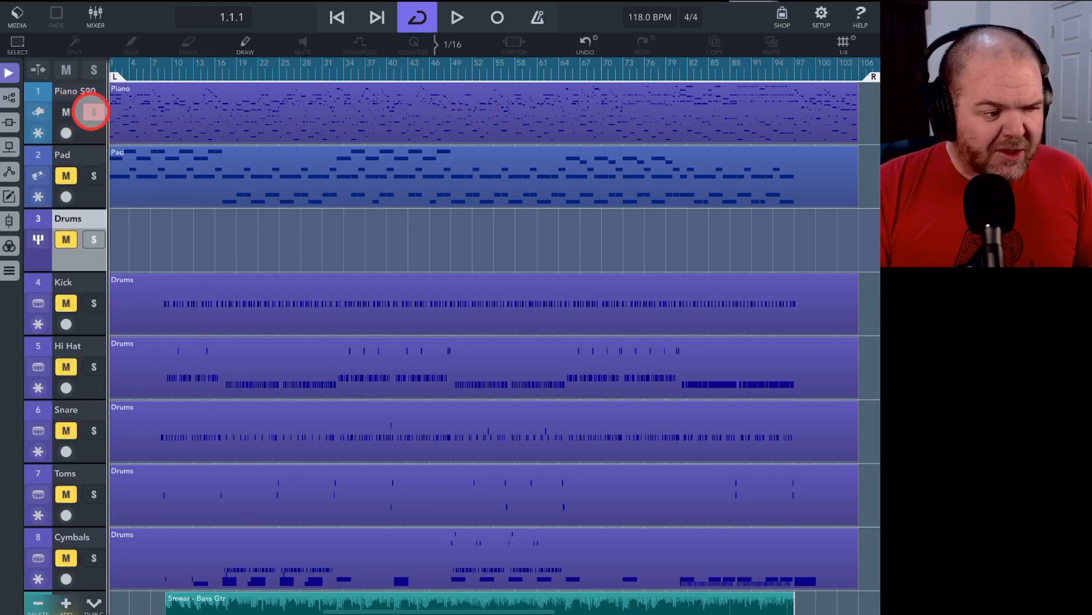
click(92, 111)
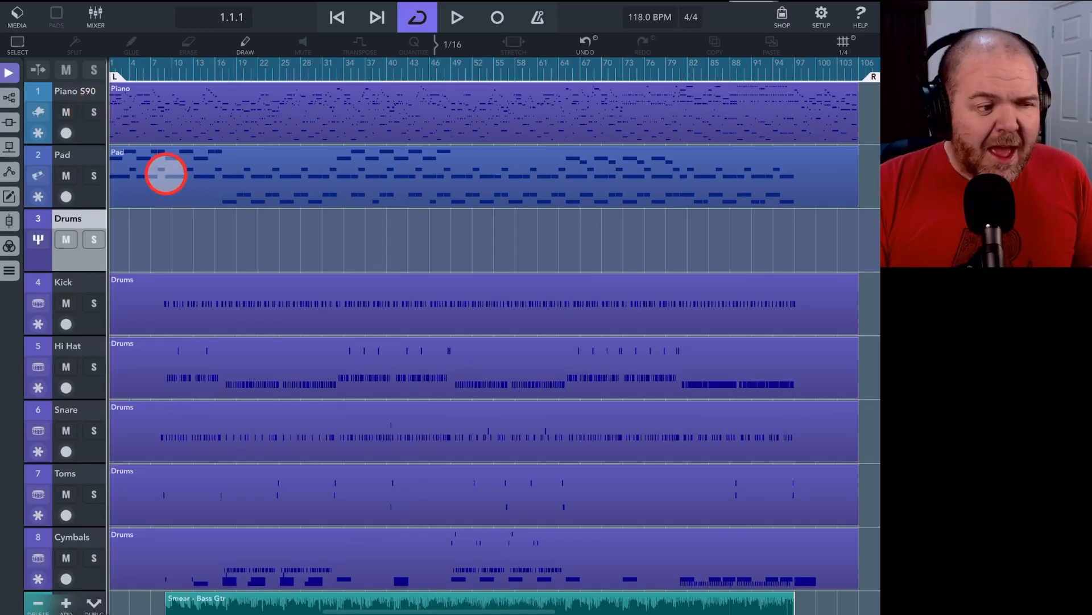
mouse_move(182, 179)
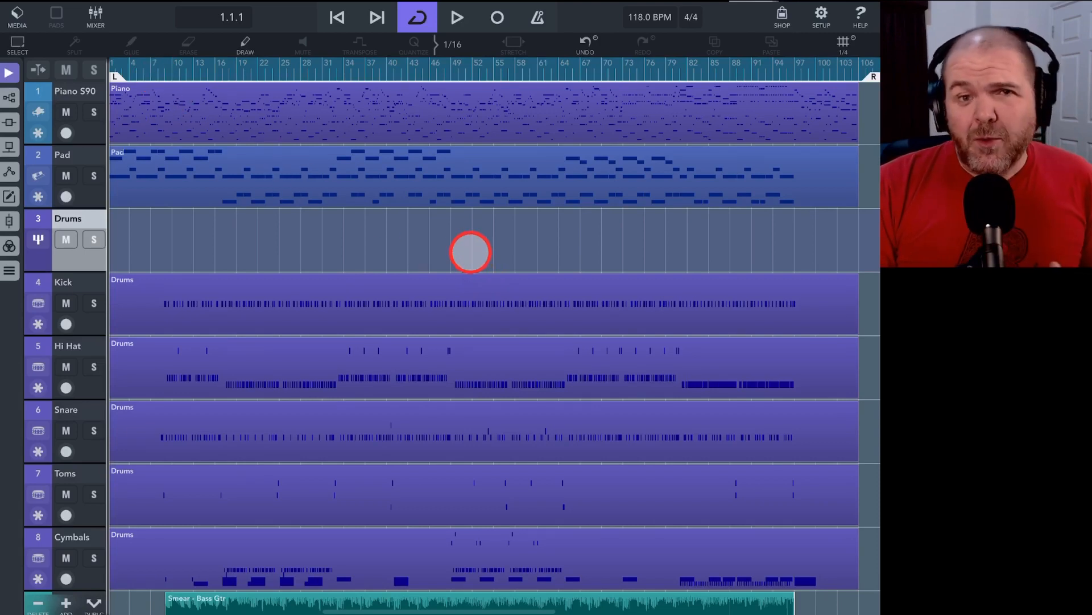
mouse_move(456, 252)
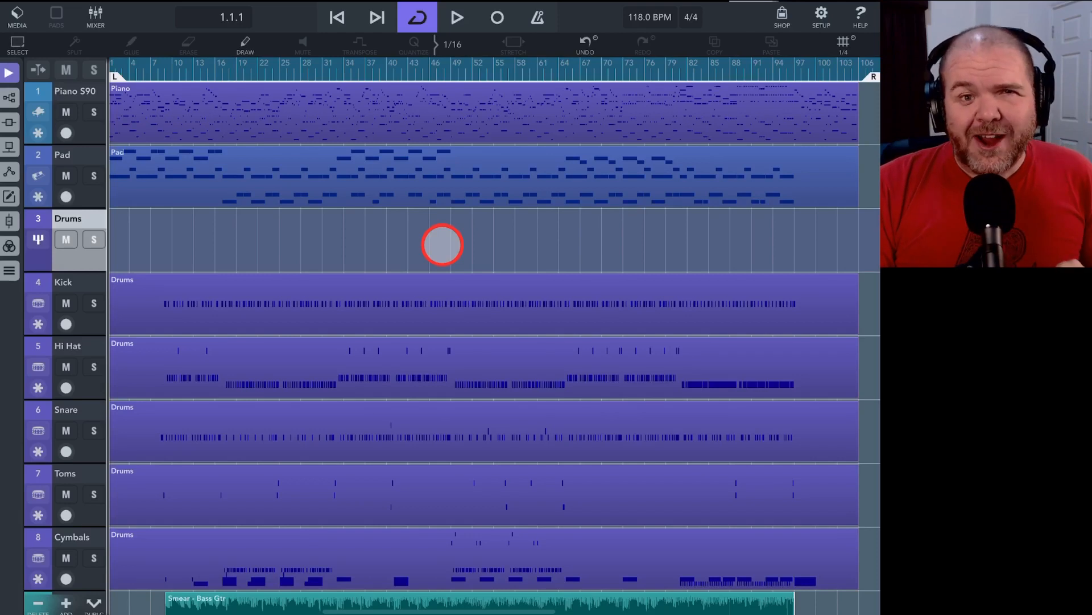
click(66, 112)
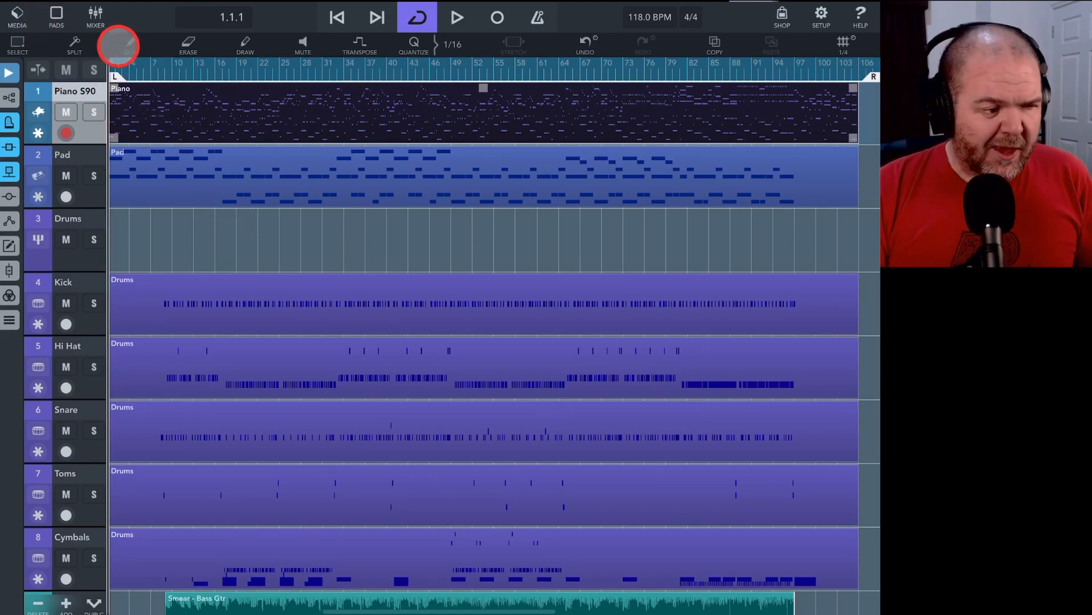
View the saved projects, show the on-screen keyboard, then display the mixer.
click(17, 17)
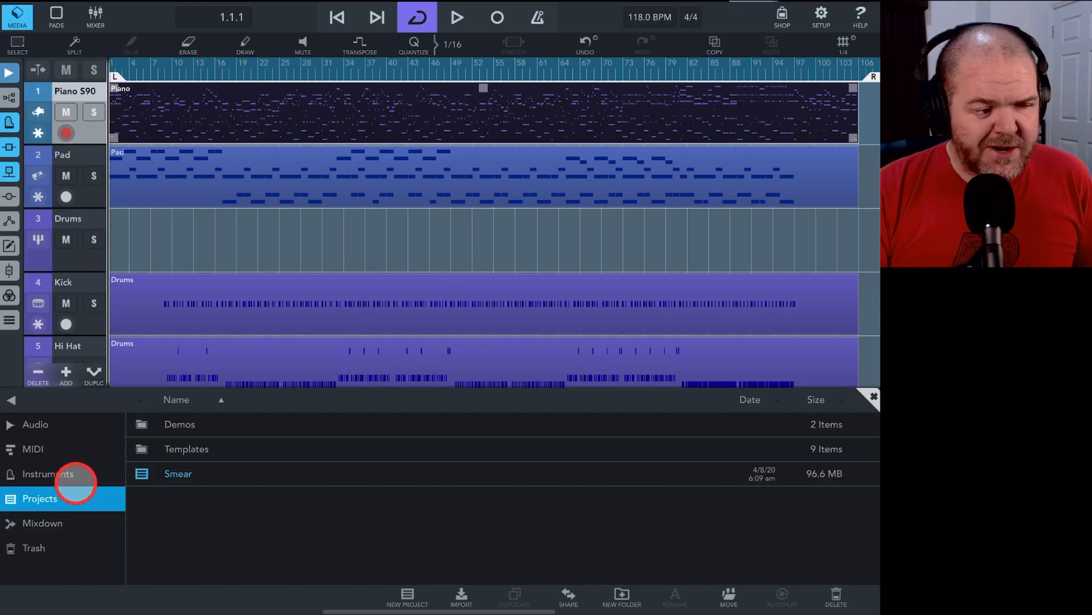
click(56, 15)
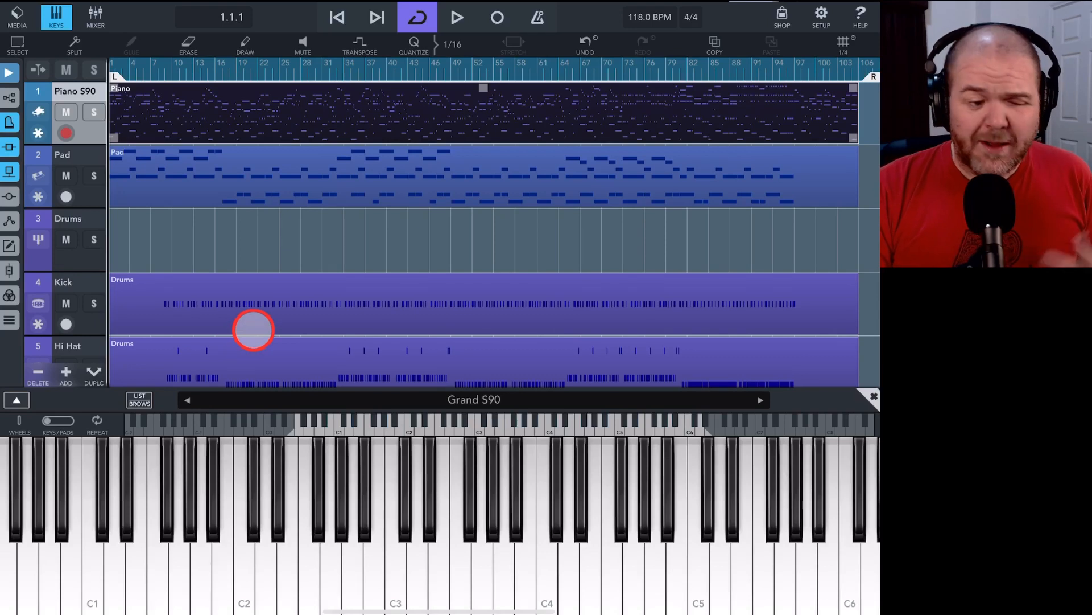
mouse_move(344, 240)
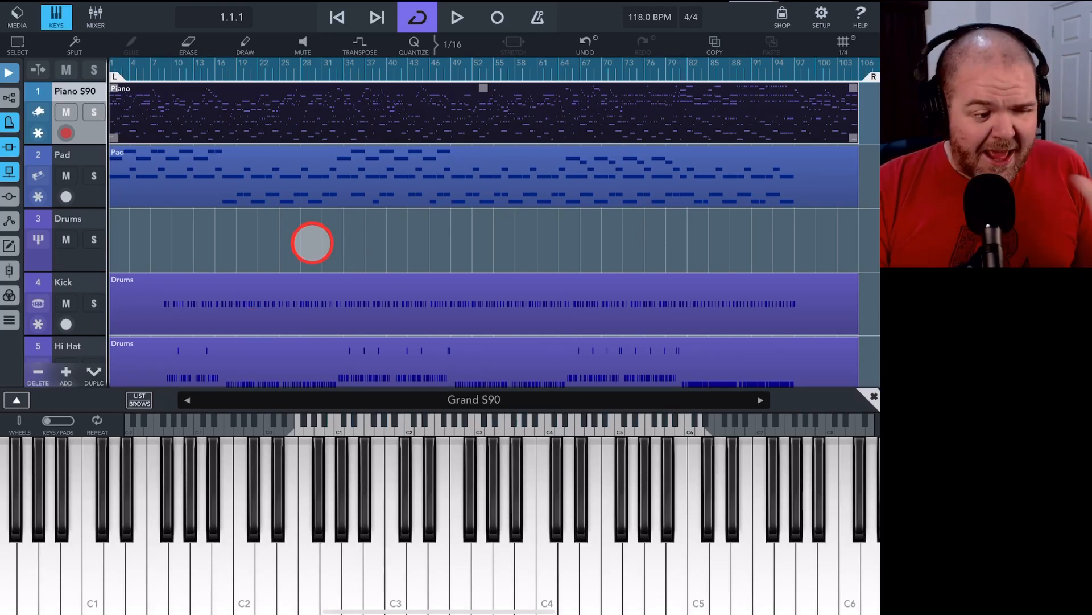
click(95, 15)
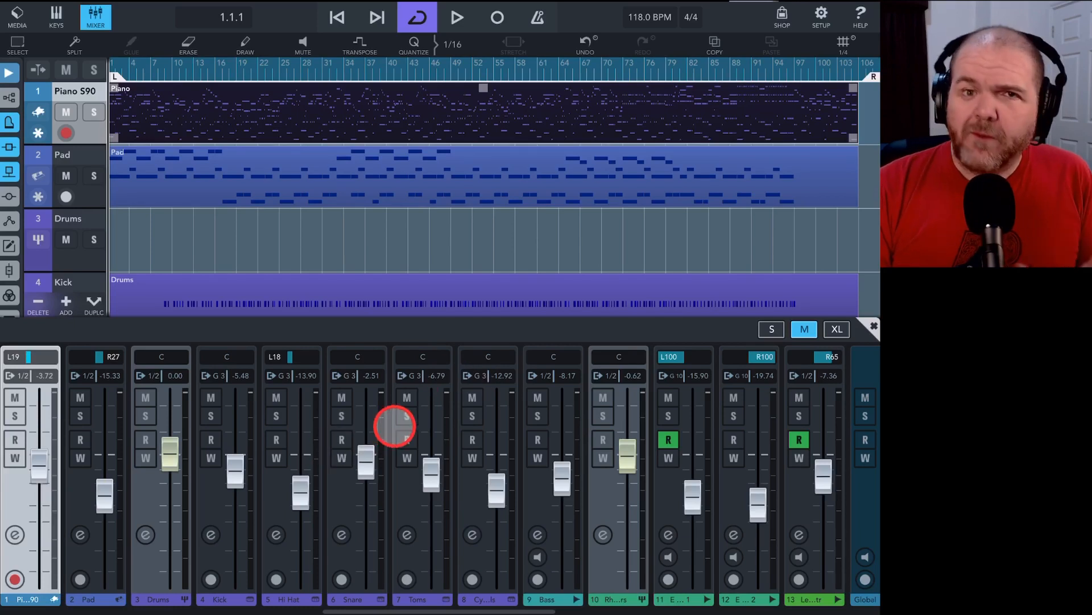
mouse_move(492, 341)
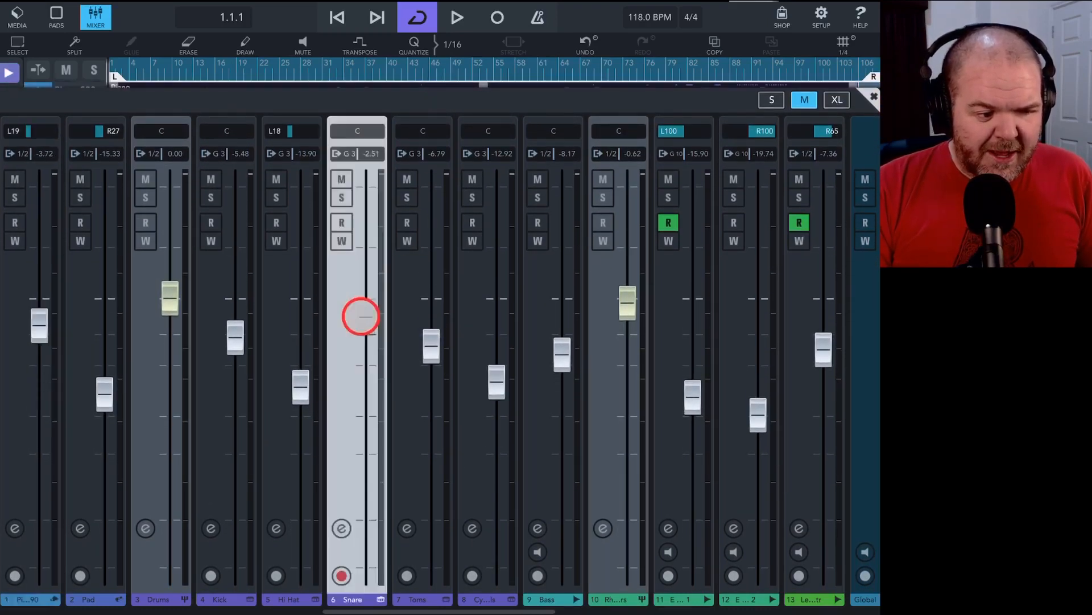
Drag the Snare channel fader down to about -5 dB.
drag(361, 315, 362, 322)
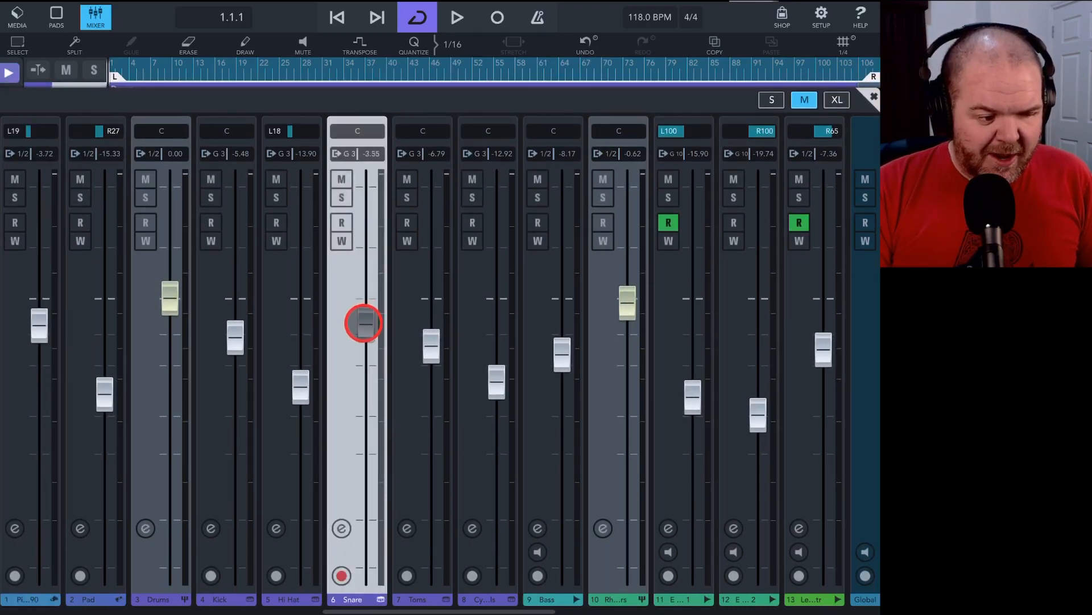
drag(362, 322, 362, 328)
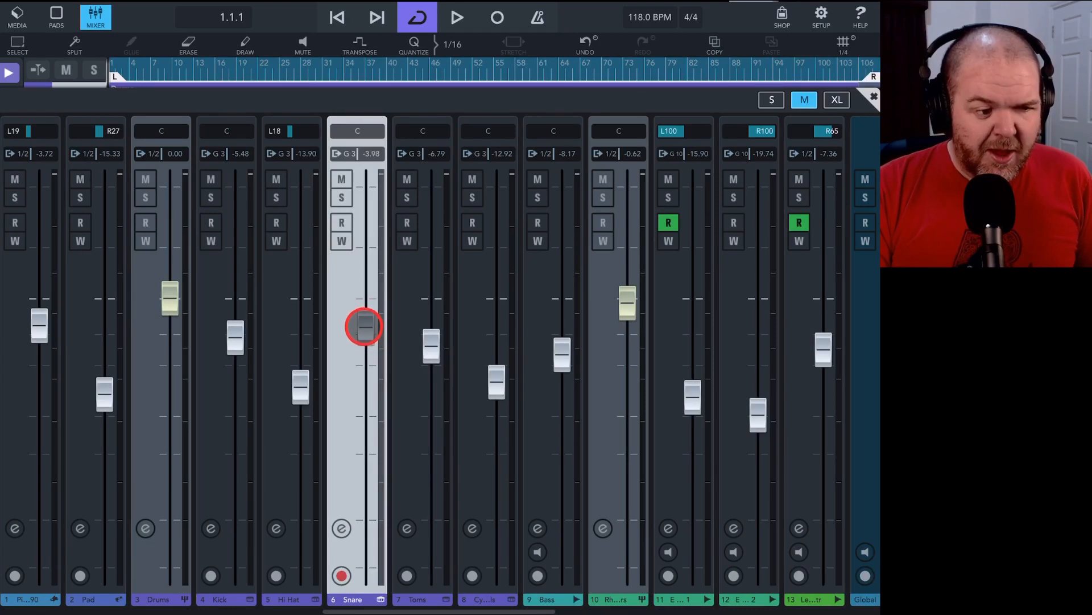
drag(362, 325, 362, 332)
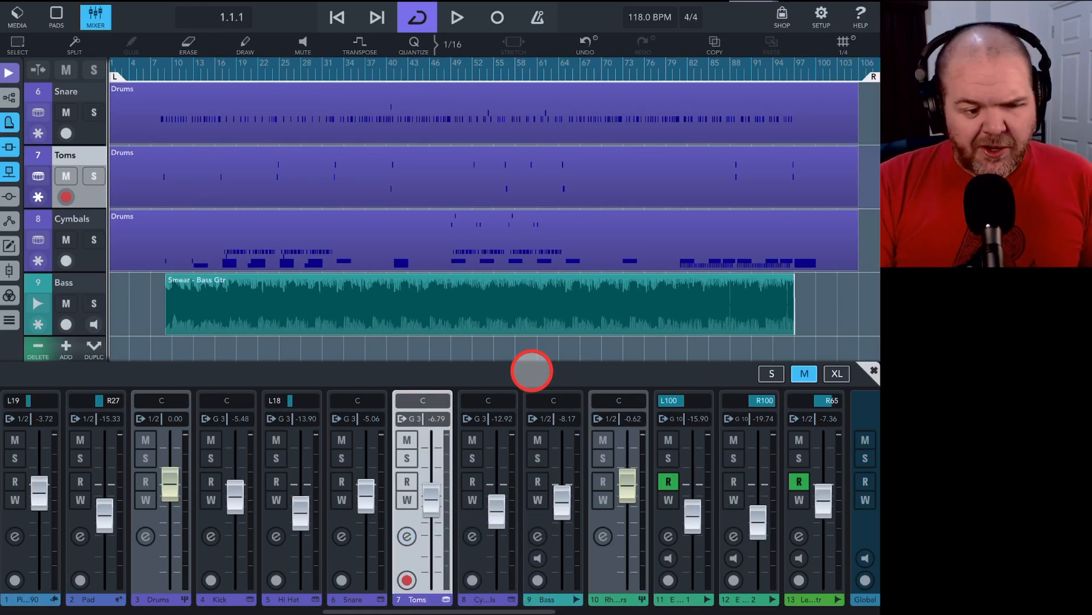
mouse_move(547, 369)
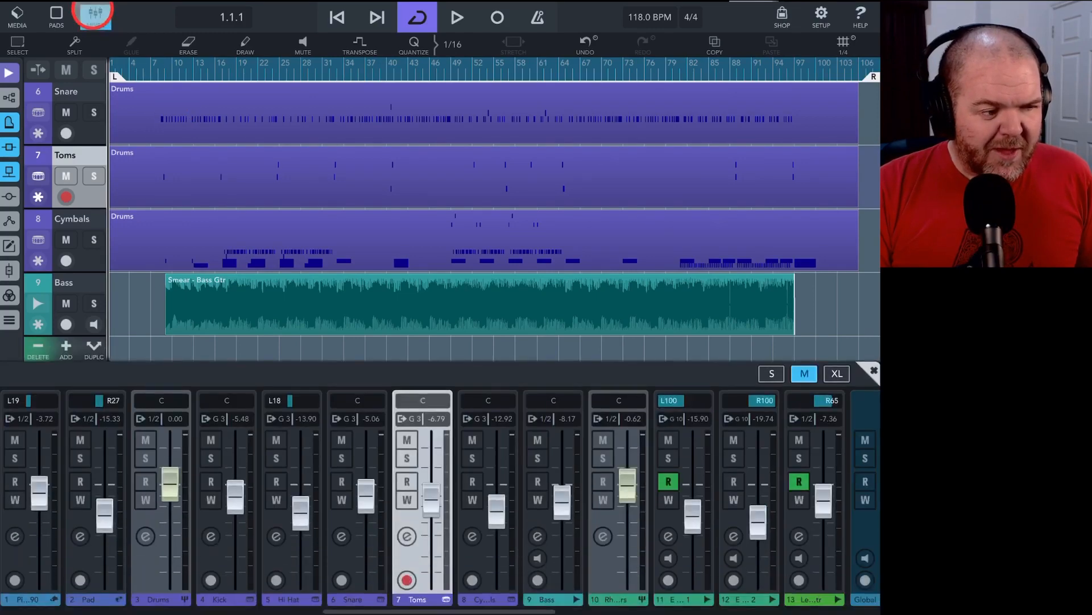
Close the mixer and show the Snare track's inspector panel.
click(94, 15)
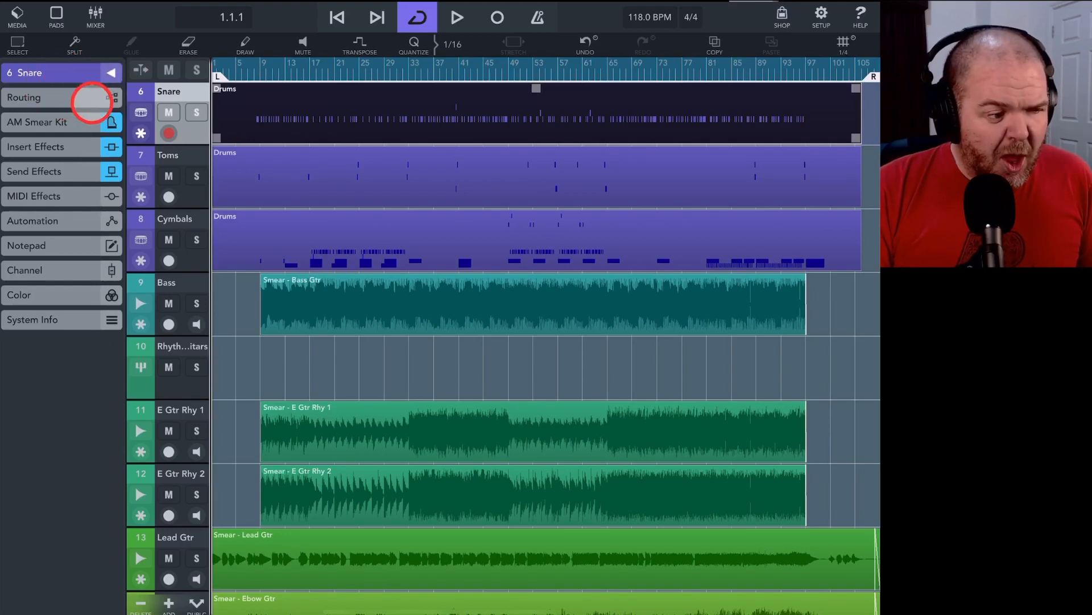
click(60, 97)
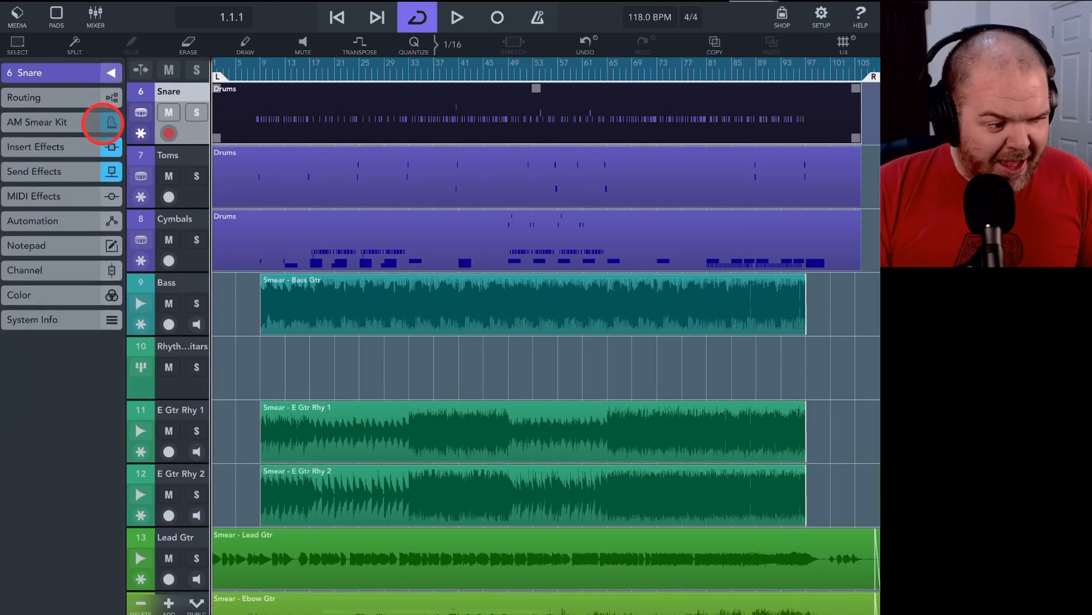
Show the AM Smear Kit sampler controls, hide Send Effects and reveal the Color section.
click(111, 122)
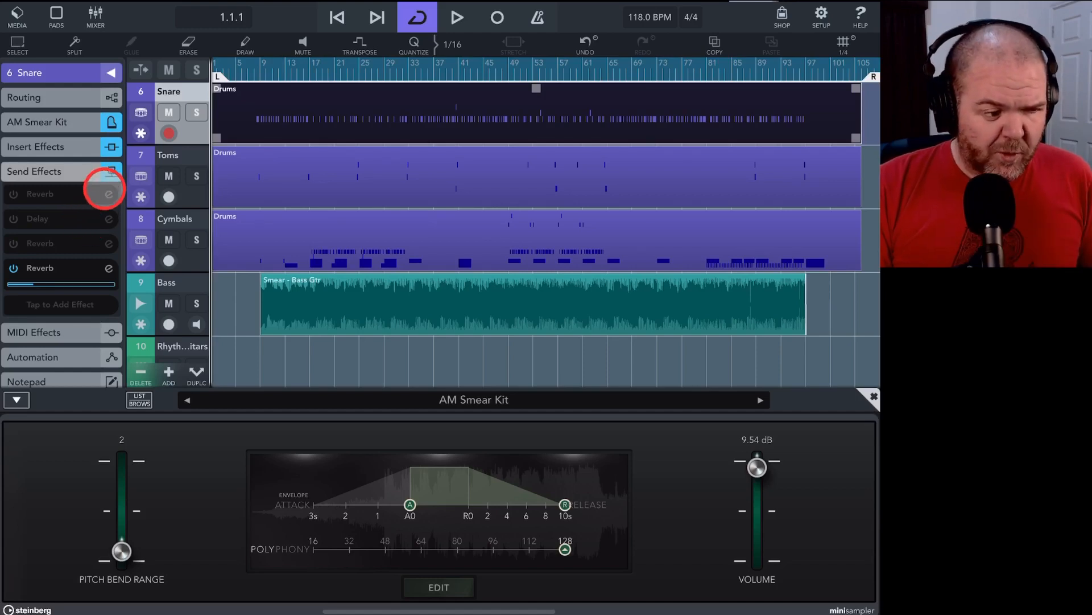
click(34, 171)
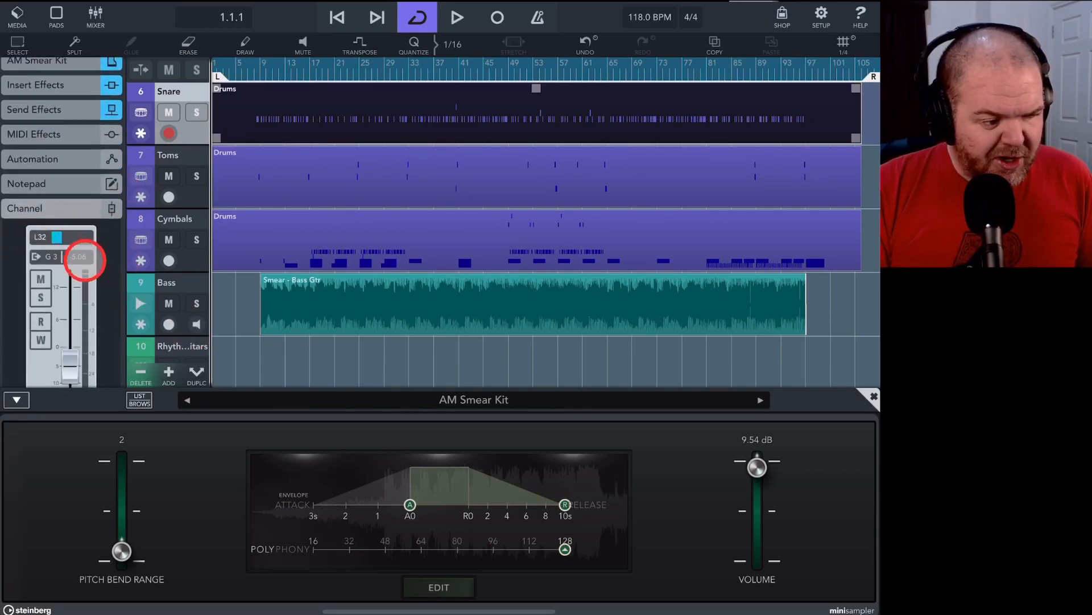
drag(83, 256, 66, 327)
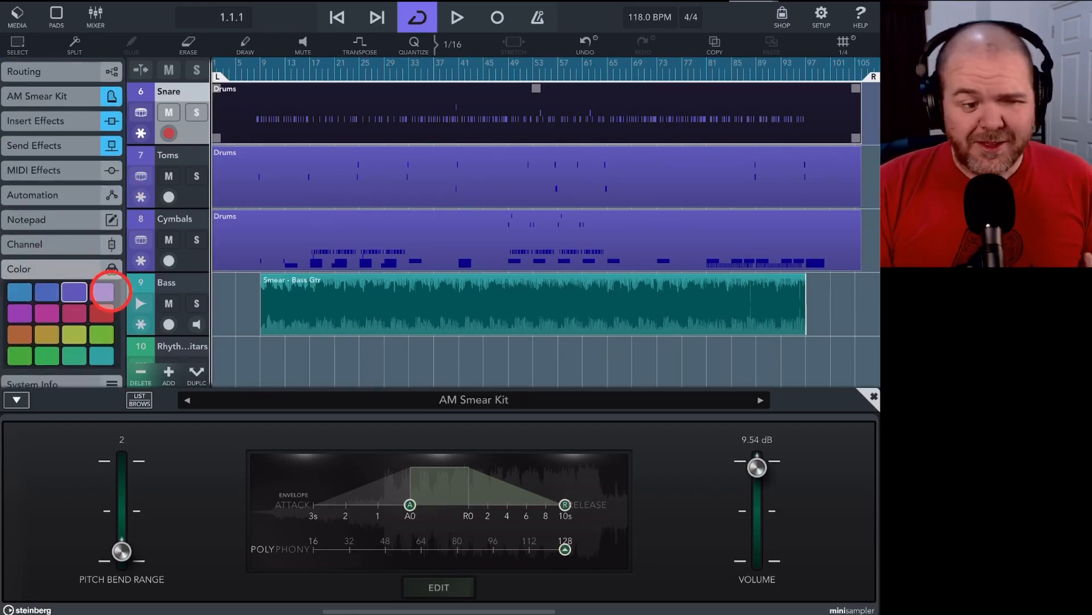
Try two colour swatches for the Snare track, leaving it green.
click(73, 335)
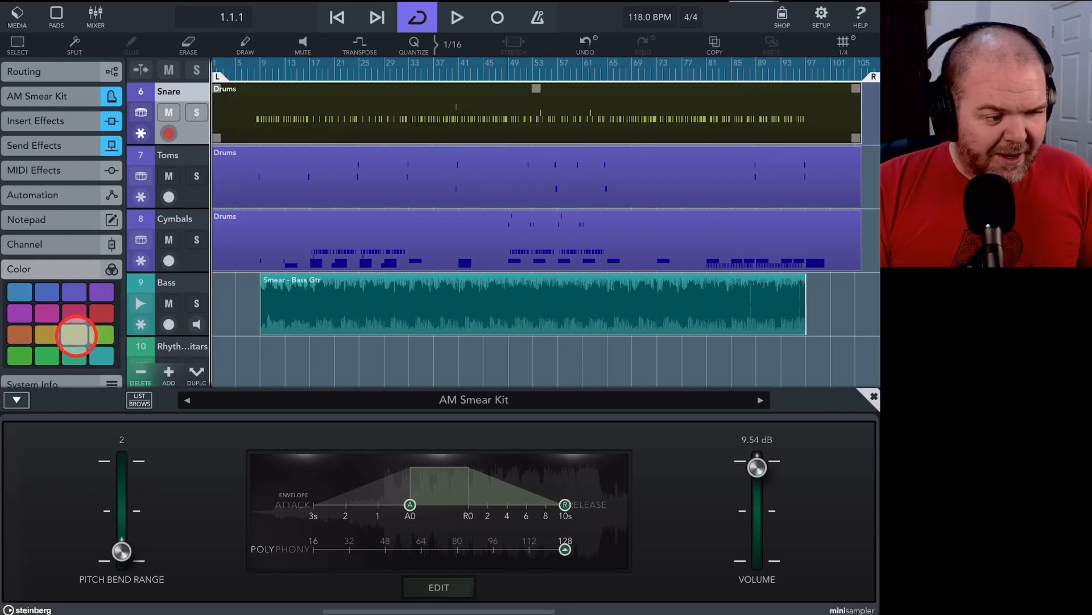
click(102, 335)
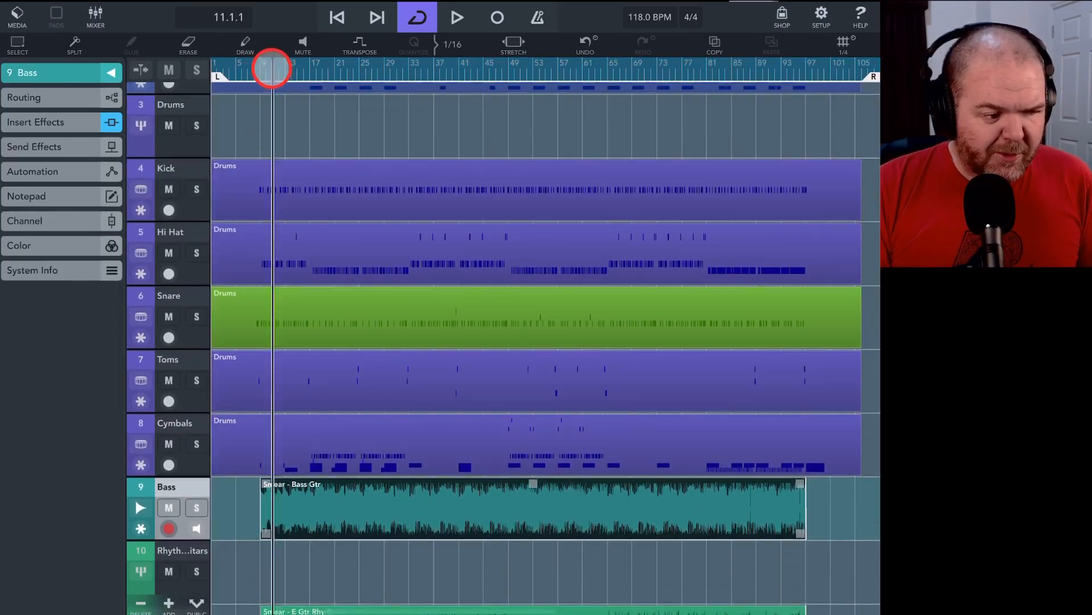
Play the song from bar 9 and stop it again.
click(262, 68)
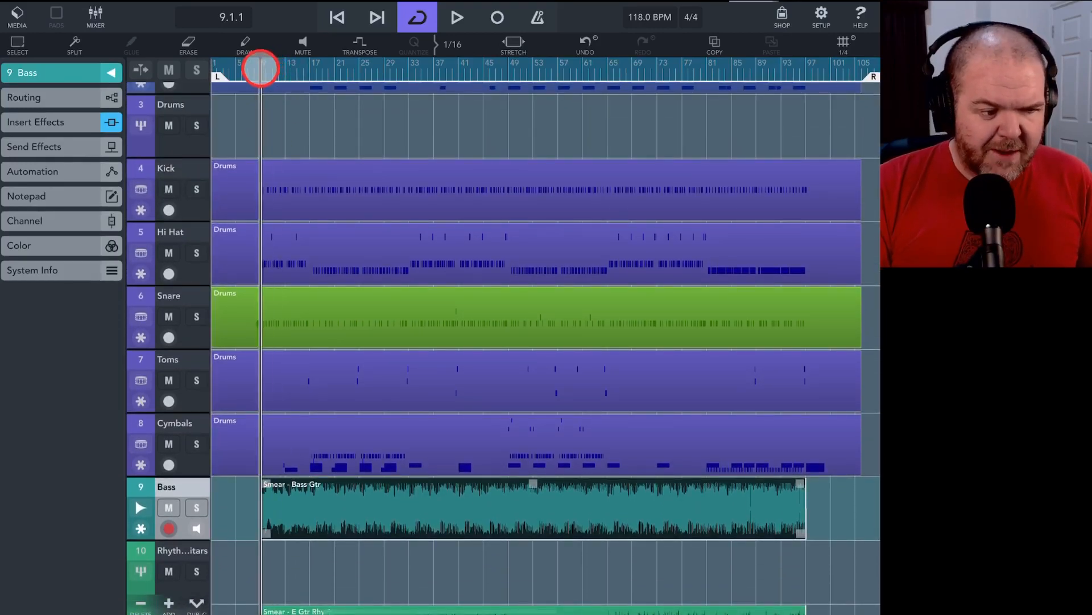
click(457, 17)
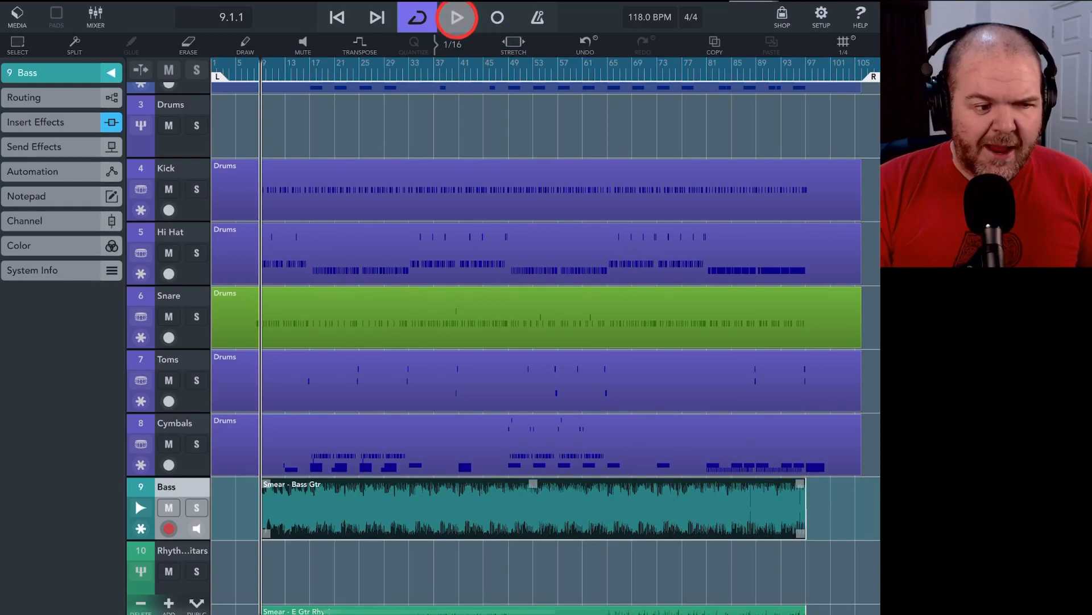
click(458, 17)
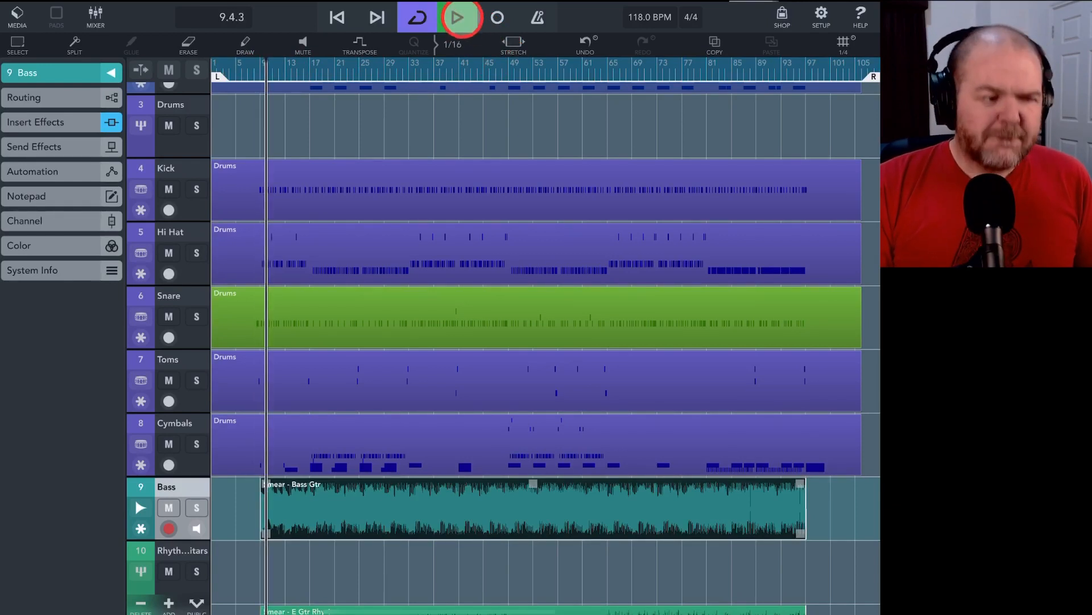
click(458, 18)
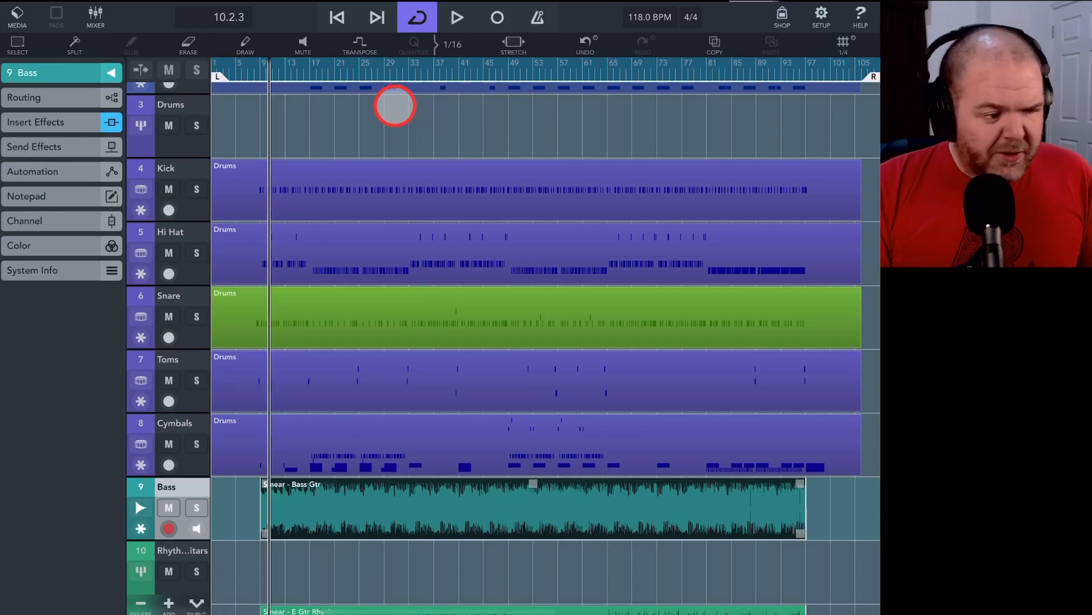
Scroll the project list and start a new project from a template.
scroll(down, 3)
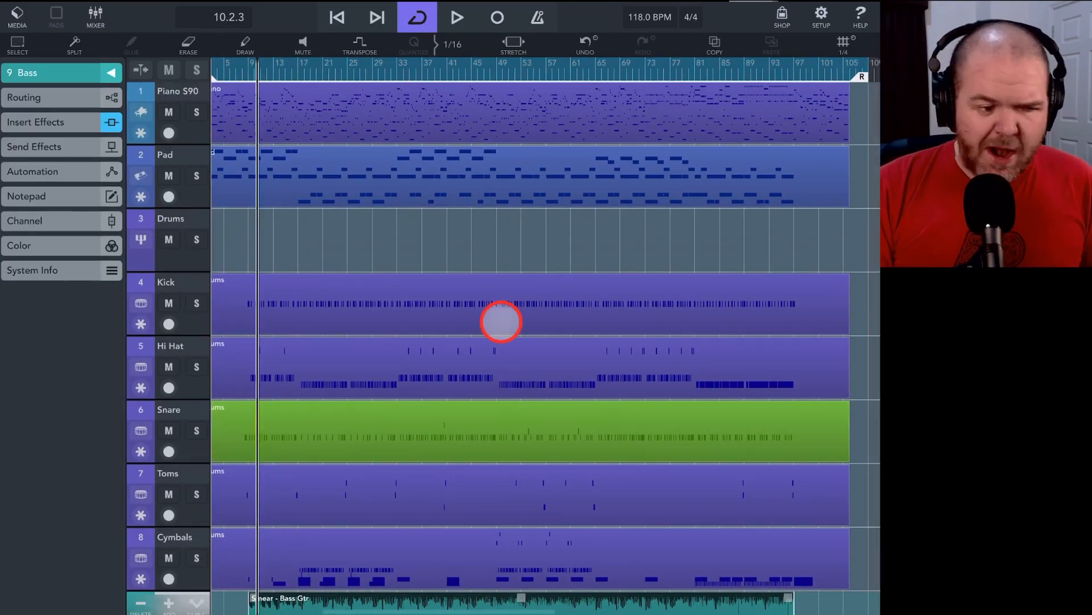
mouse_move(510, 232)
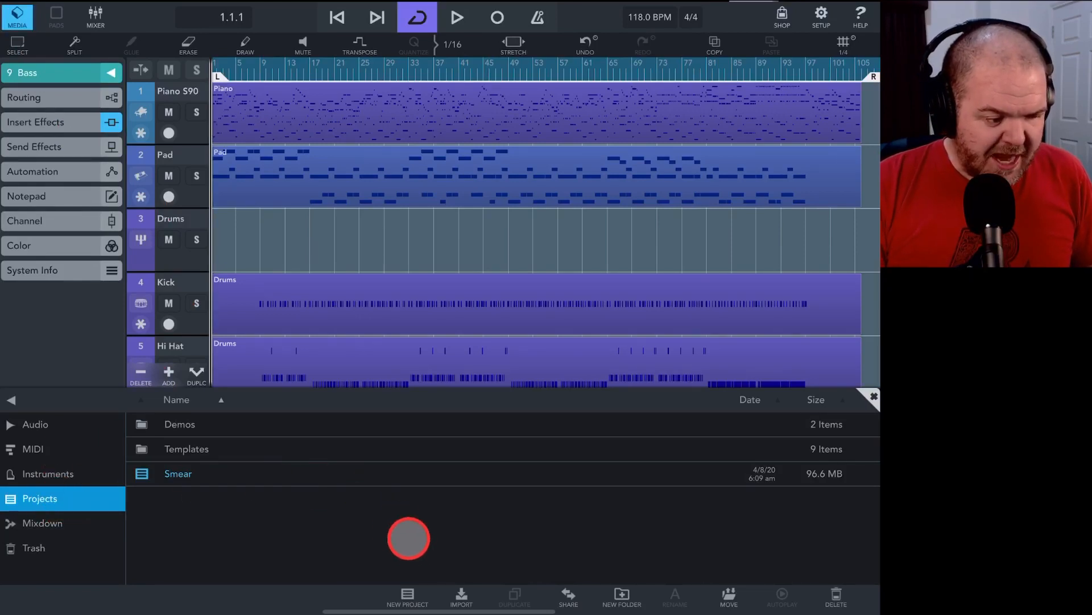
click(407, 595)
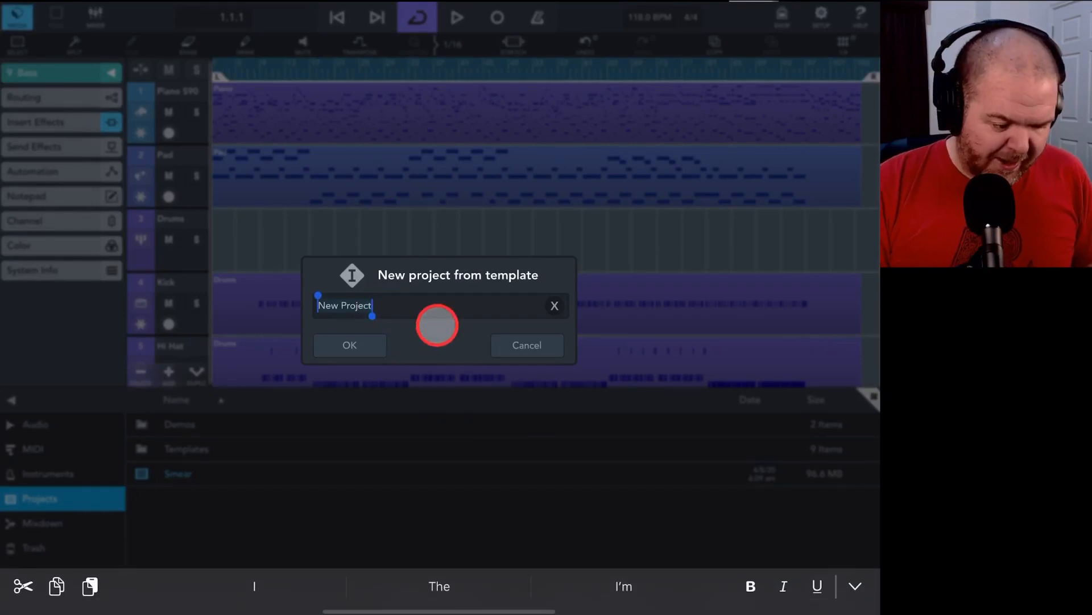
Name the new project 'Pete is Noob' and confirm its creation.
text(Pete is)
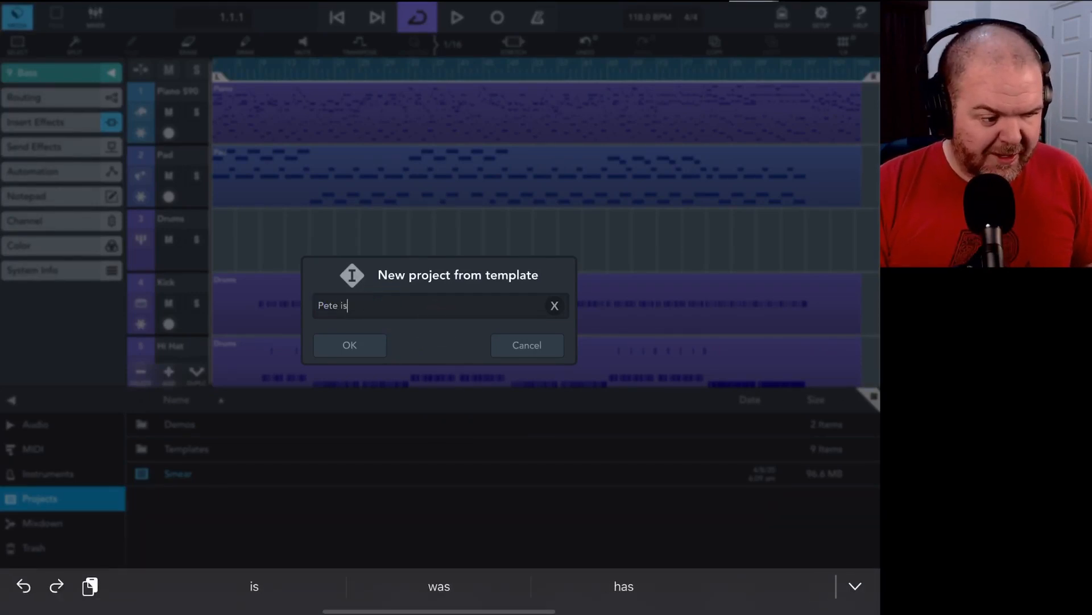
text(Noob)
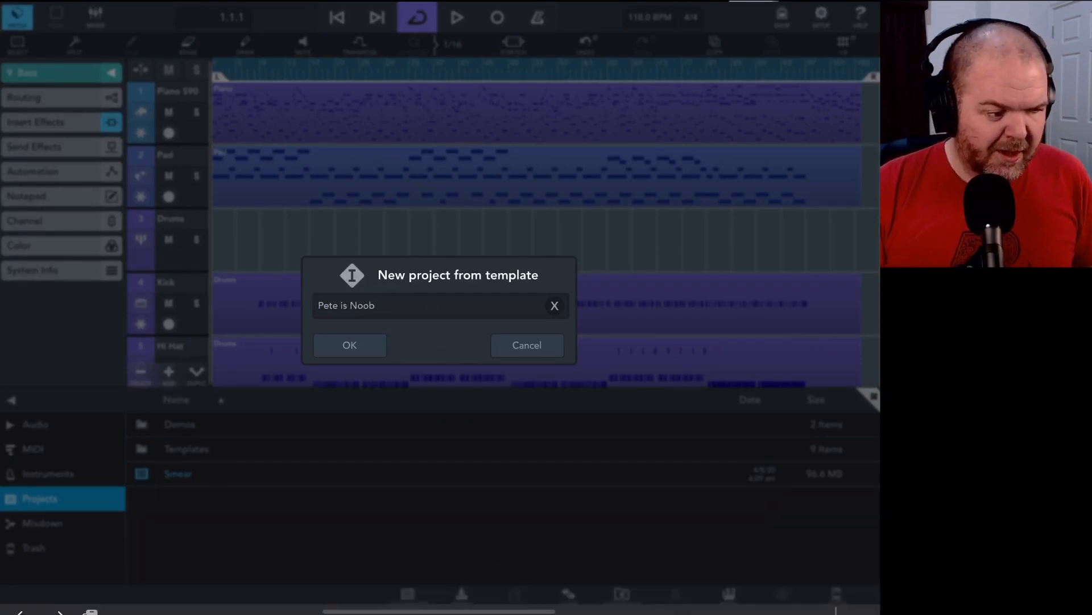
click(349, 345)
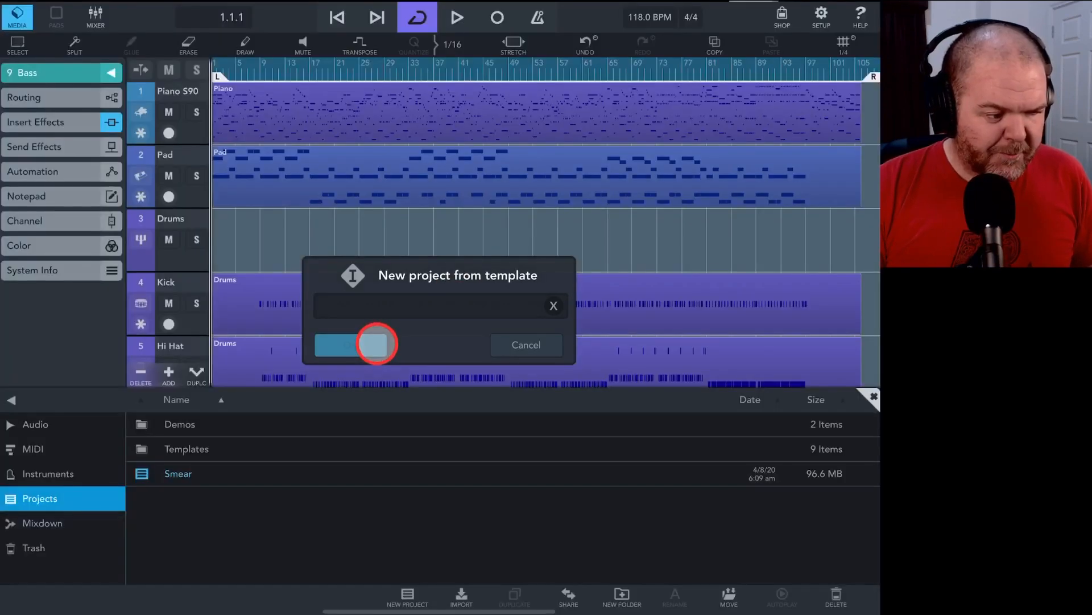
click(355, 344)
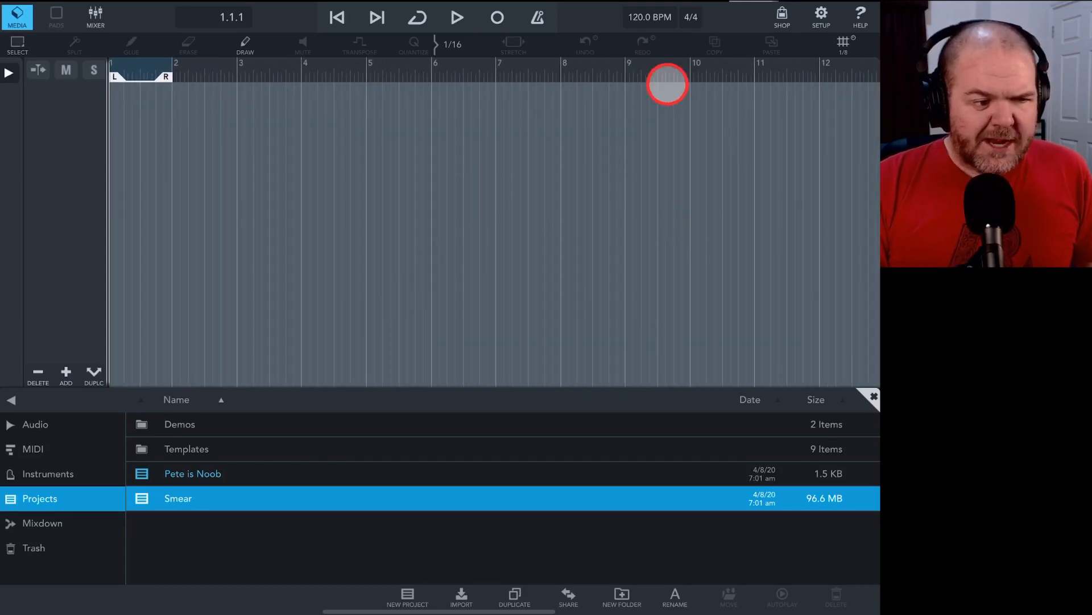
Bring up the tempo and time signature settings from the BPM display.
click(650, 17)
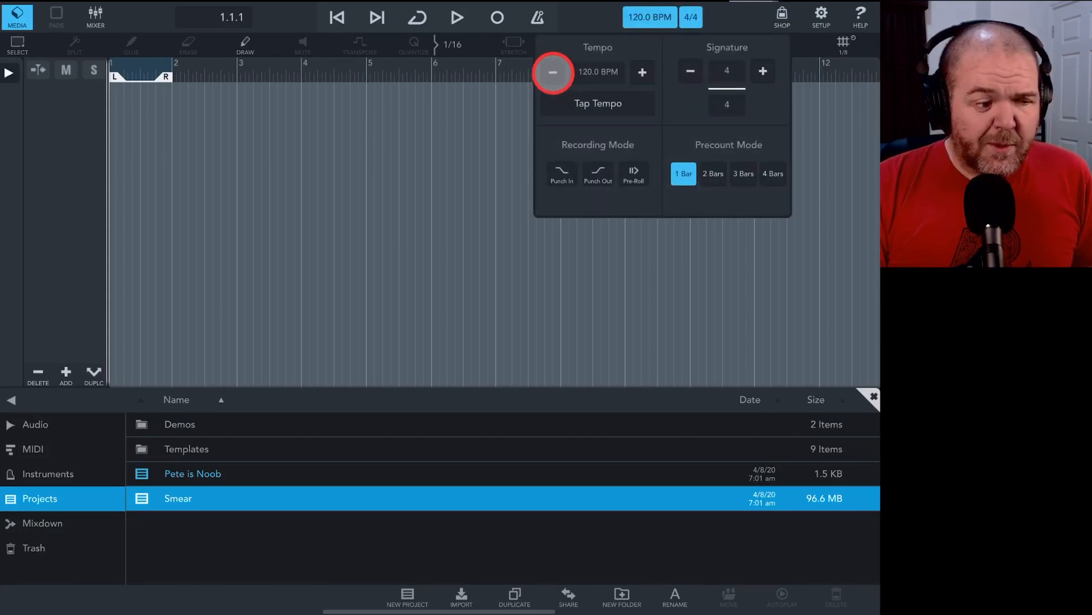
Nudge the tempo and beats per bar, then close the panel at 120 BPM, 4/4.
click(553, 71)
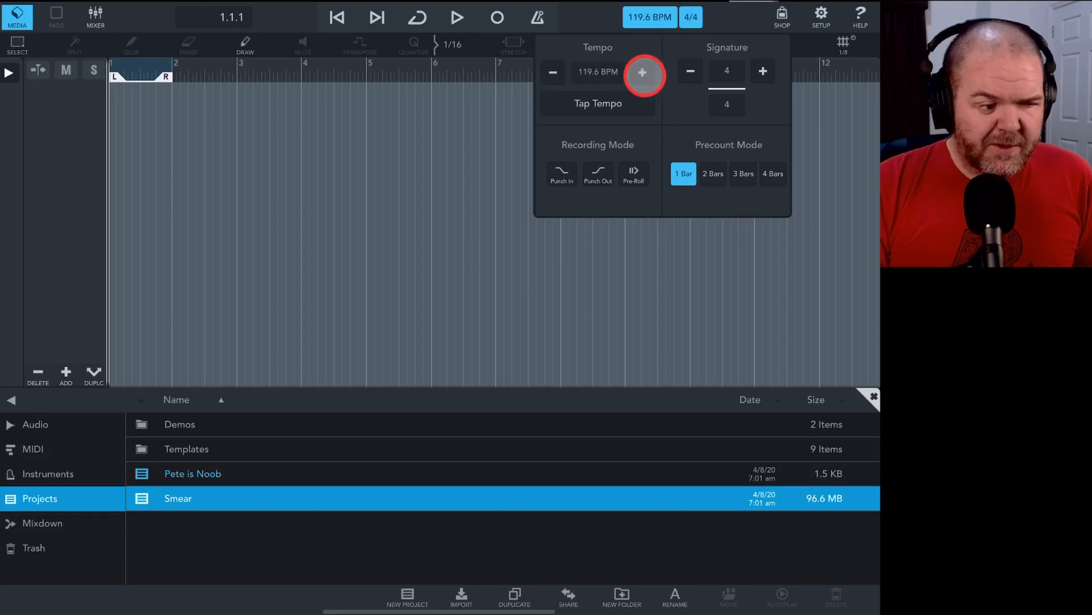
mouse_move(552, 72)
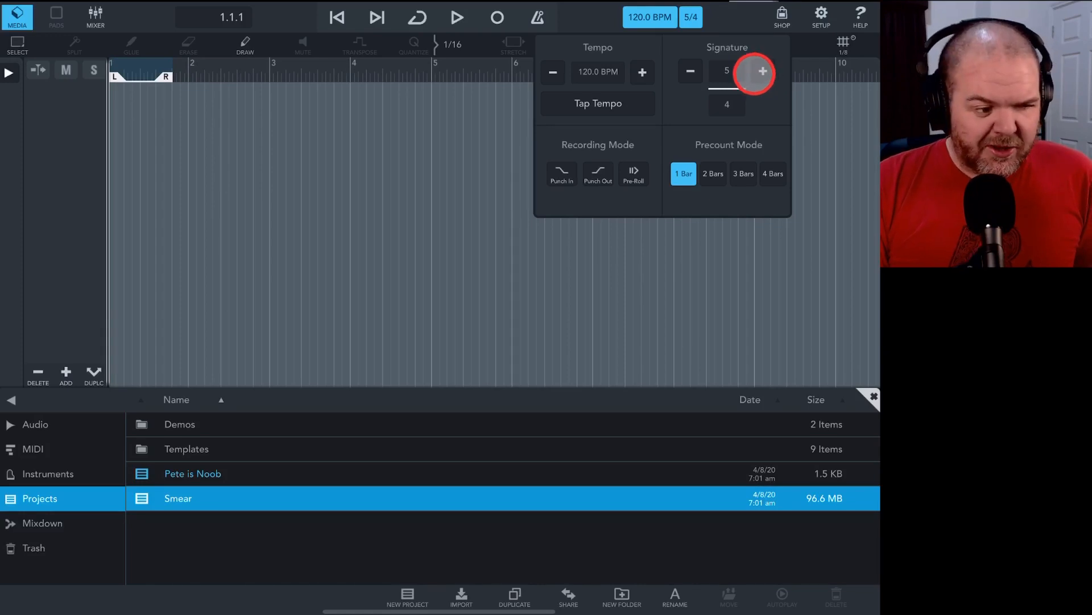
click(690, 72)
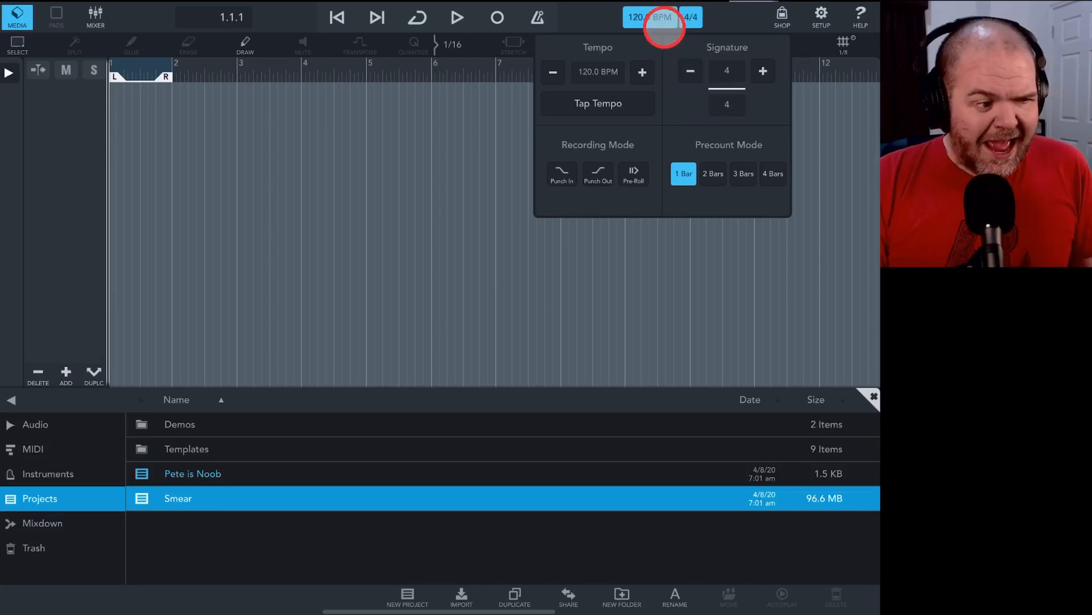
click(648, 17)
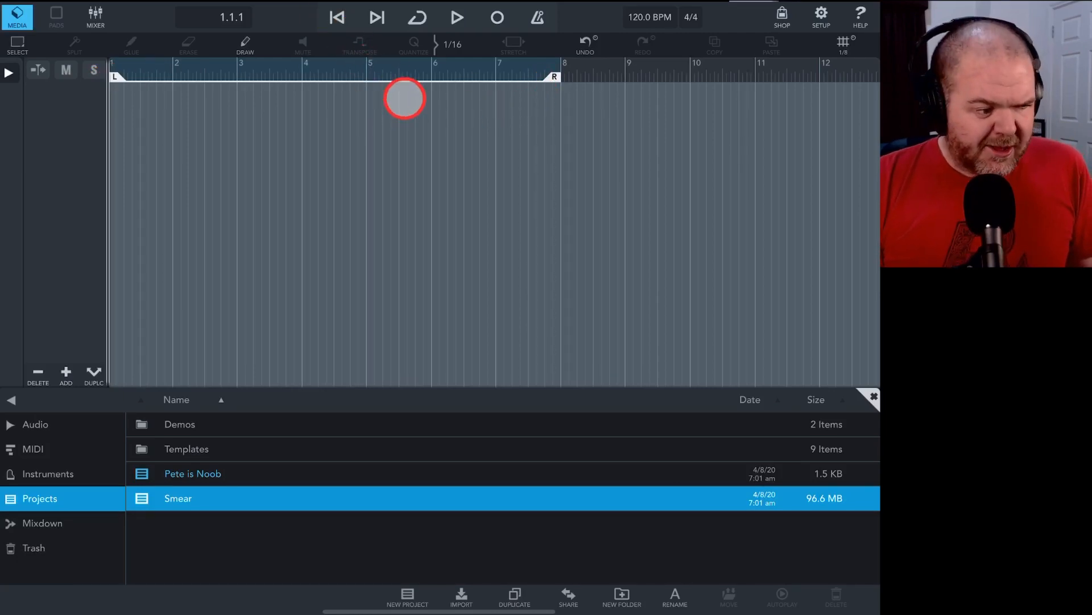
mouse_move(343, 235)
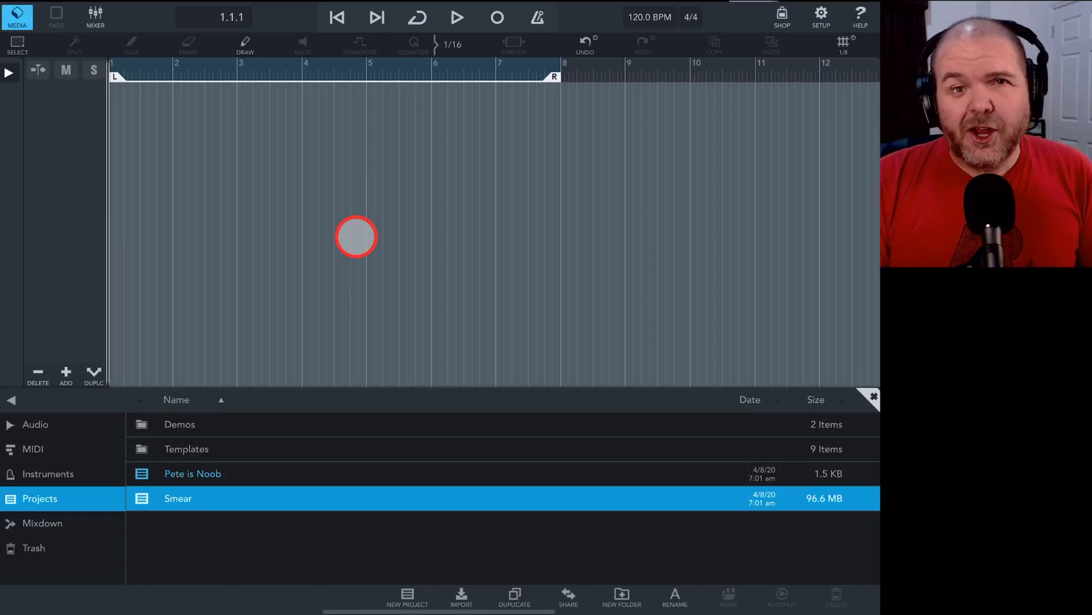
Close the project list so the empty arrangement fills the screen, loop bars 1–8.
click(17, 17)
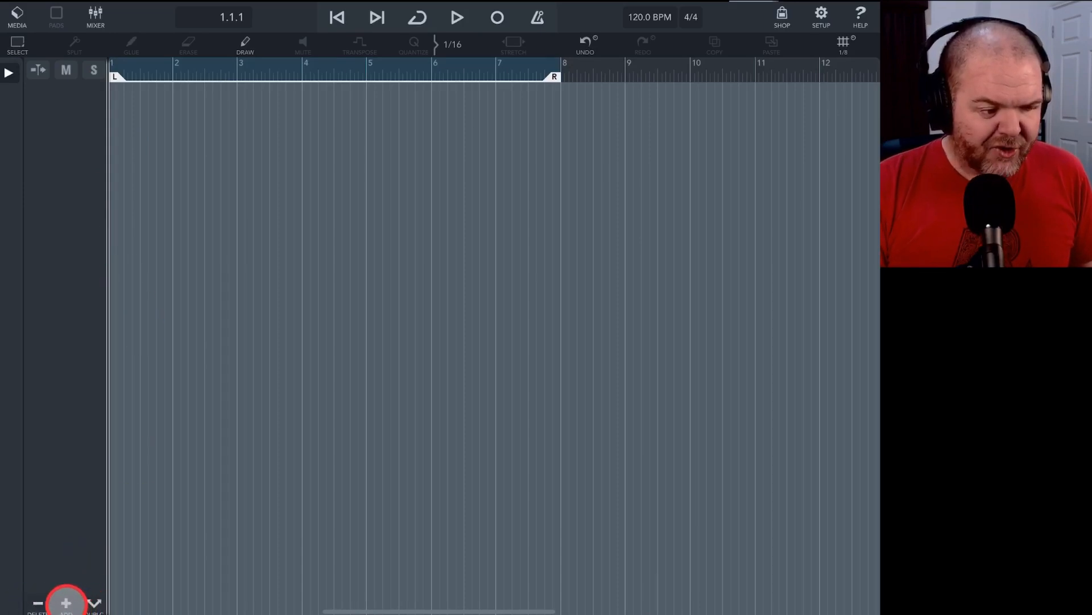
Add a new MIDI track, 'Track 1', from the track-type choices at the bottom of the track list.
click(66, 604)
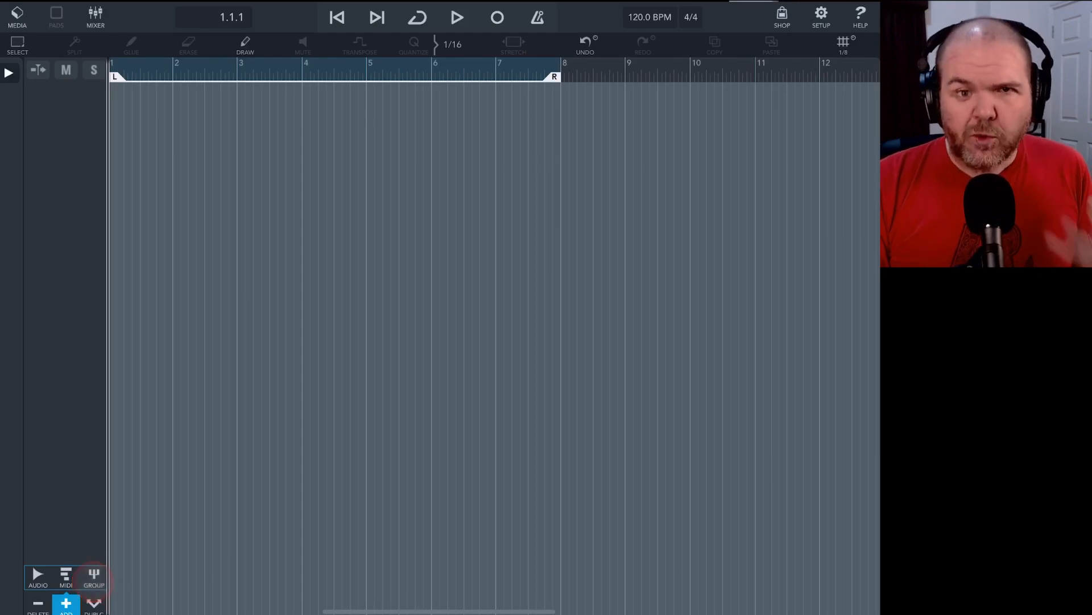
click(94, 575)
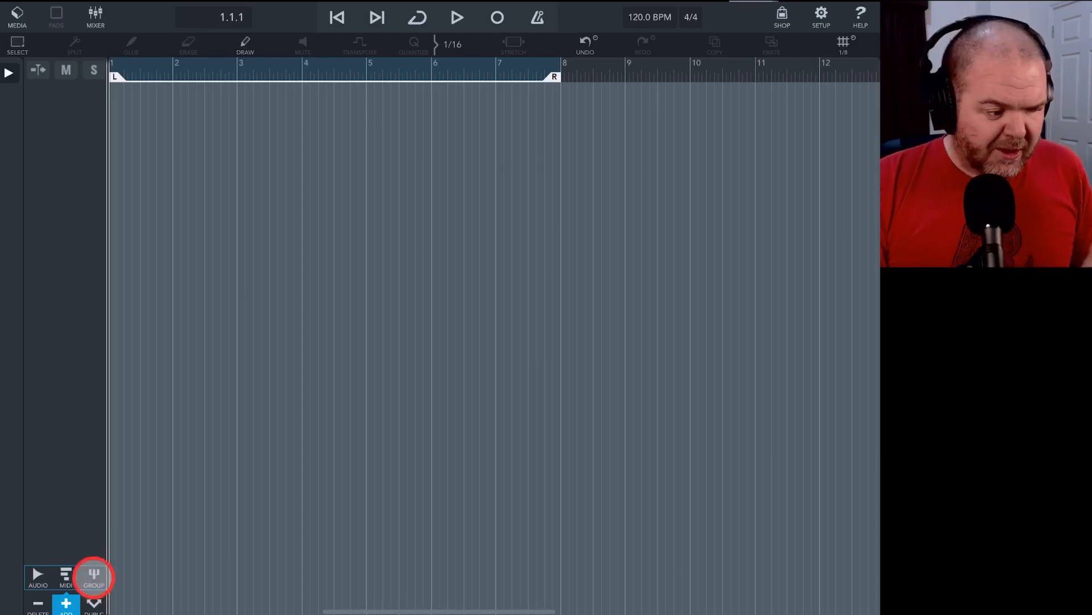
click(66, 575)
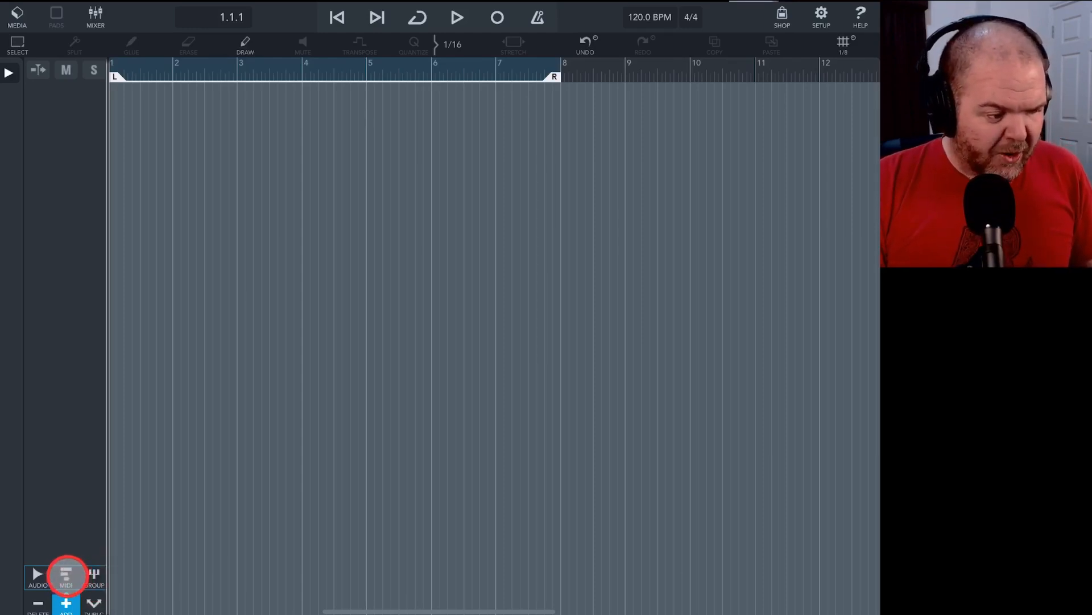
click(66, 577)
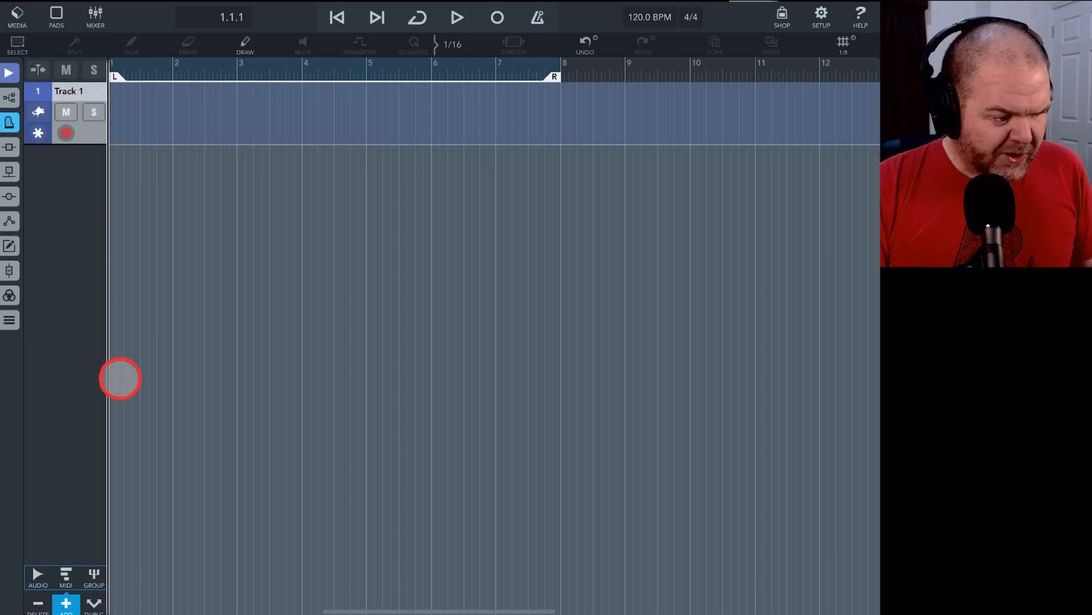
mouse_move(177, 117)
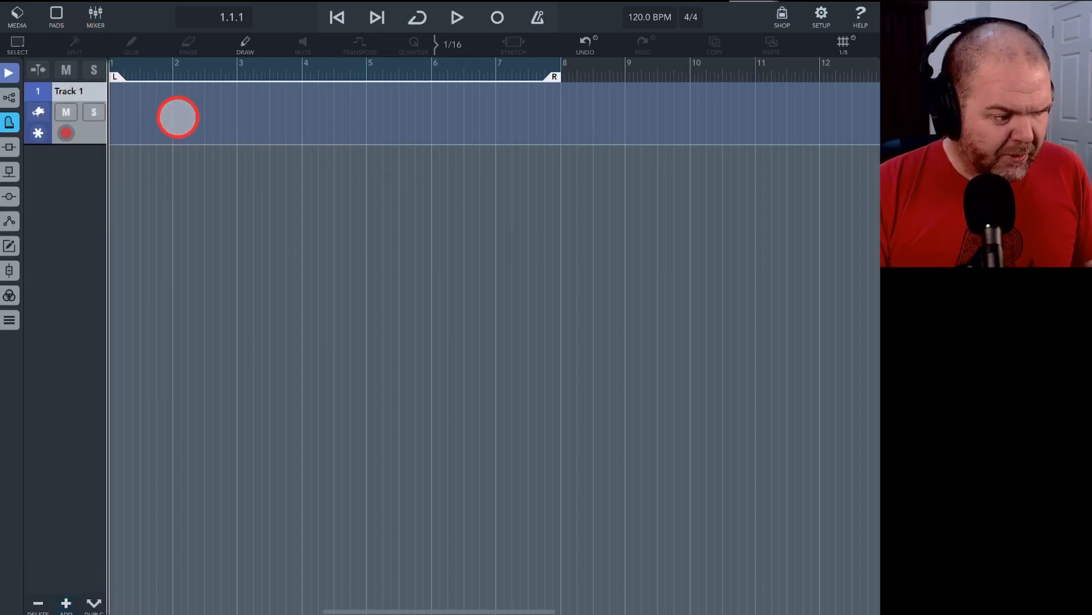
click(55, 15)
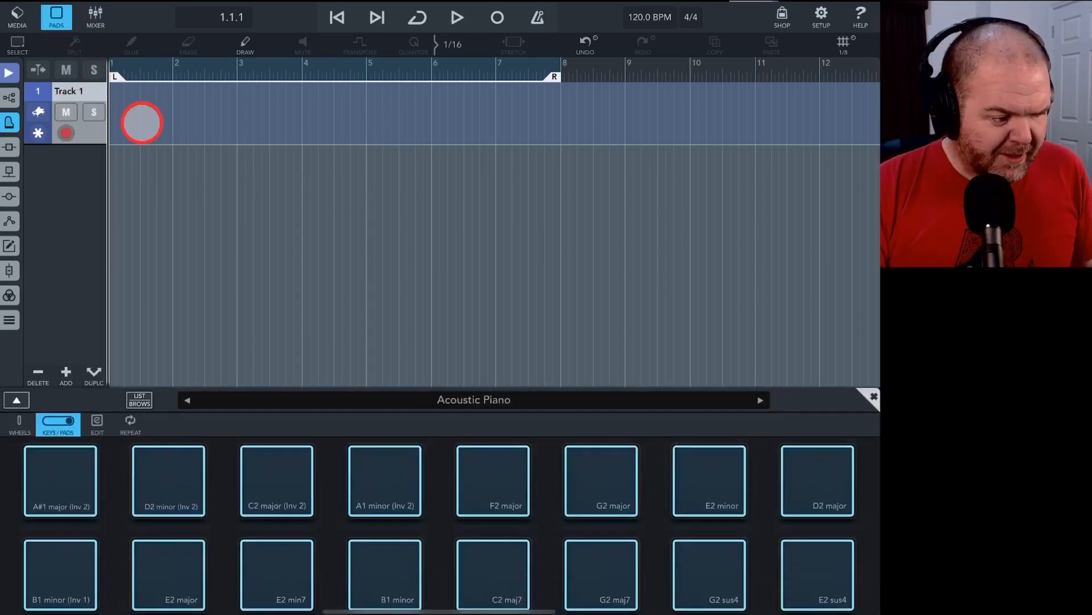
click(277, 481)
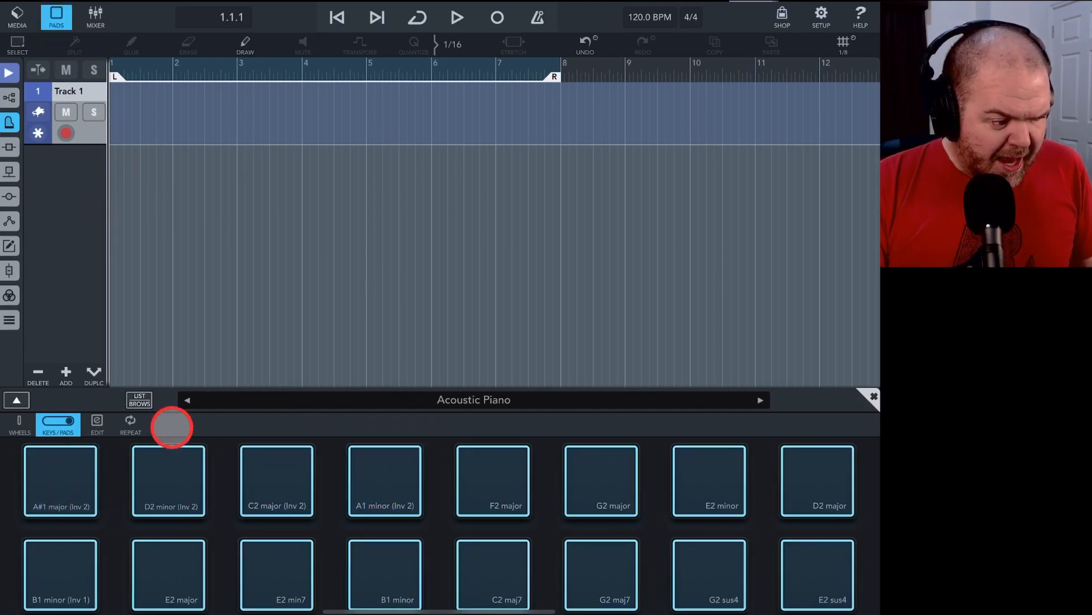
mouse_move(262, 423)
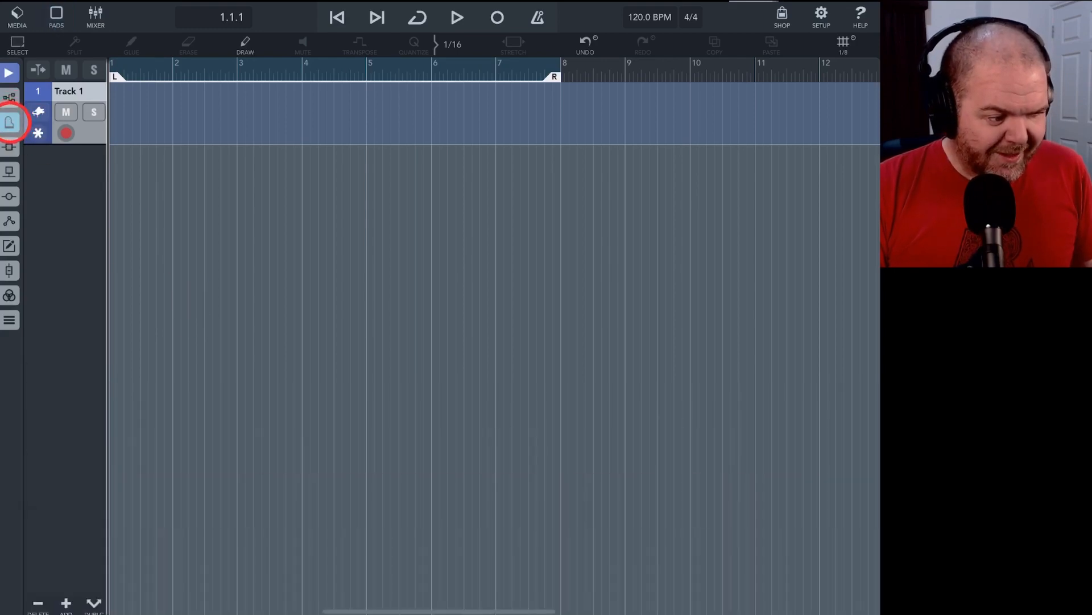
click(10, 121)
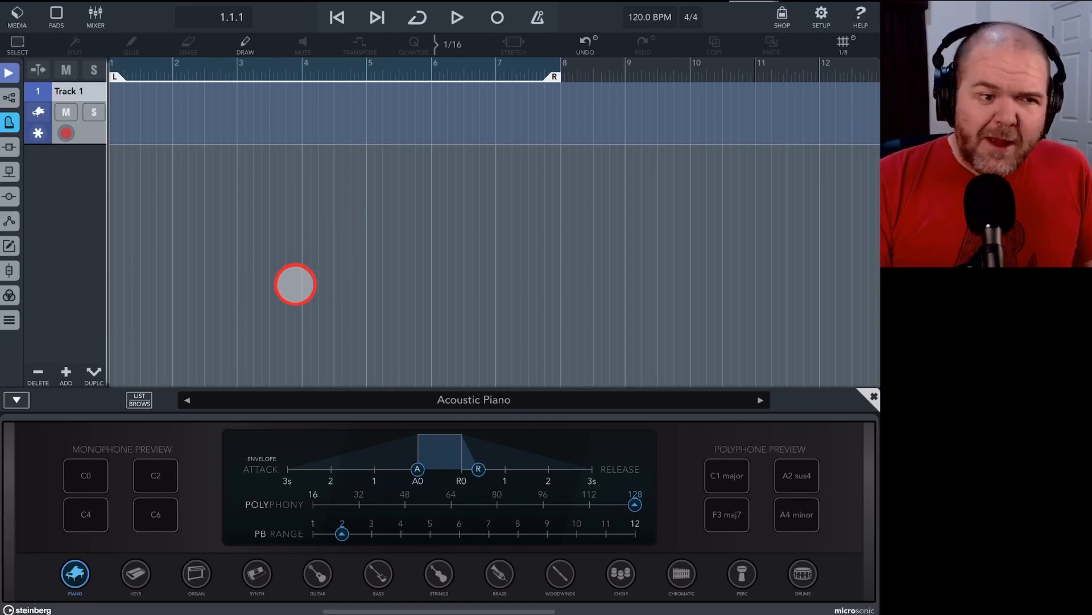
mouse_move(377, 250)
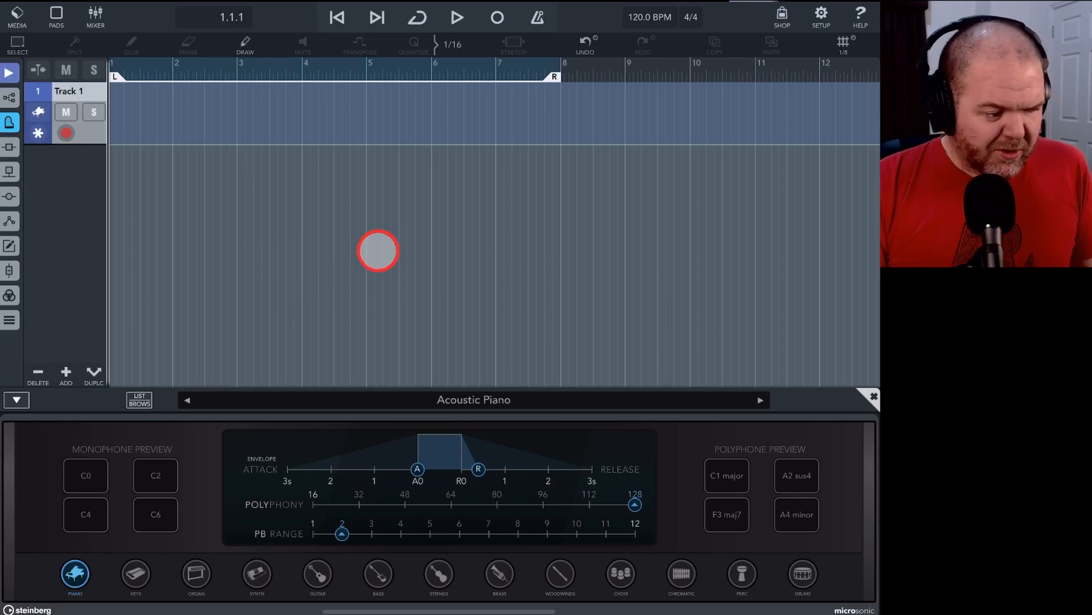
click(496, 17)
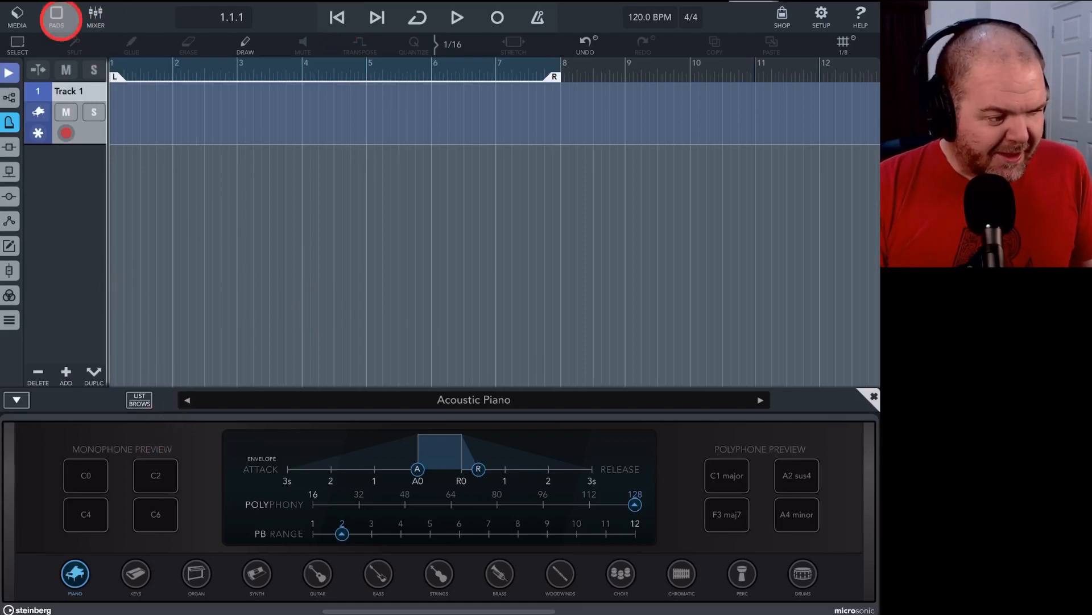
click(55, 17)
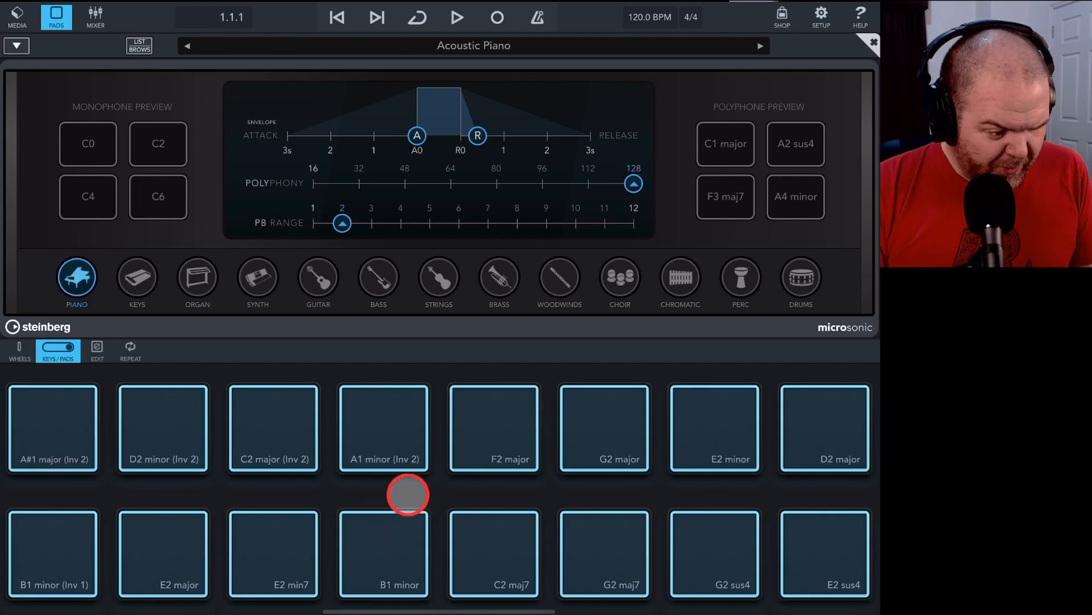
click(383, 427)
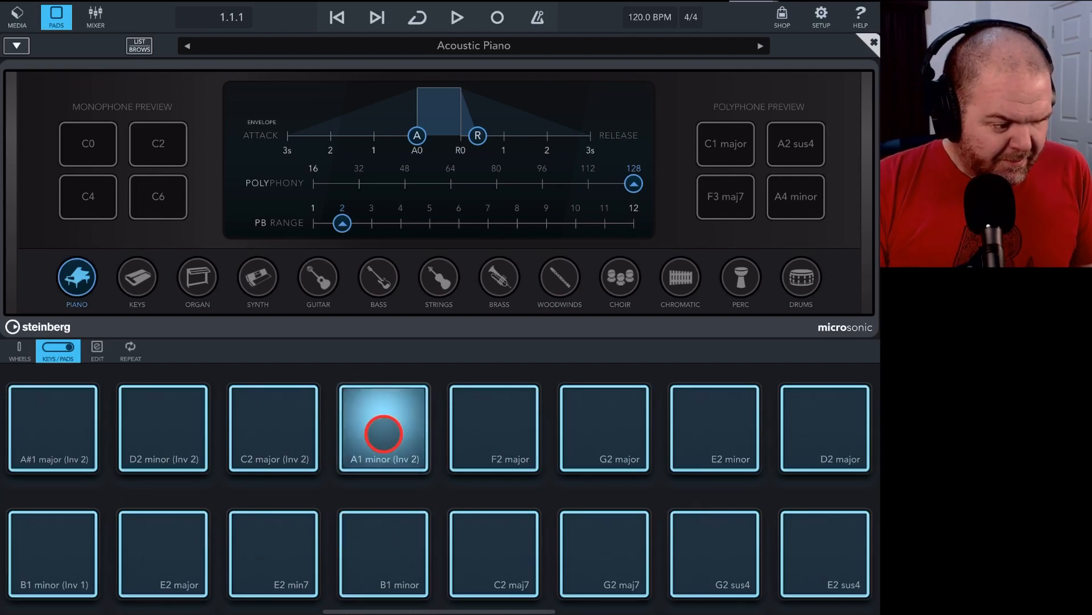
click(493, 427)
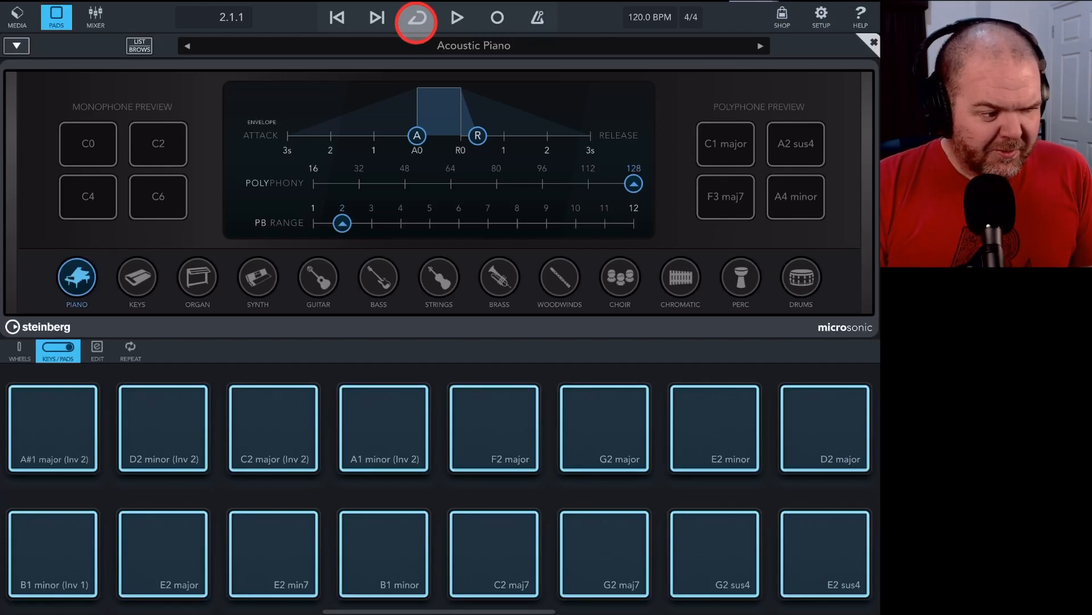
click(415, 17)
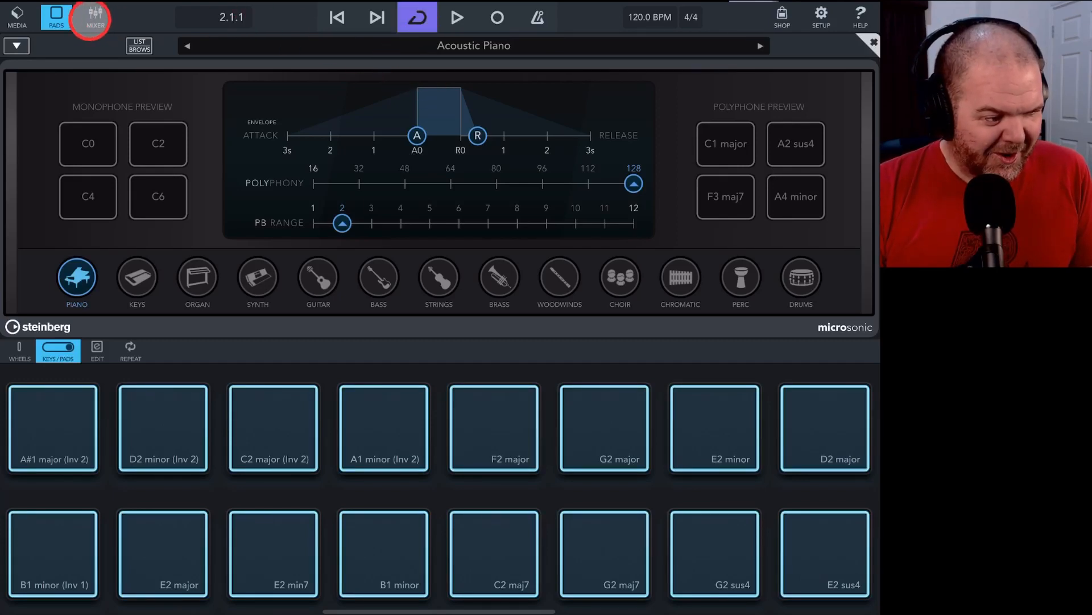
click(94, 17)
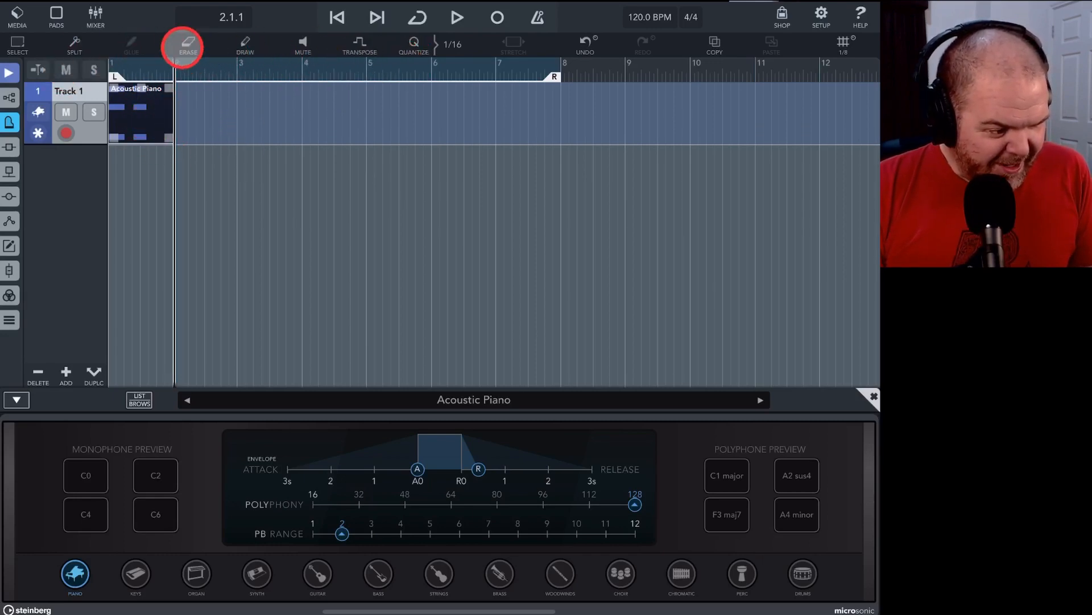
click(337, 17)
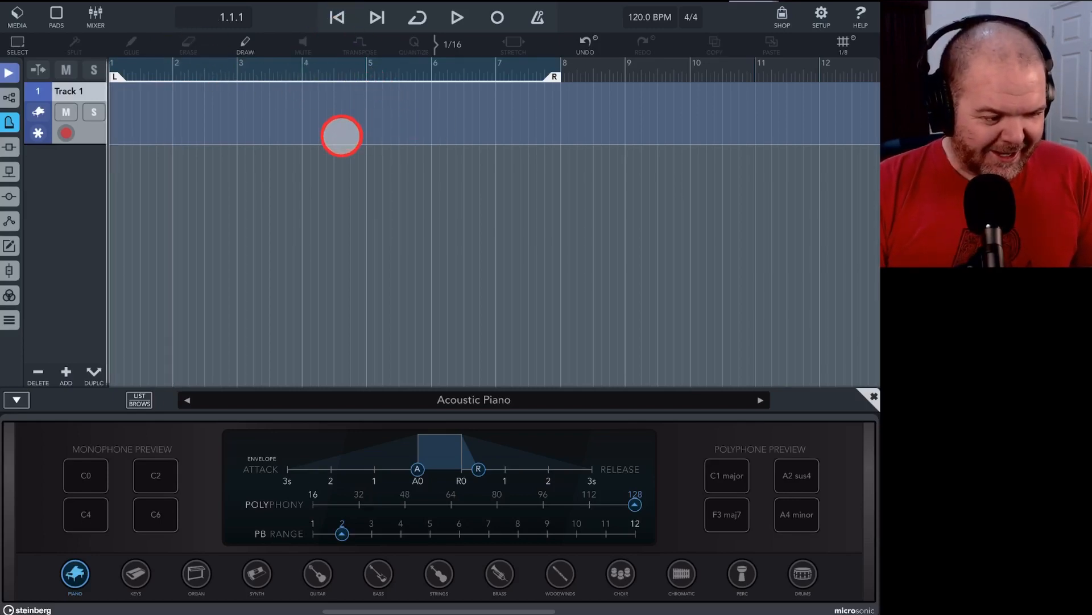
With the metronome on, record the A1 minor (Inv 2) chord pad into Track 1 over four bars.
click(55, 17)
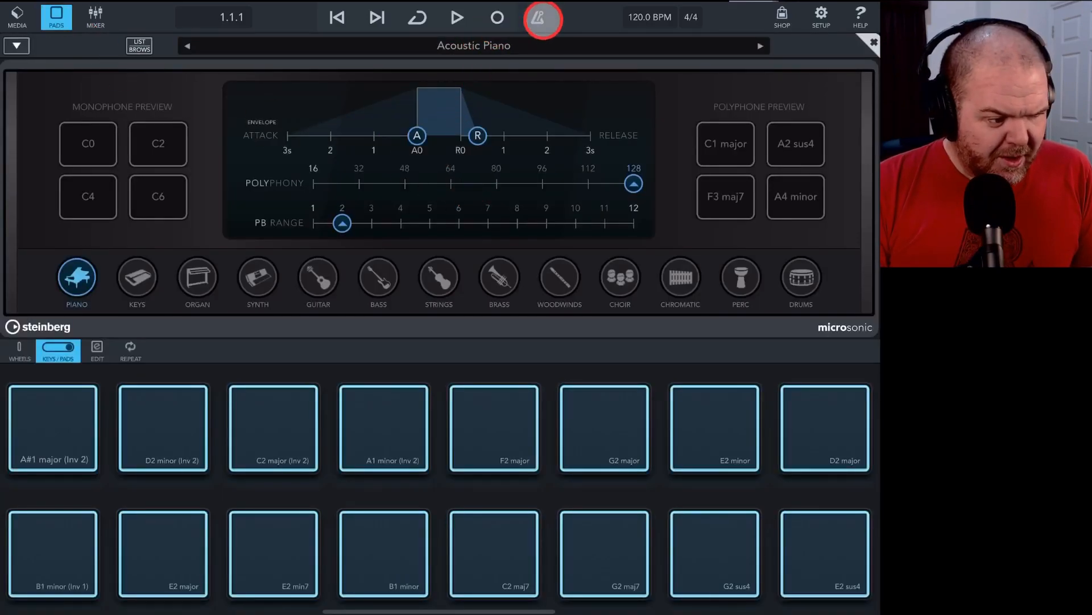
click(537, 17)
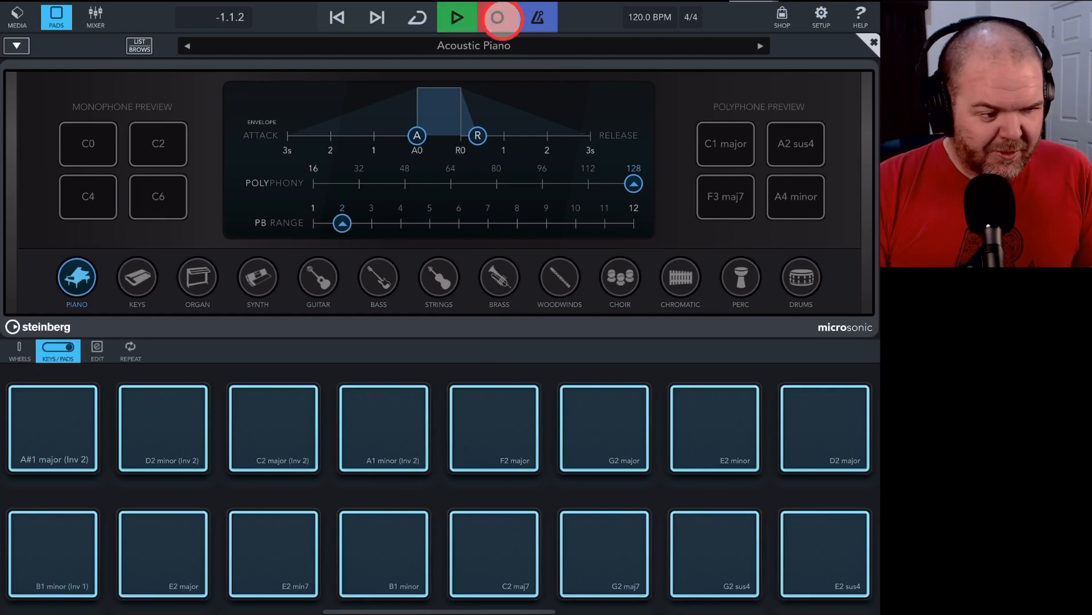
click(382, 428)
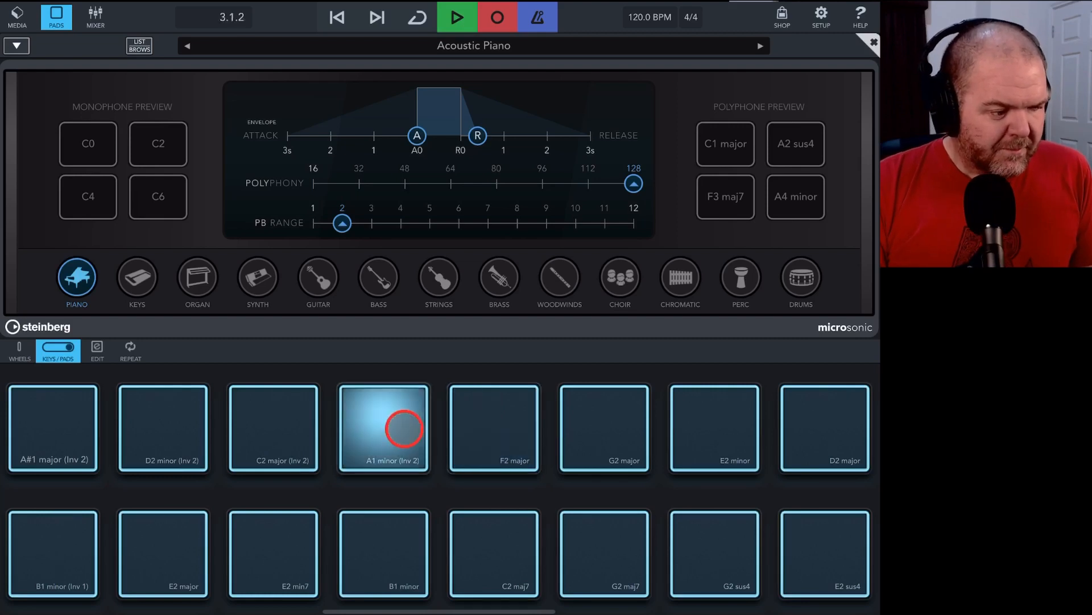
click(493, 427)
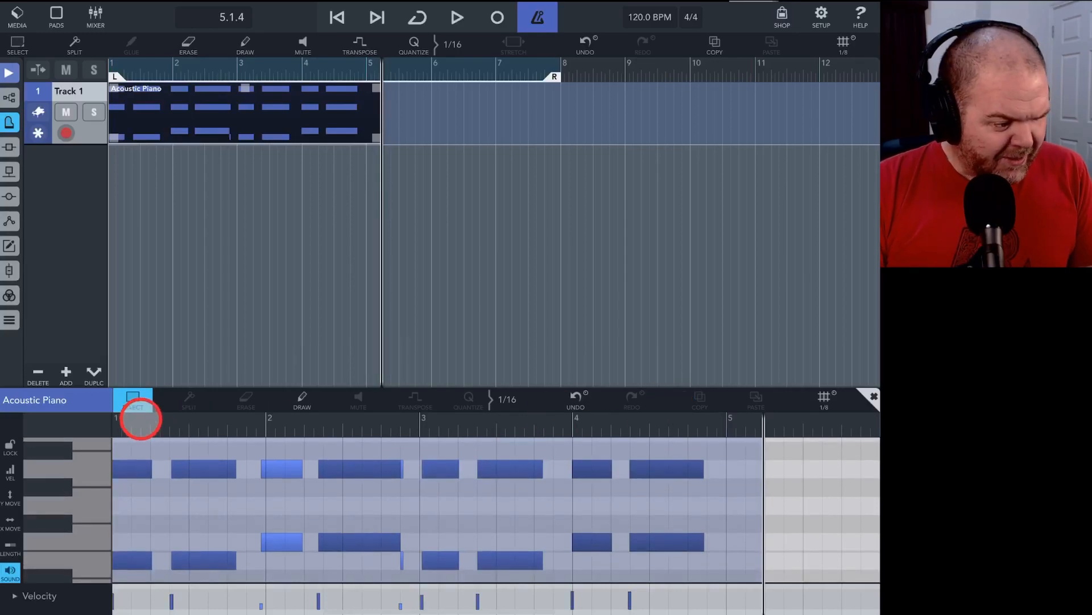
Enlarge the Key Editor and raise the velocity of a couple of quiet piano notes.
drag(132, 414, 526, 226)
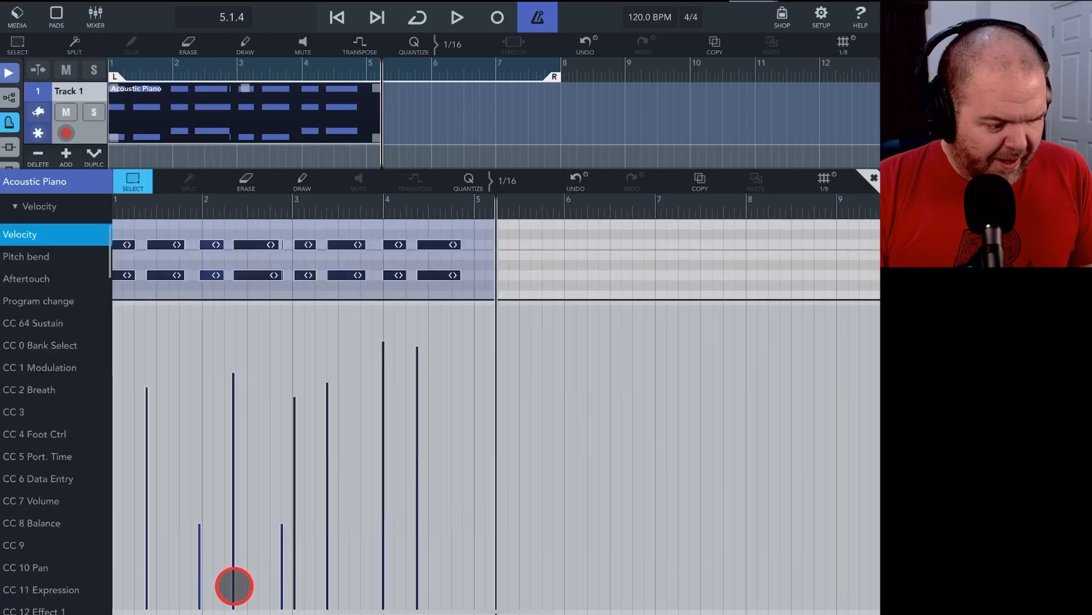
drag(234, 585, 233, 433)
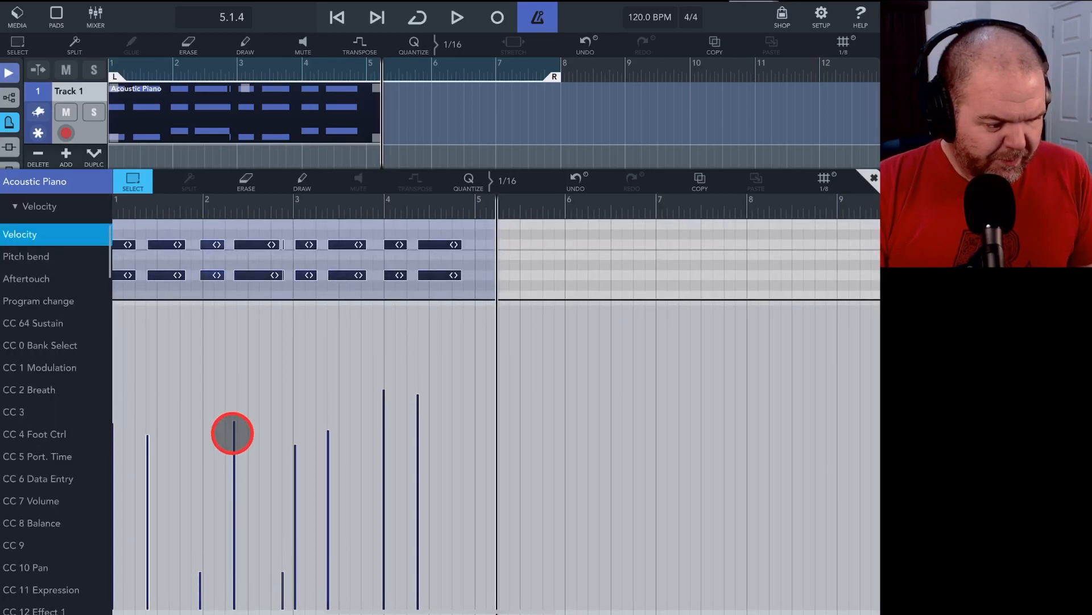
drag(232, 433, 229, 382)
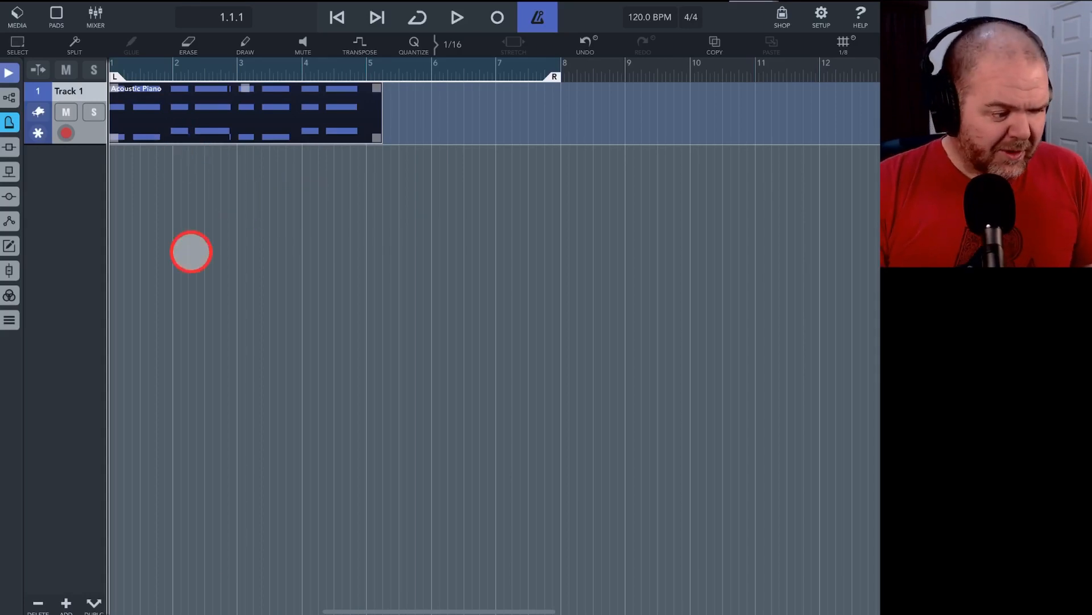
mouse_move(131, 414)
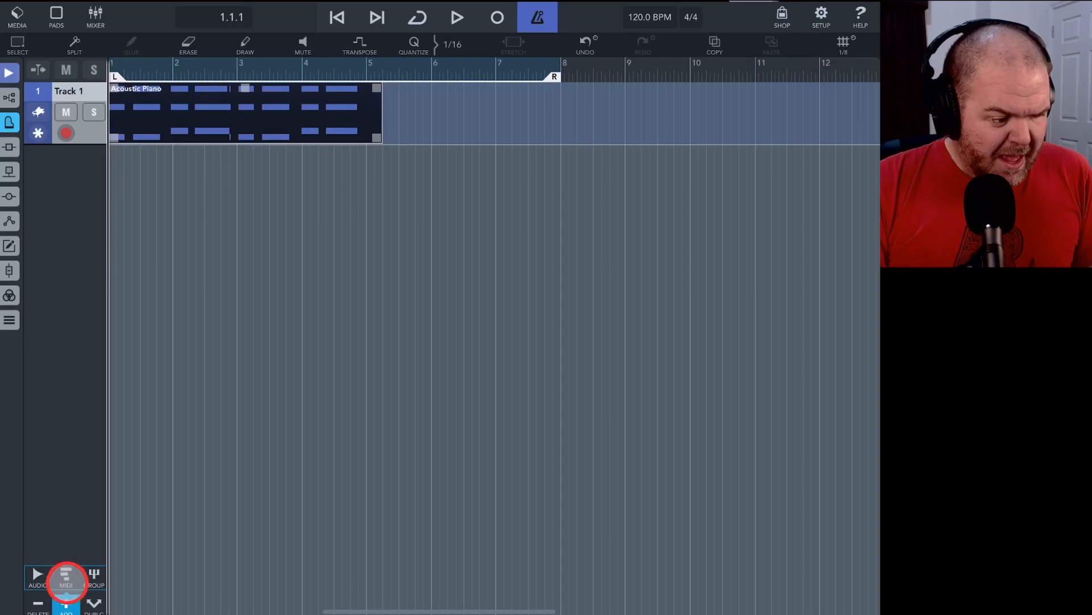
Add an audio track 'Track 2' below the piano, show its Inspector and keep the default name.
click(37, 576)
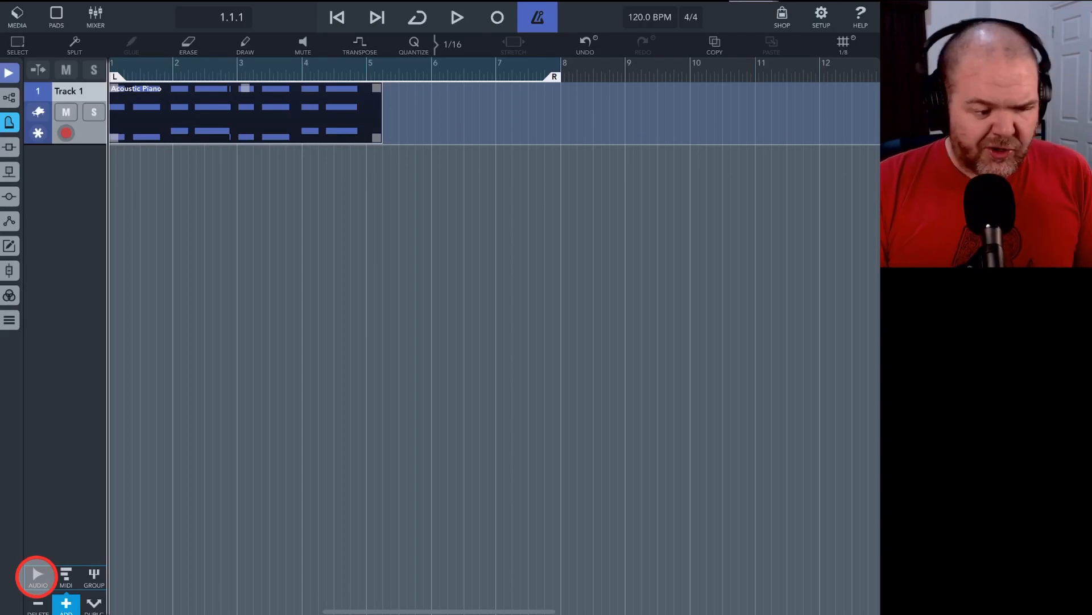
click(66, 603)
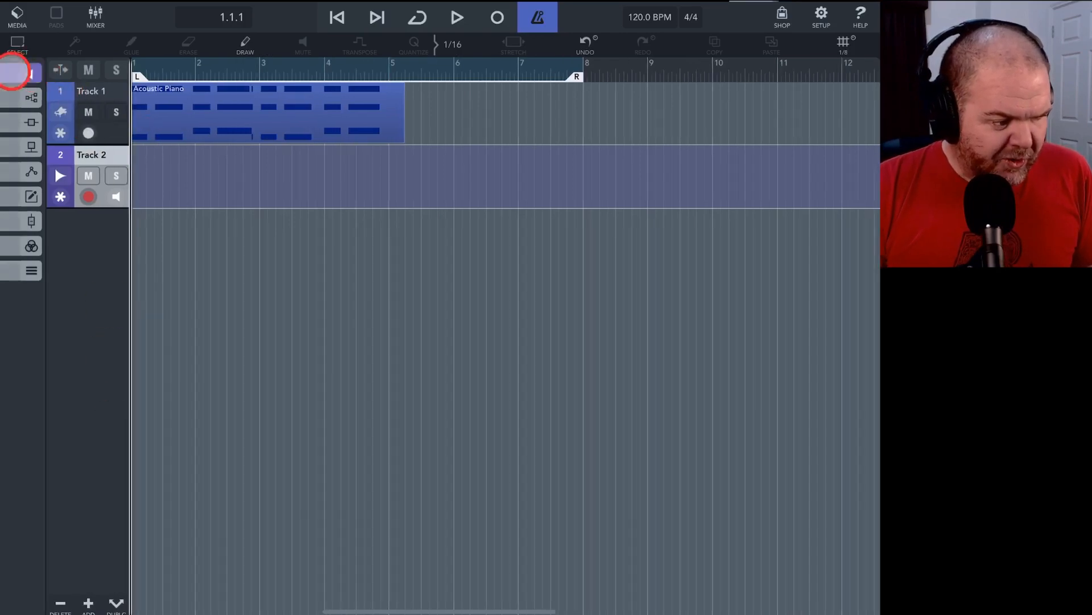
click(20, 70)
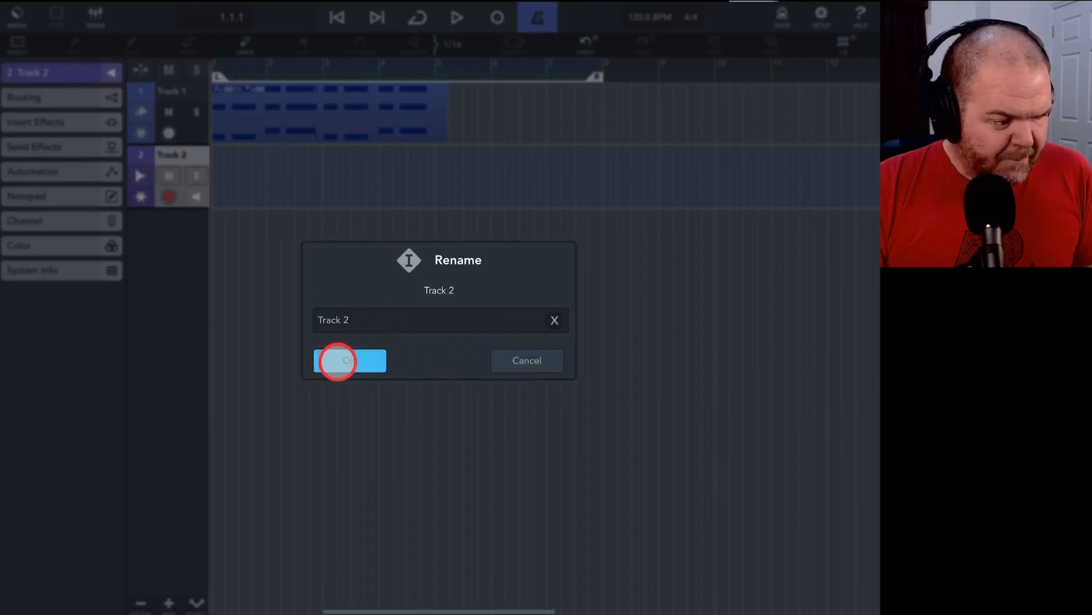
click(347, 360)
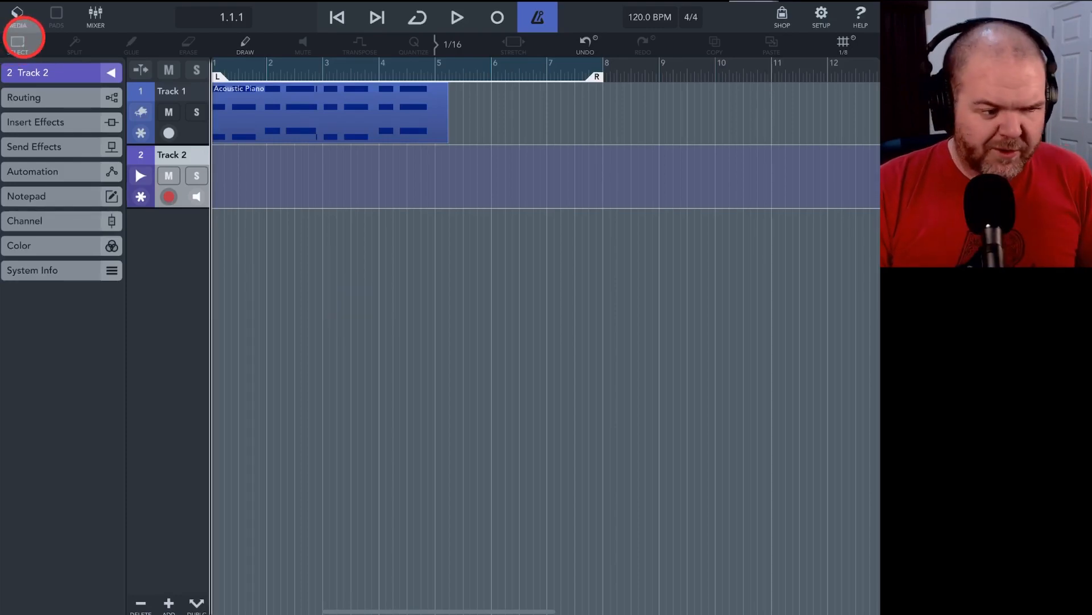
From Media > Audio > Drum Loops, drag '090 Fonky Groove 01' onto a new Track 3 at bar 1.
click(17, 17)
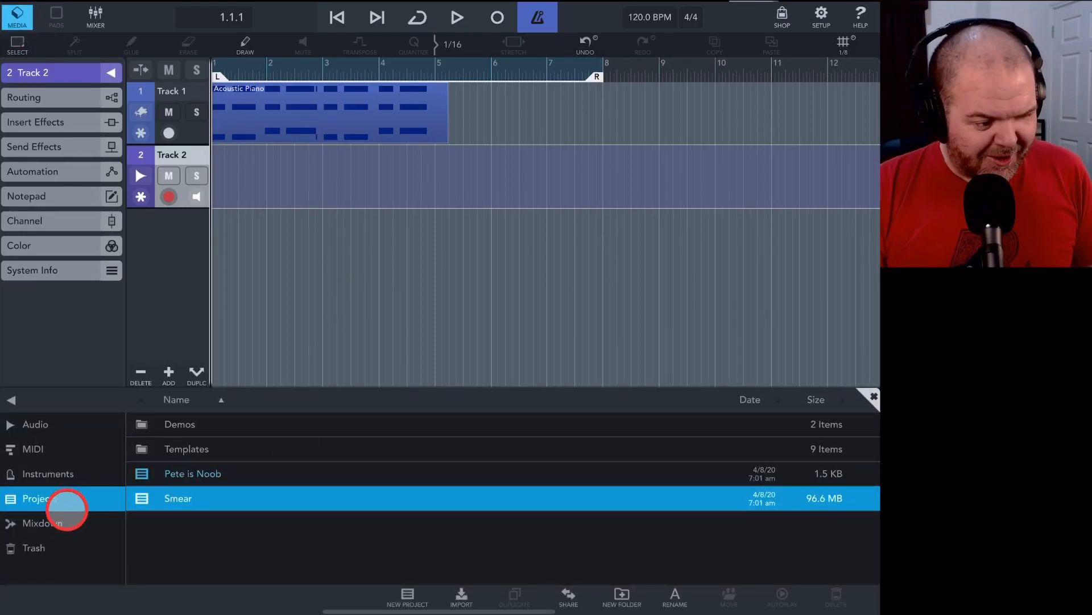
click(34, 423)
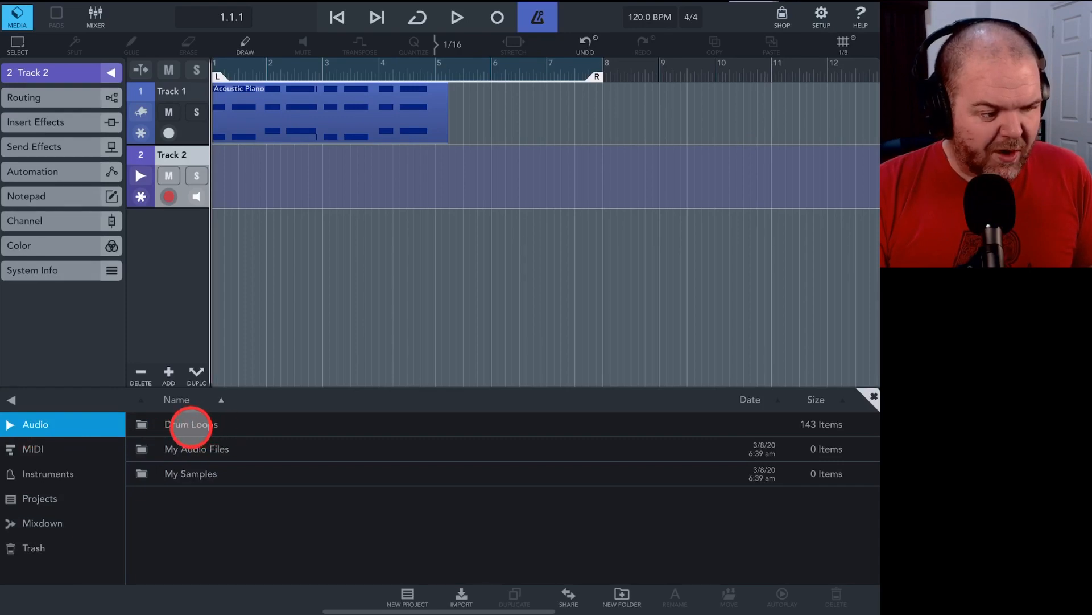
double_click(191, 423)
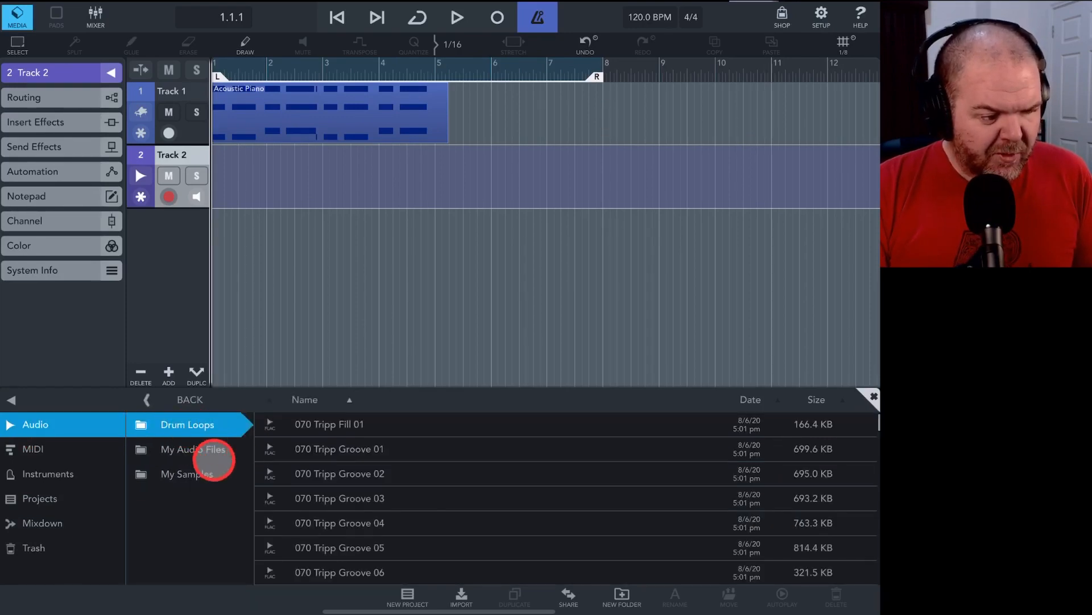
scroll(down, 3)
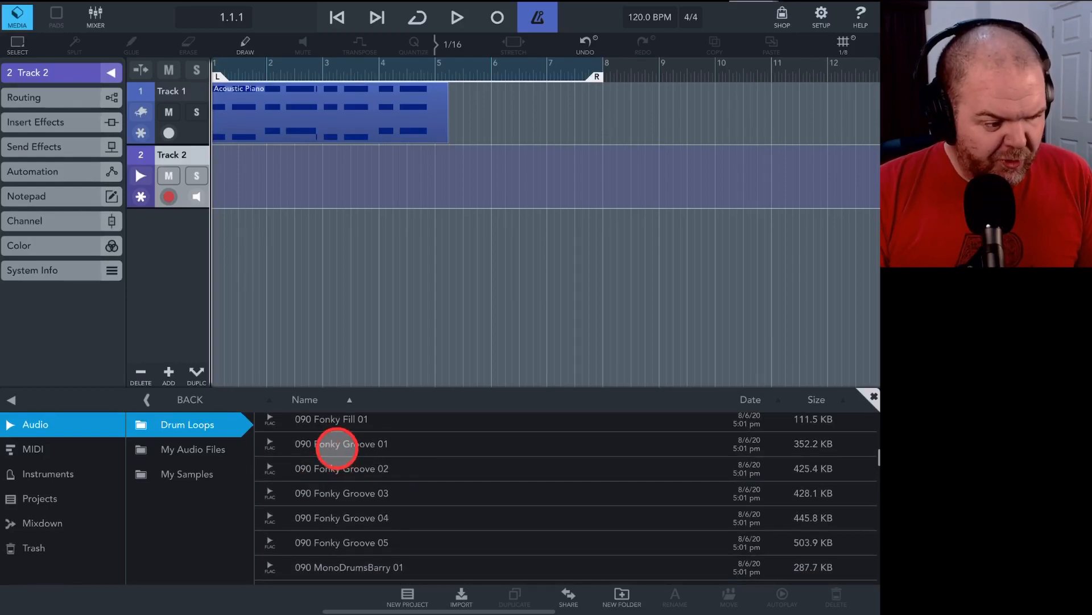
click(341, 443)
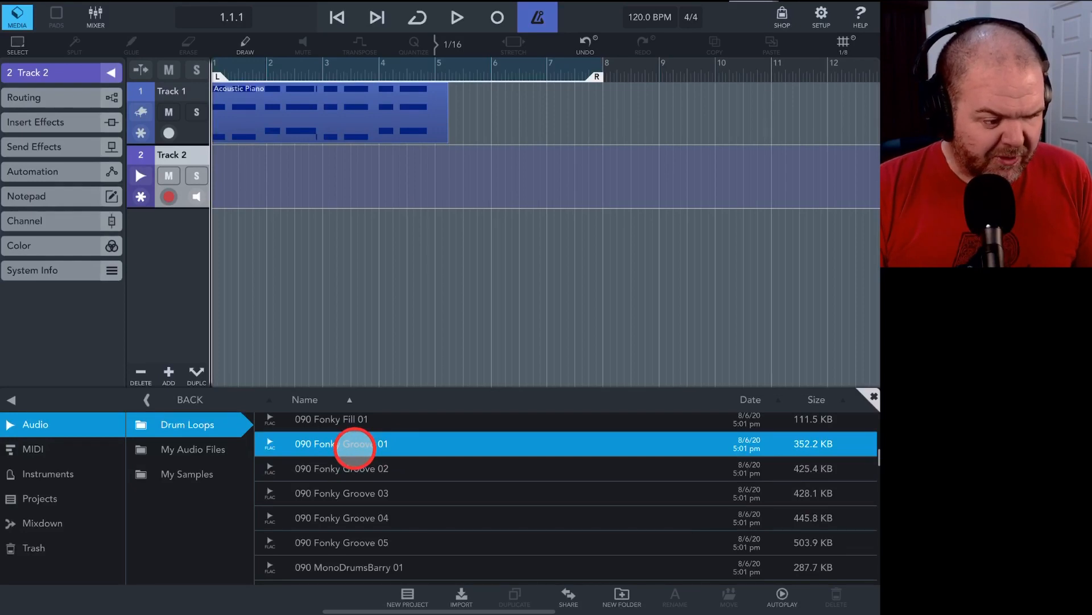
drag(358, 444, 251, 247)
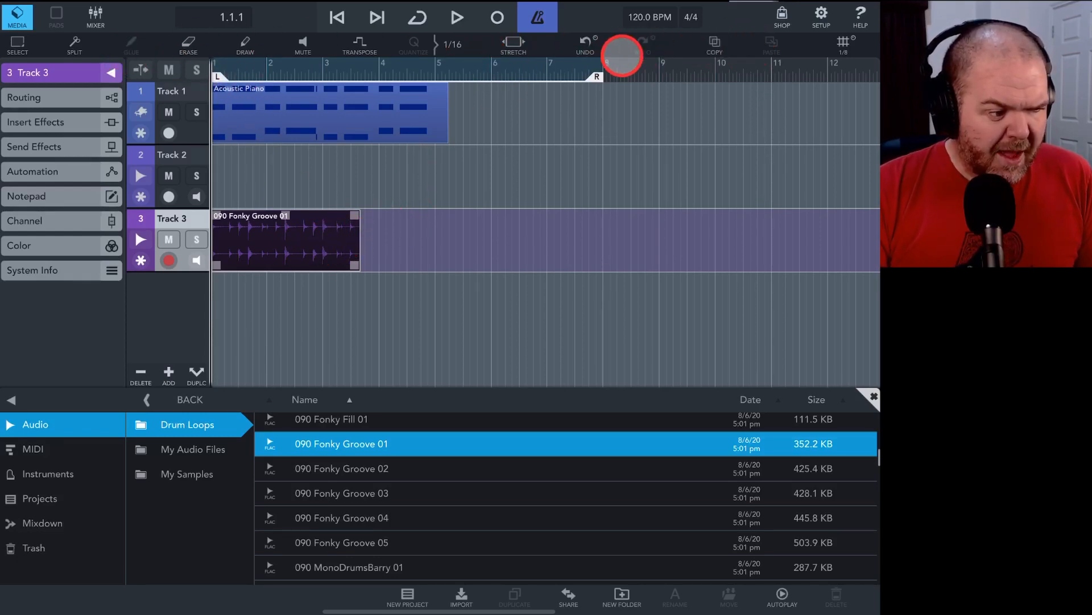
Stretch the drum loop's right edge to 150% so it fills bars 1–4, then play it back.
click(512, 46)
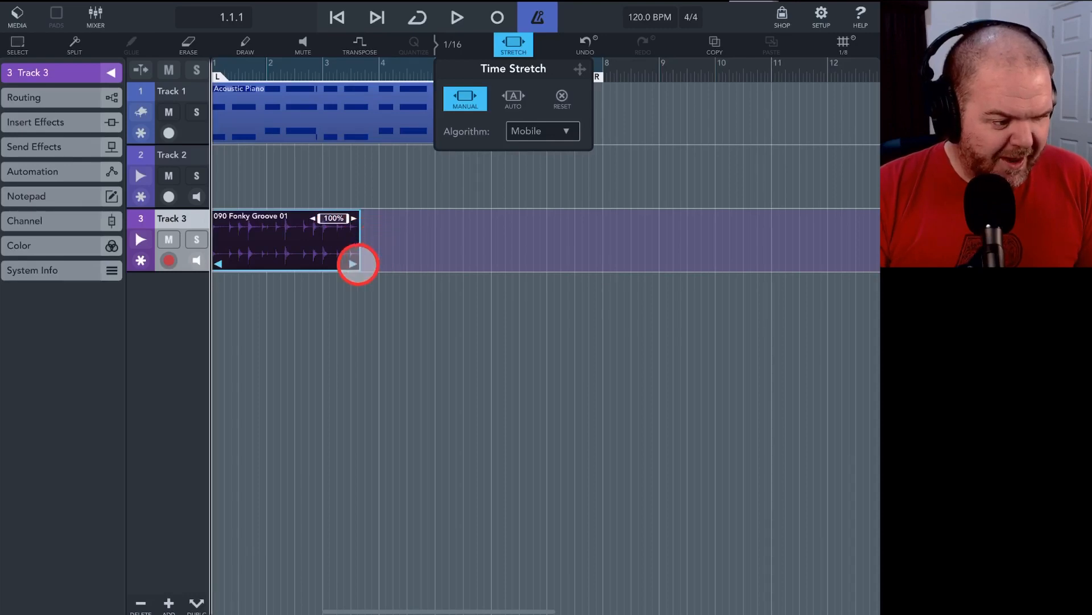
drag(358, 263, 368, 263)
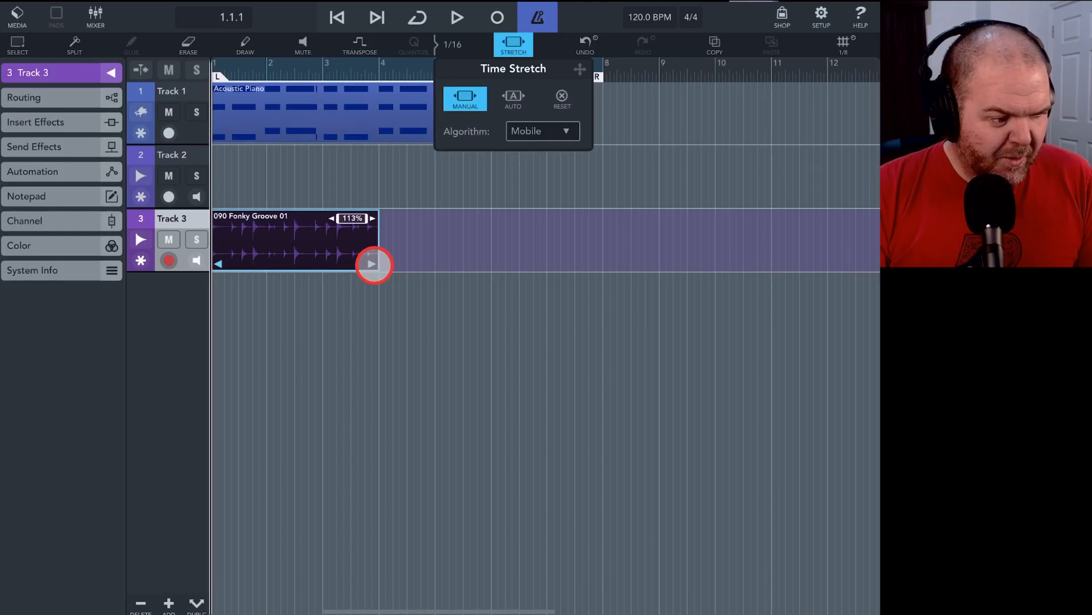
drag(375, 264, 427, 264)
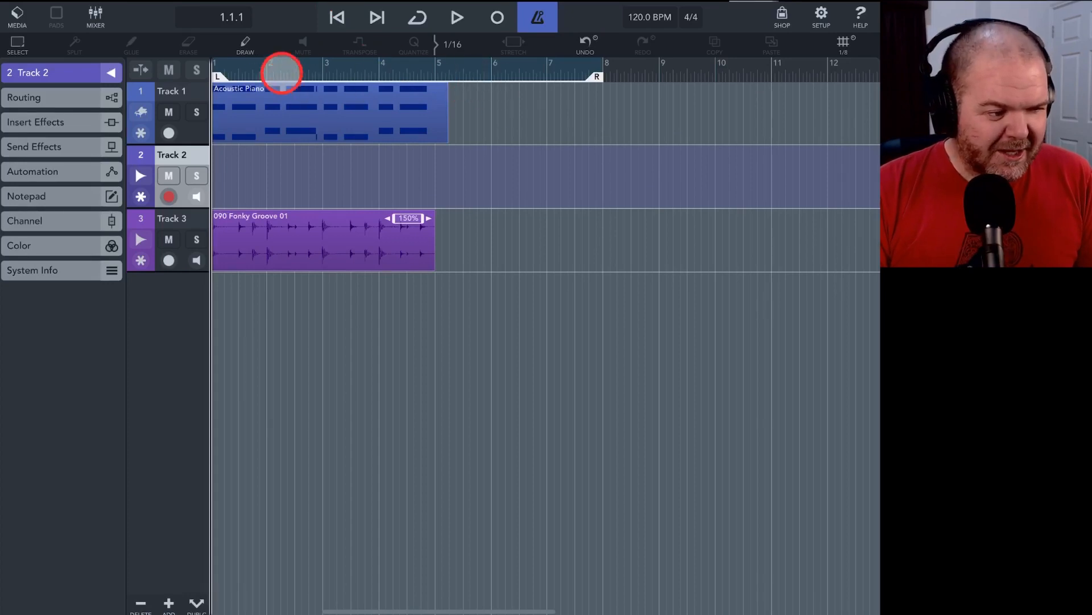
click(457, 17)
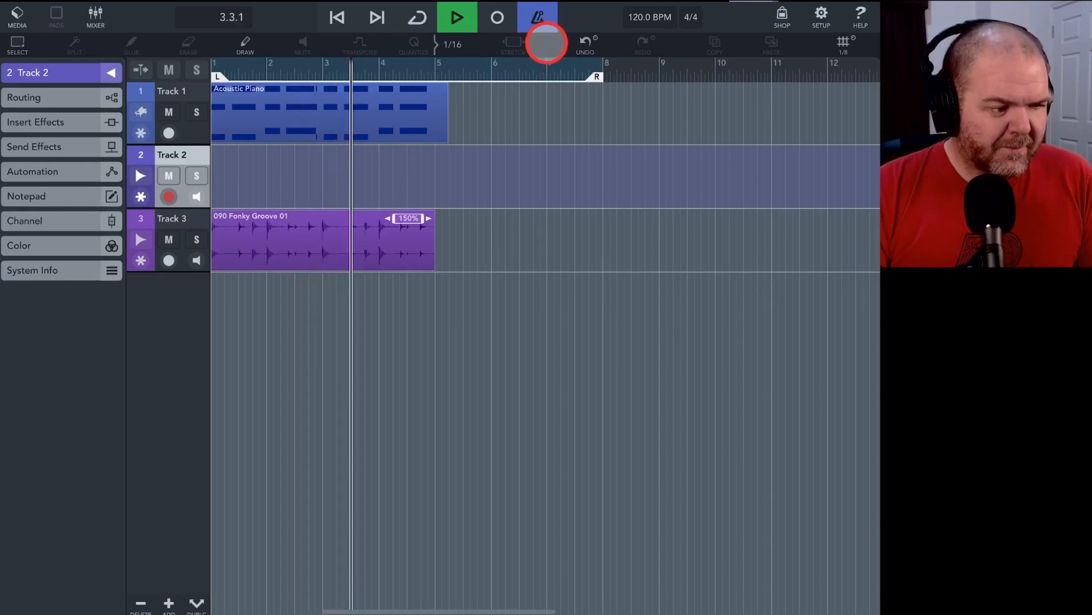
click(457, 17)
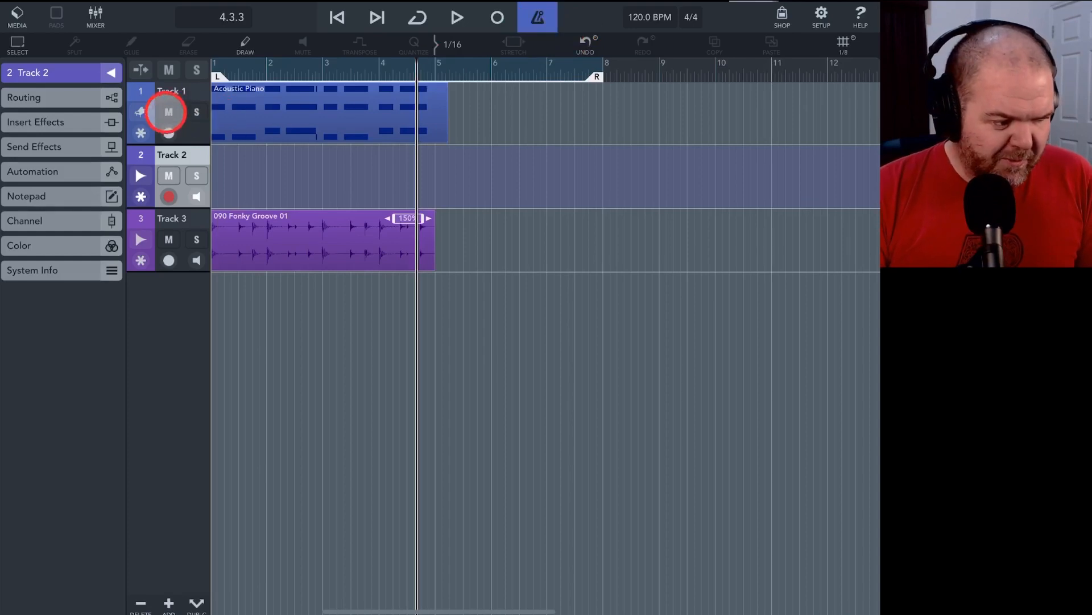
Mute the piano track, re-stretch the drum loop to 122% at 147.1 BPM and play from the start without click.
click(169, 111)
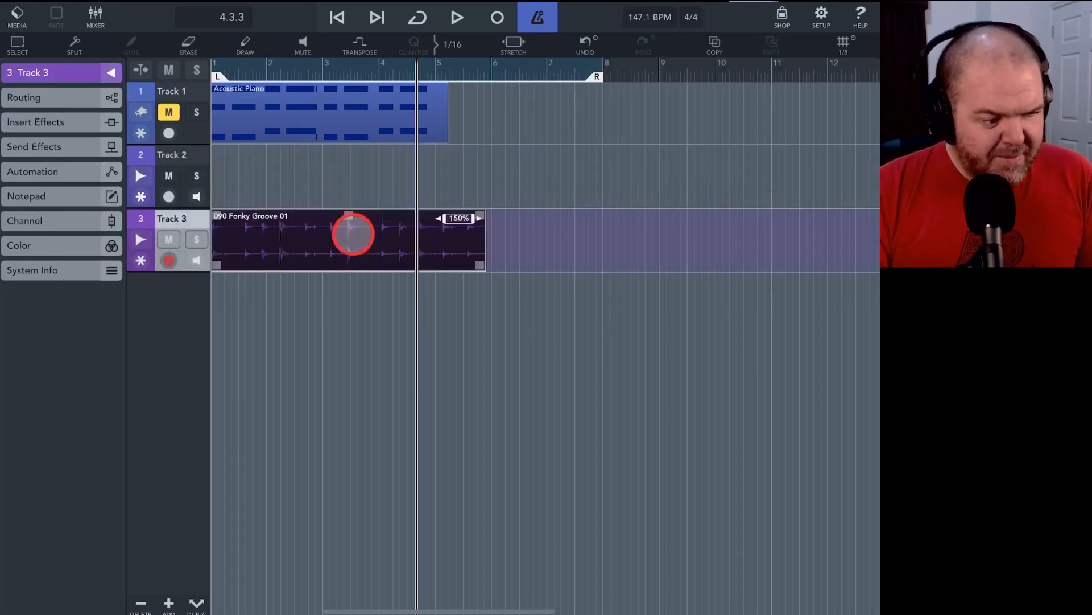
click(513, 45)
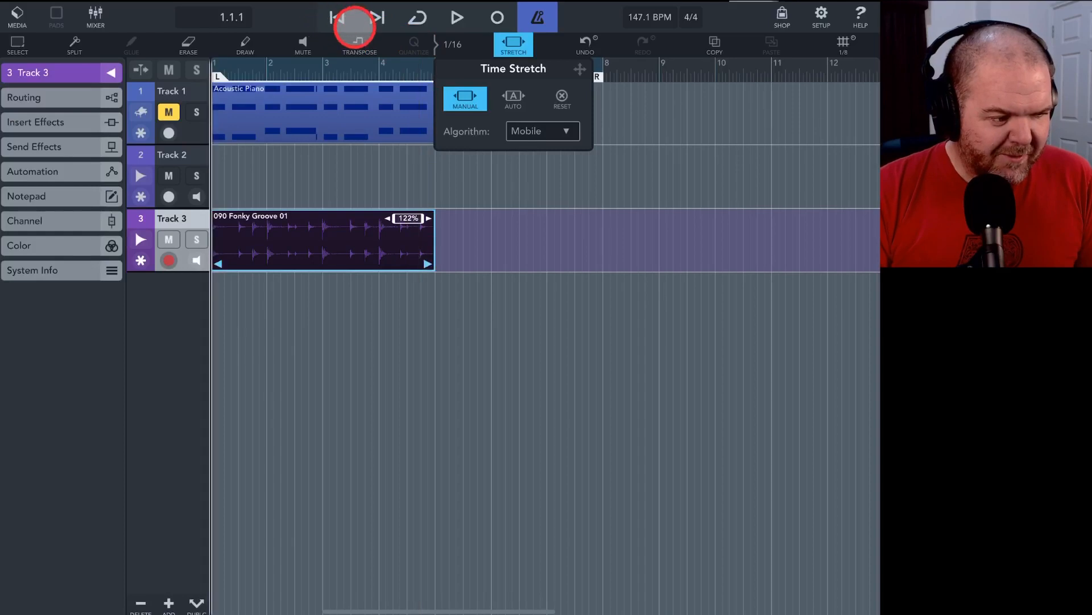
click(457, 17)
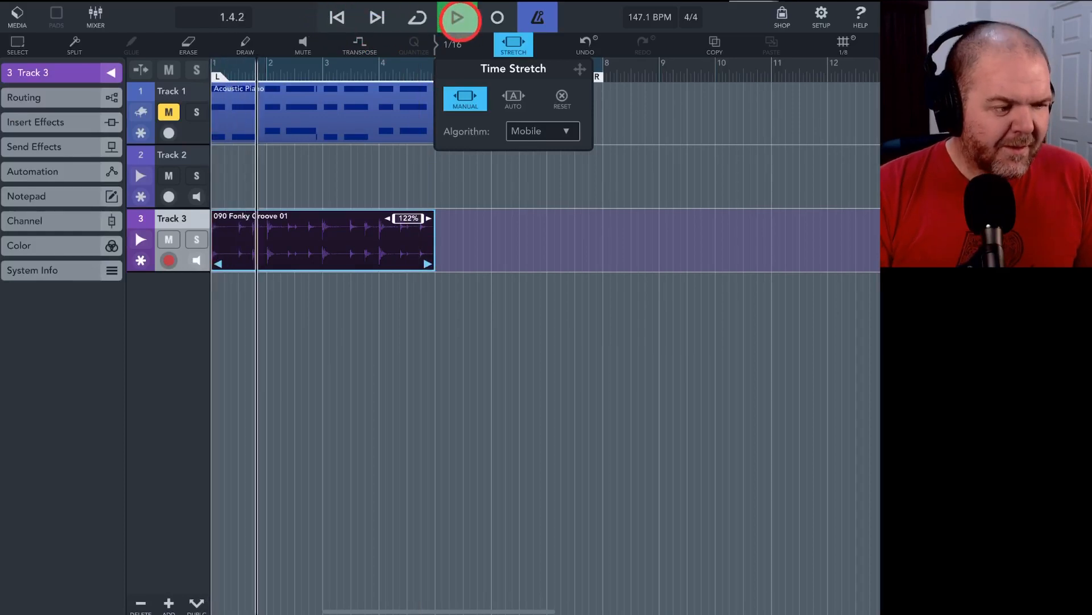
click(457, 17)
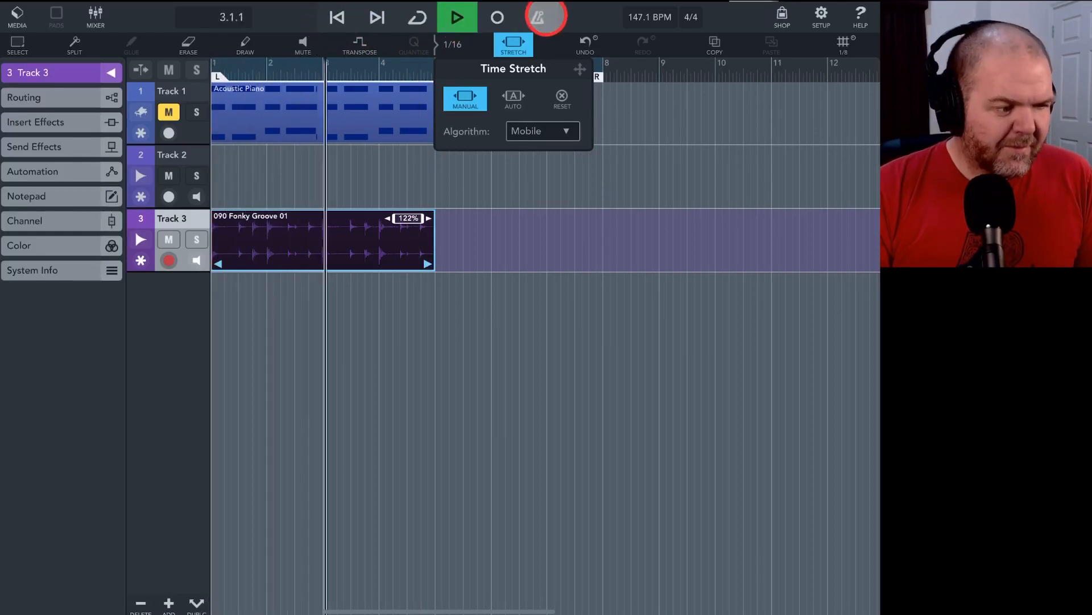
click(456, 17)
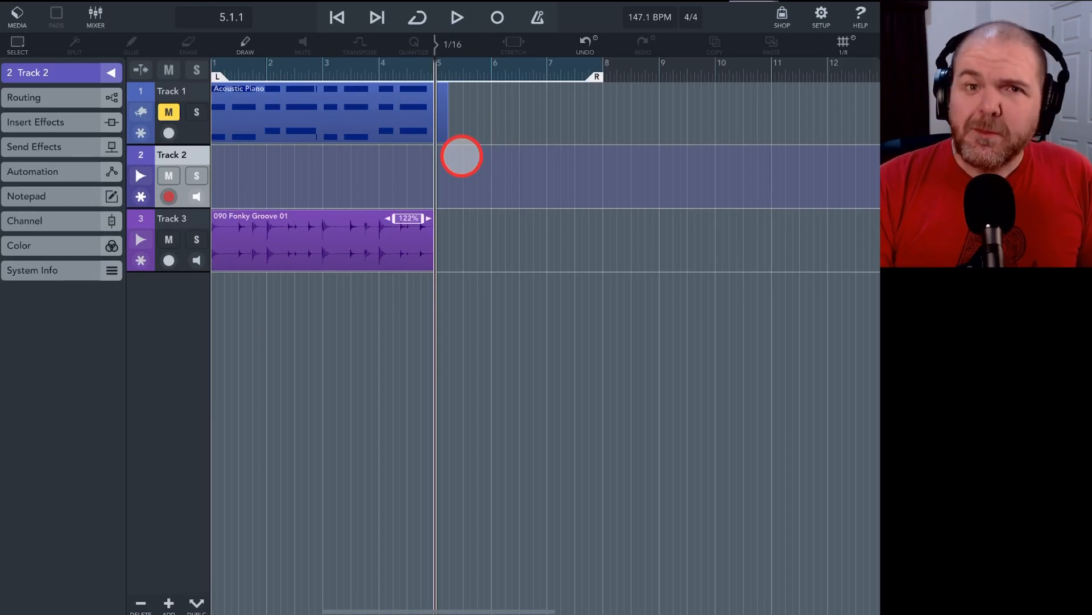
mouse_move(483, 167)
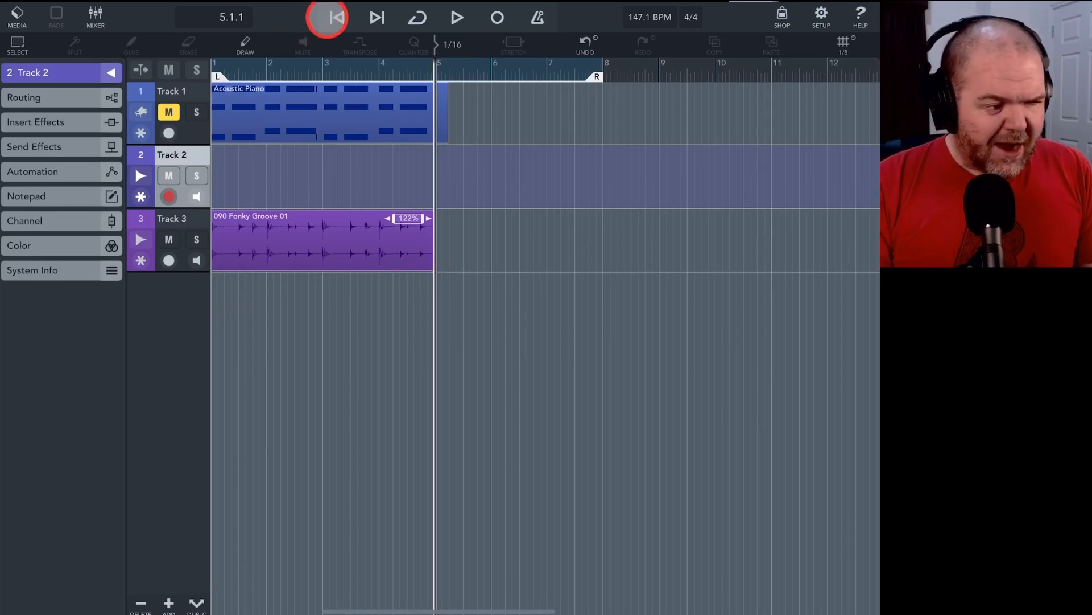
click(336, 17)
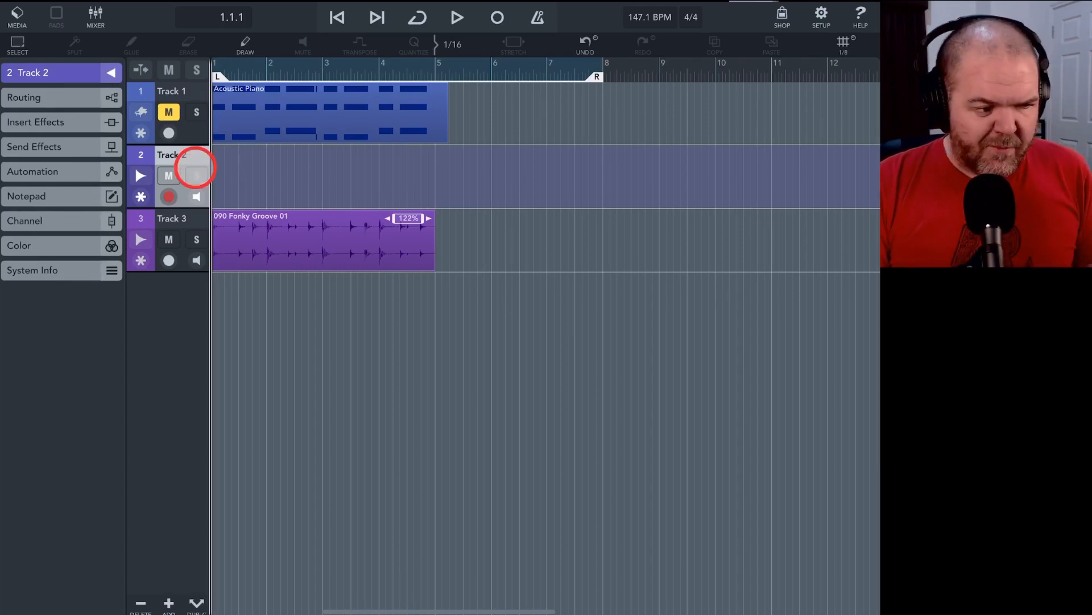
With empty Track 2 selected, browse Media to Instruments > Microsonic presets.
click(197, 175)
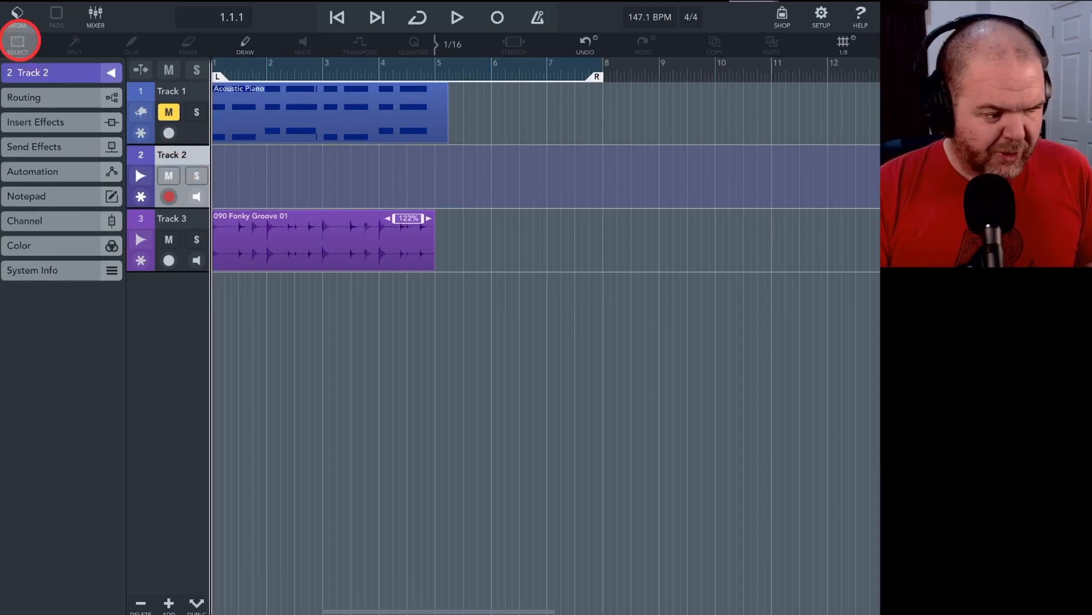
click(18, 14)
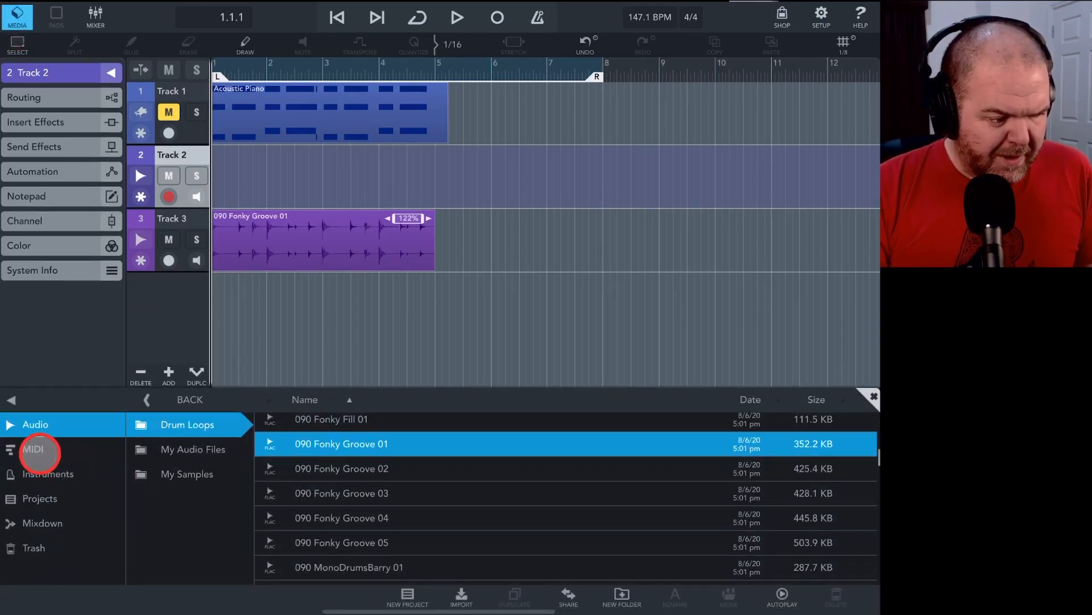
click(33, 448)
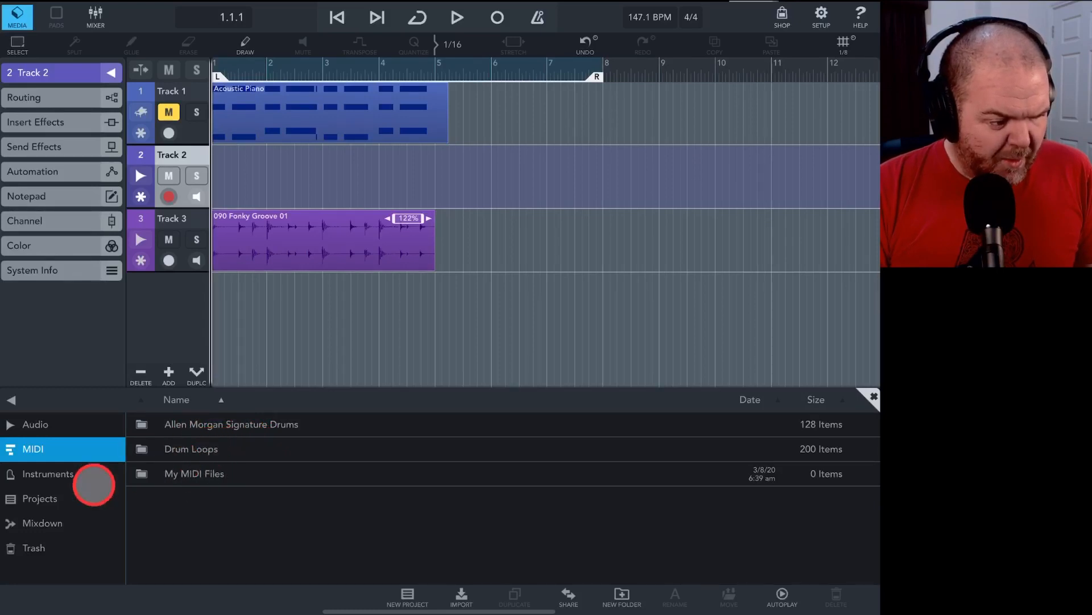
click(48, 474)
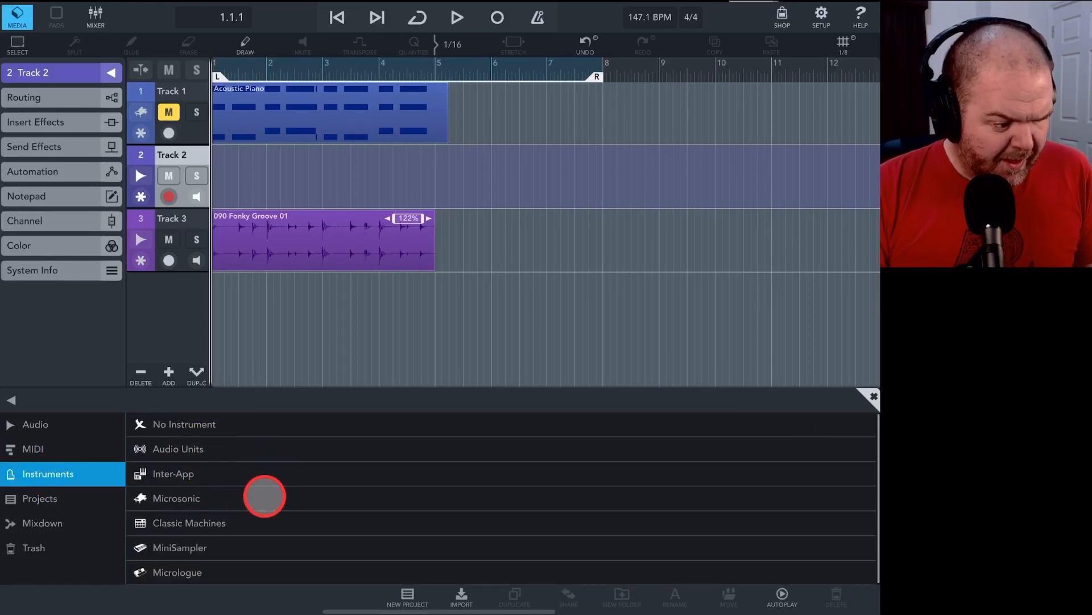
click(175, 497)
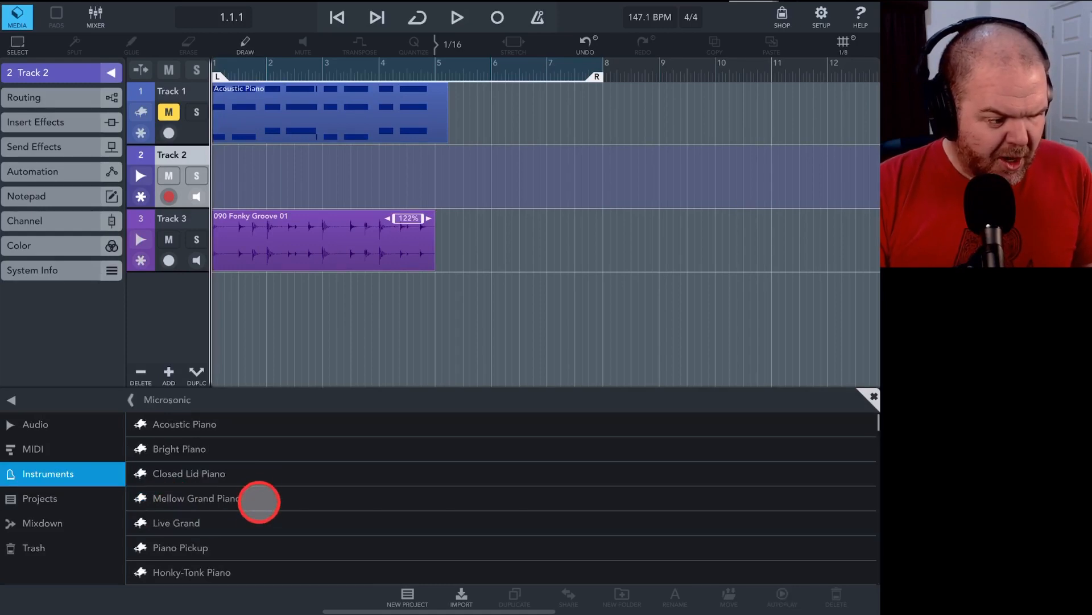
Scroll the Microsonic preset list down and load Upright Bass.
scroll(down, 3)
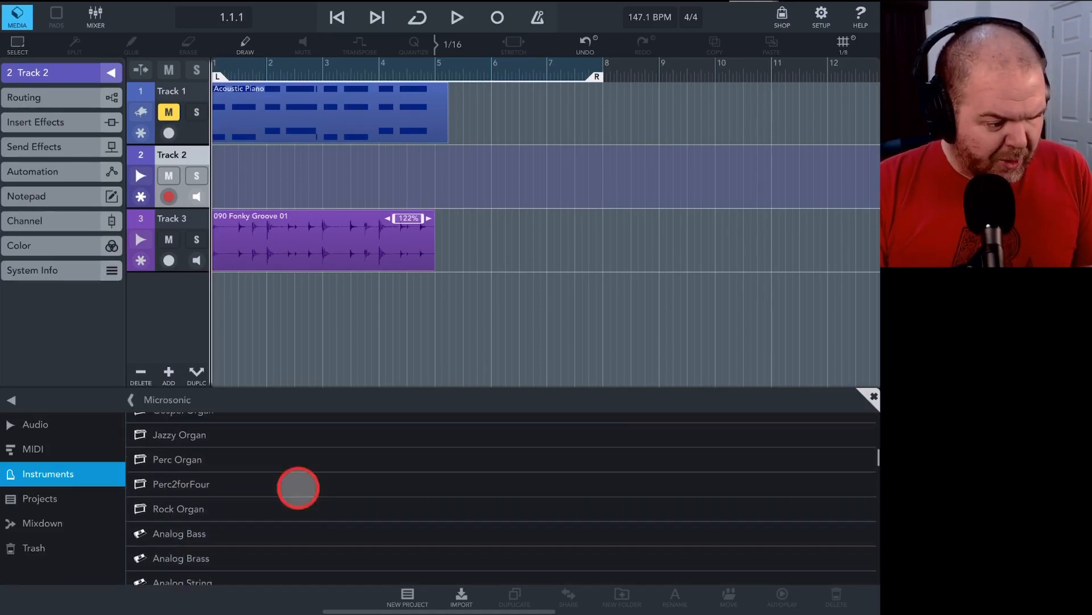
scroll(down, 3)
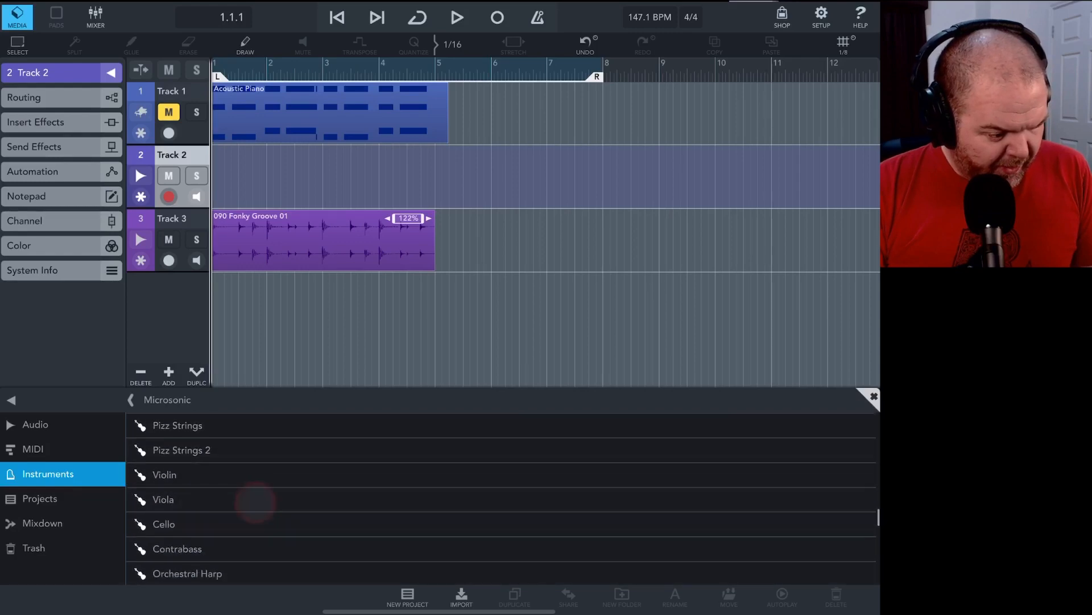
scroll(down, 3)
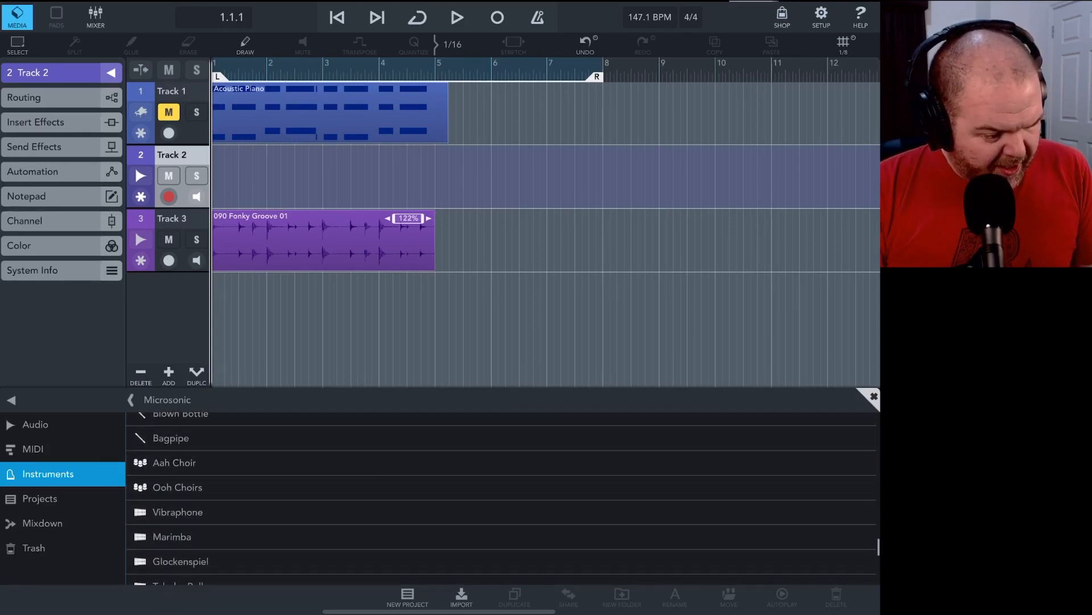
scroll(down, 3)
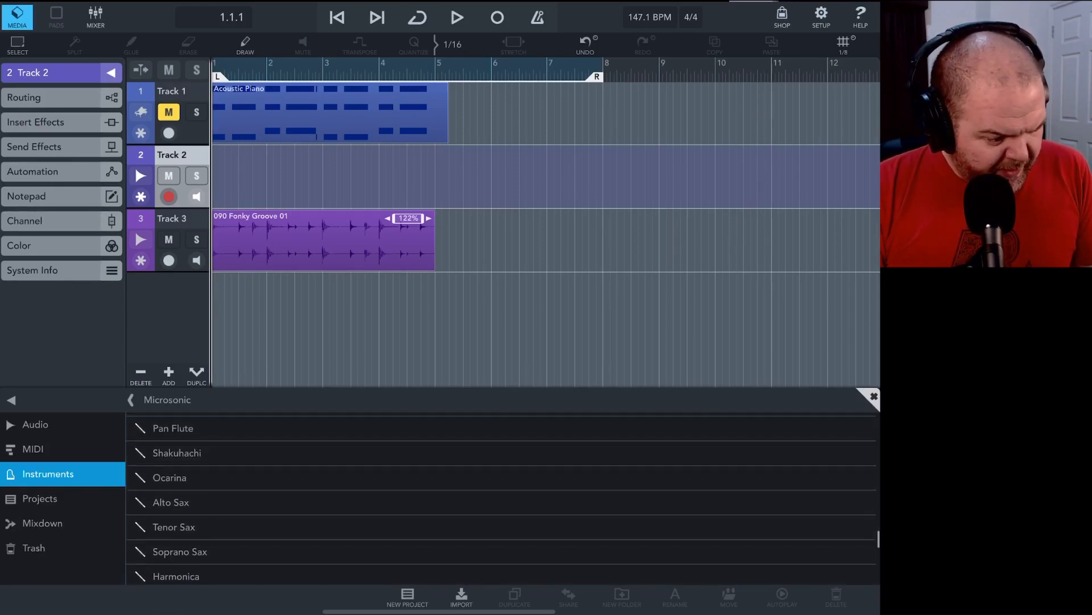
scroll(down, 3)
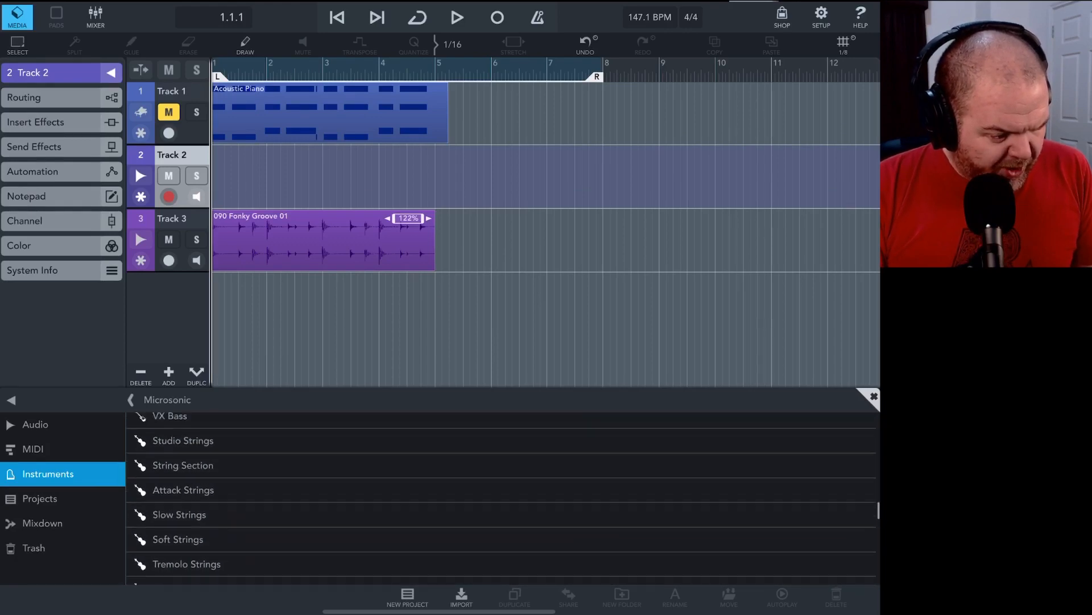
scroll(down, 3)
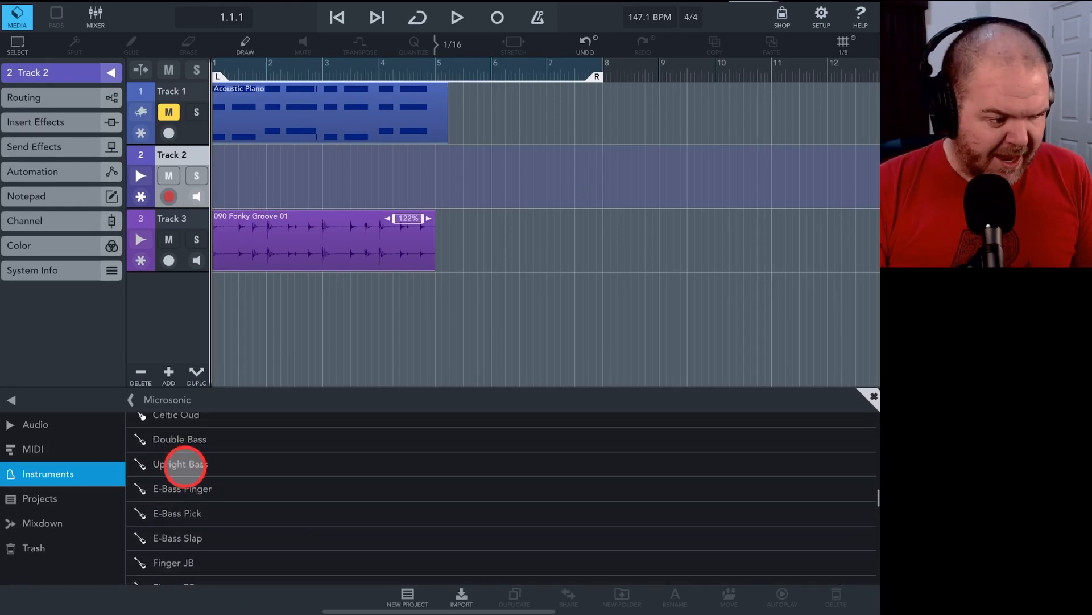
click(180, 464)
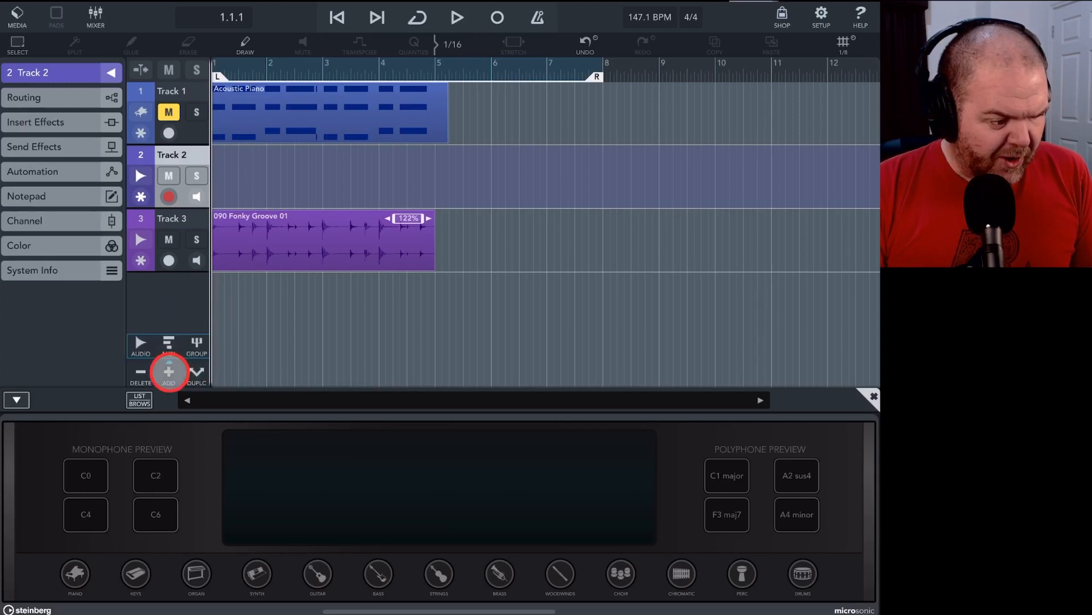
Add a MIDI track, swap its Acoustic Piano for Microsonic Upright Bass and show its chord pads.
click(169, 369)
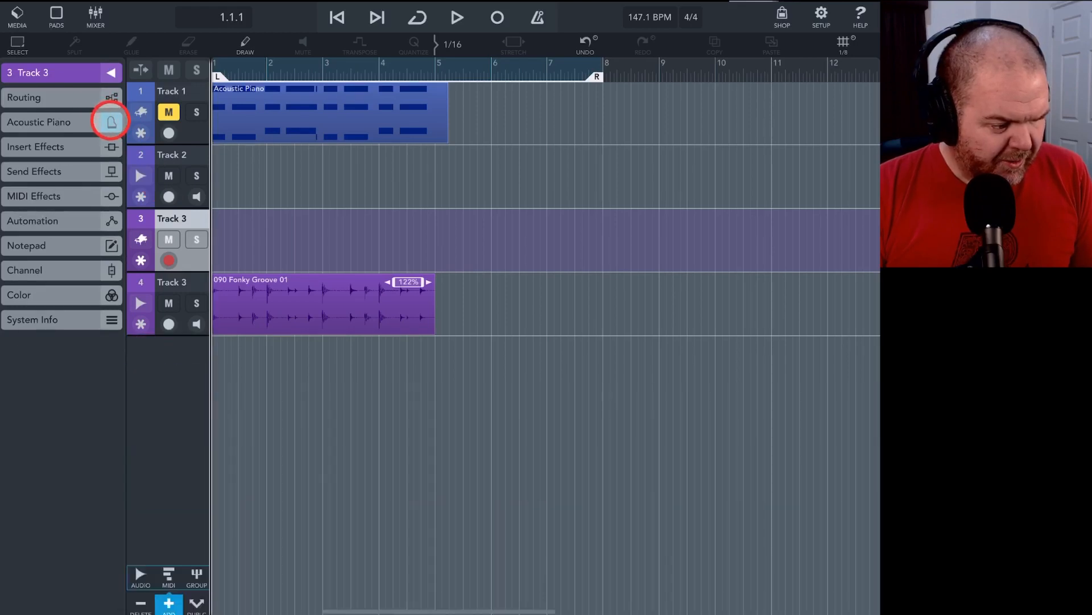
click(110, 122)
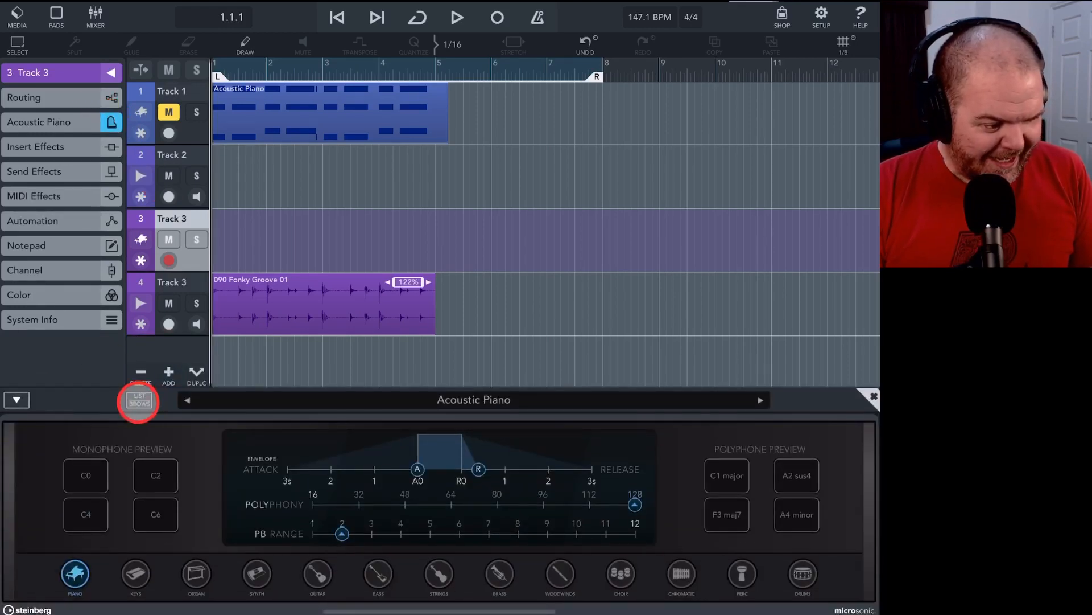
click(137, 402)
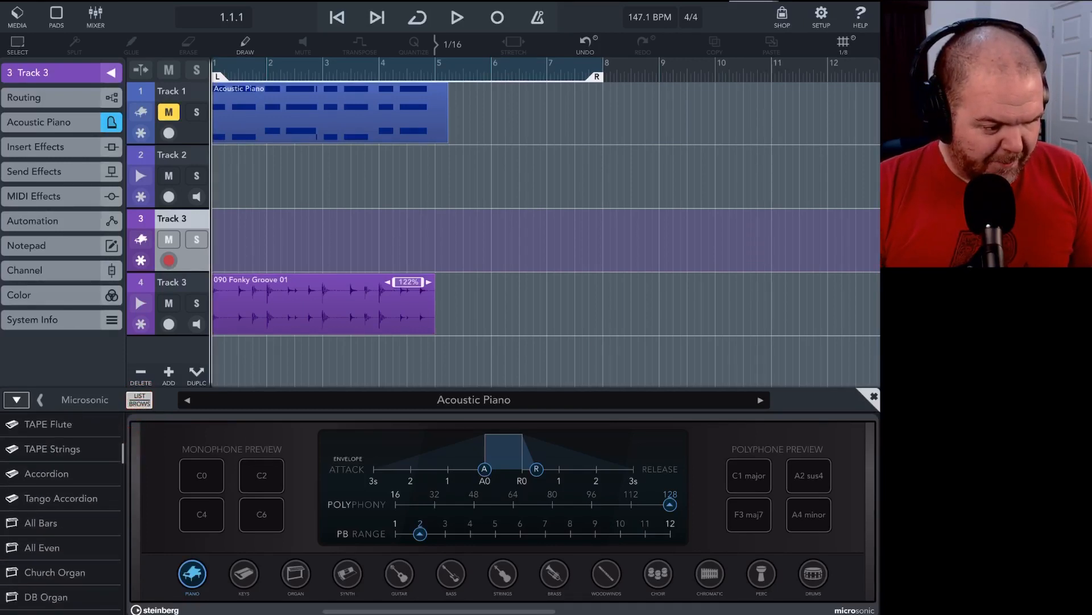
scroll(down, 3)
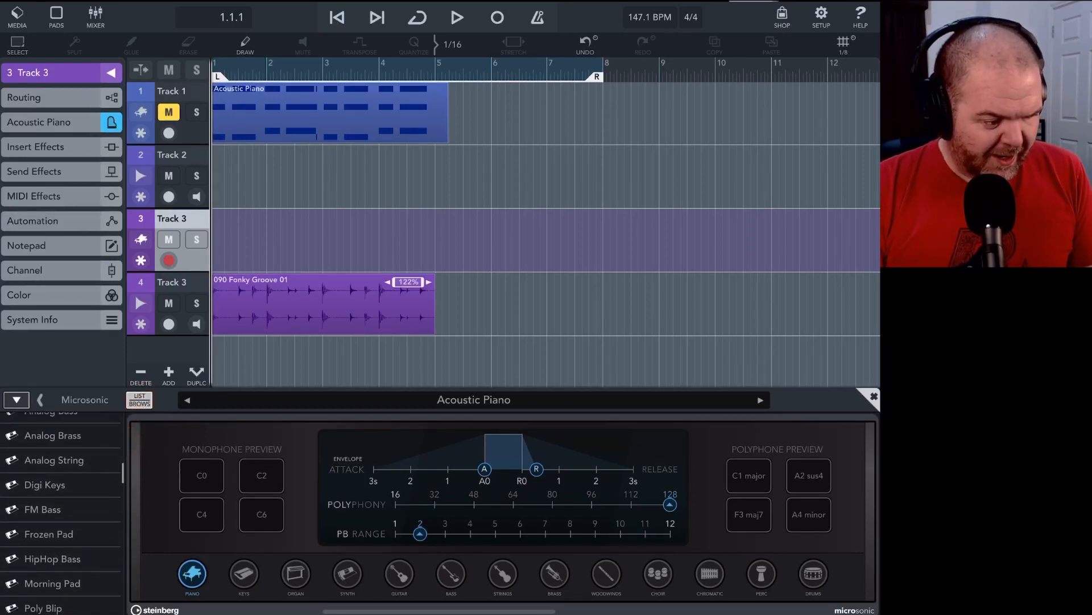
scroll(down, 3)
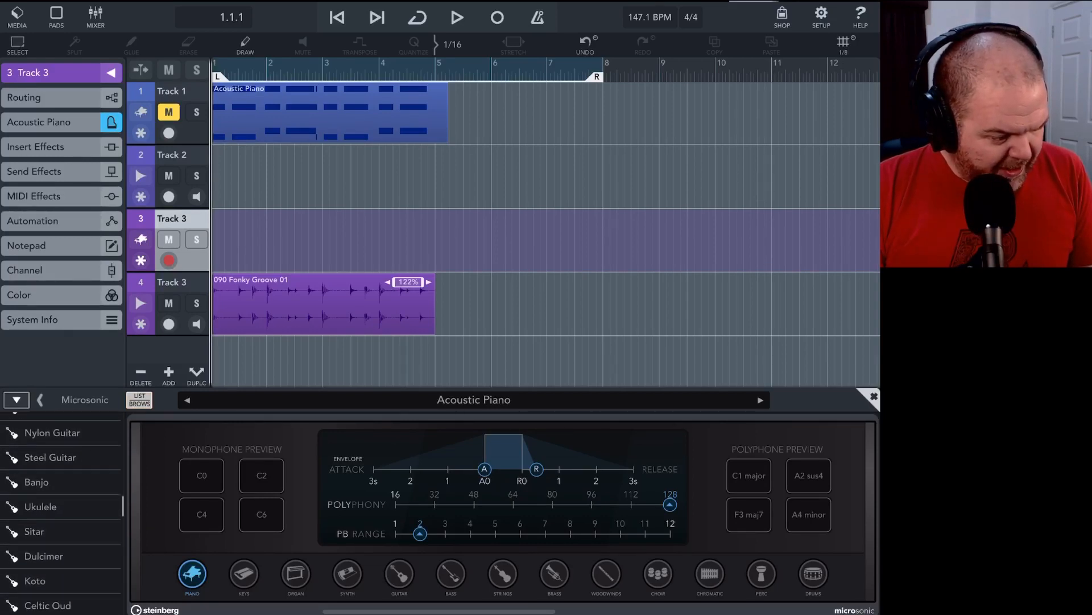
scroll(down, 3)
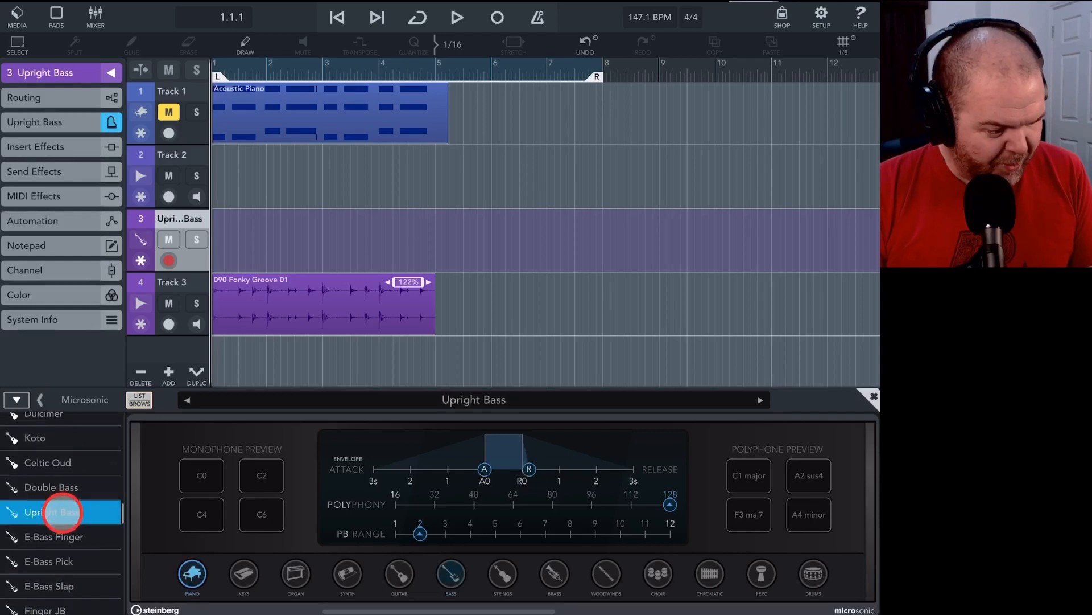
click(449, 574)
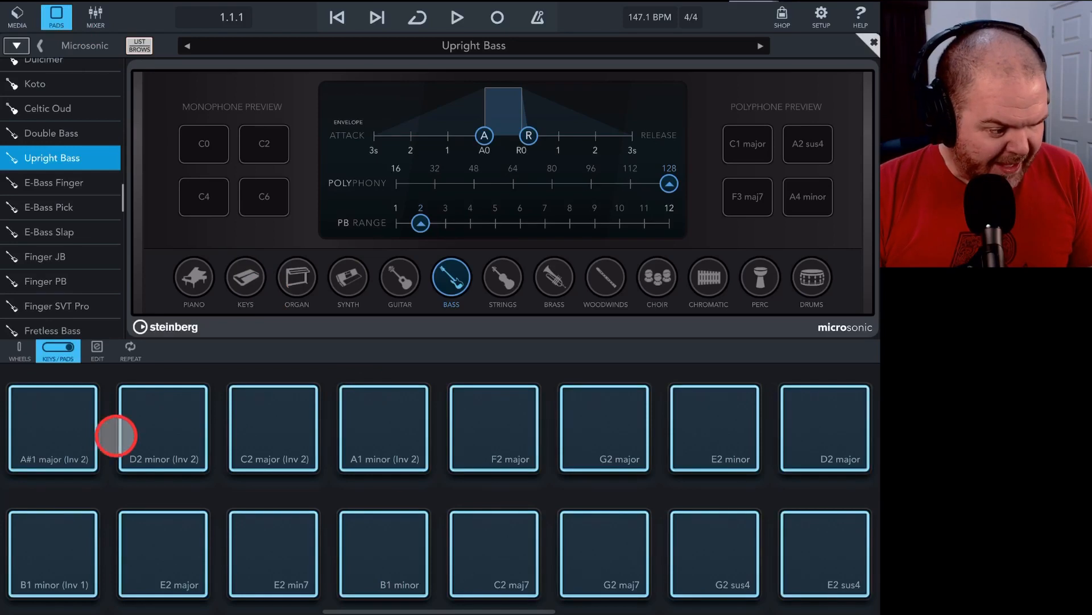
Audition Upright Bass chord pads, including the C2 major (Inv 2) chord.
click(274, 448)
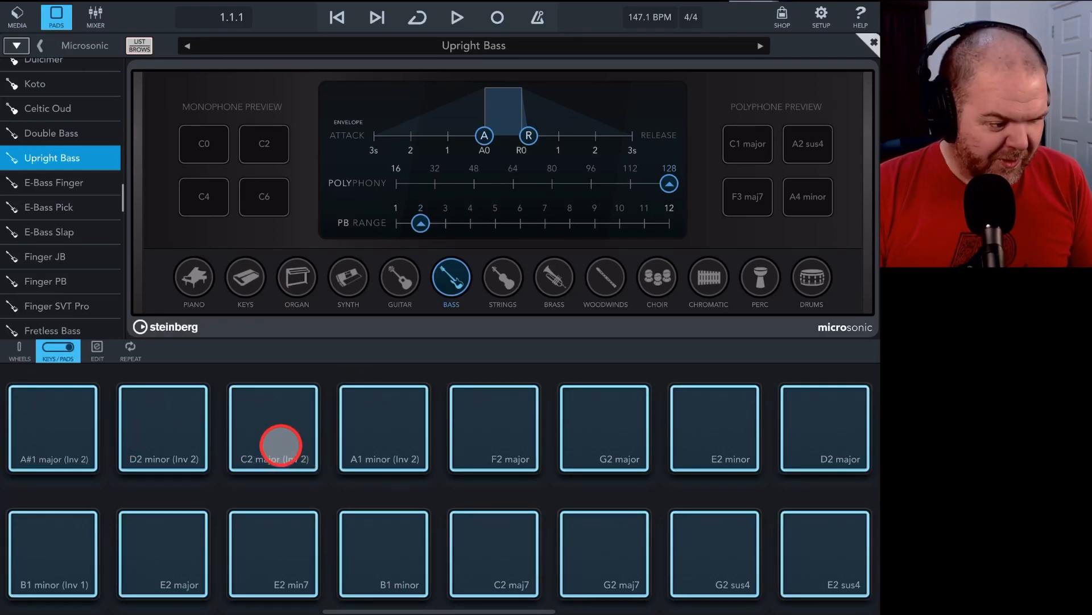
click(57, 349)
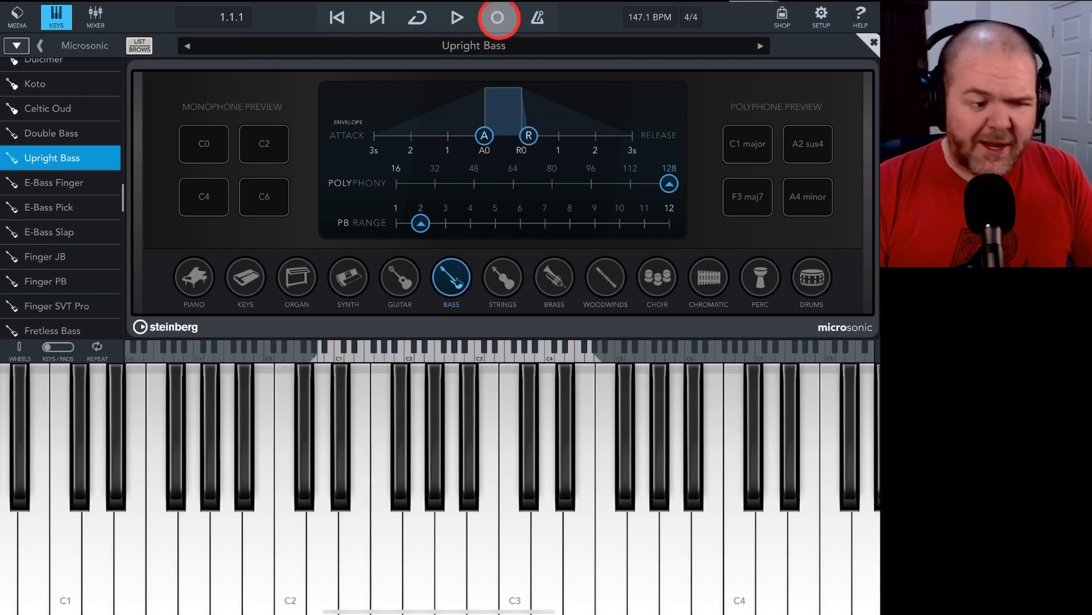
Arm the bass track, enable the metronome and return playback to the song start.
click(314, 570)
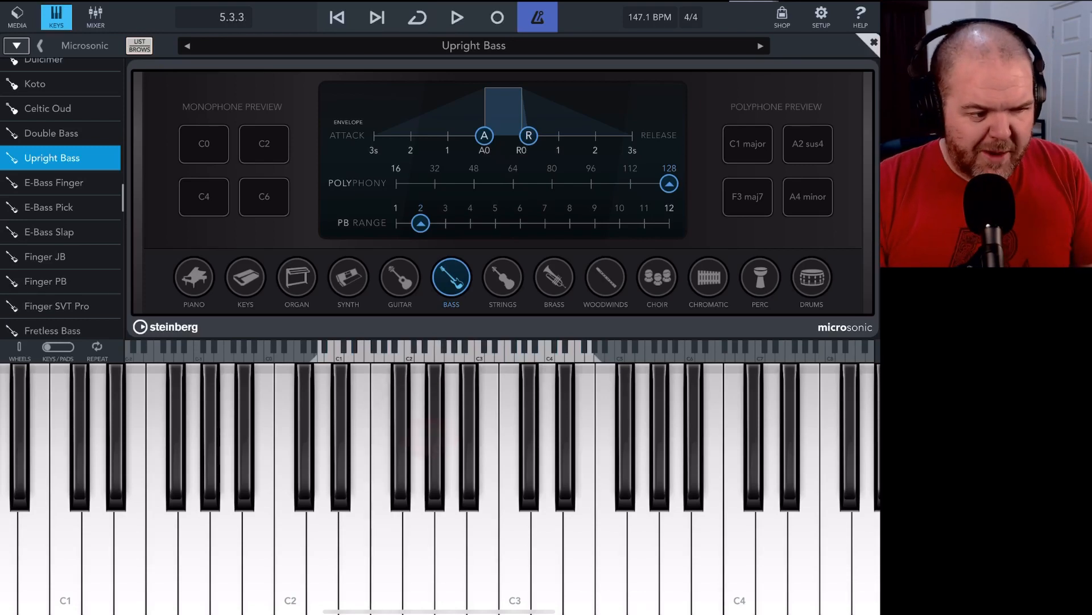
click(288, 53)
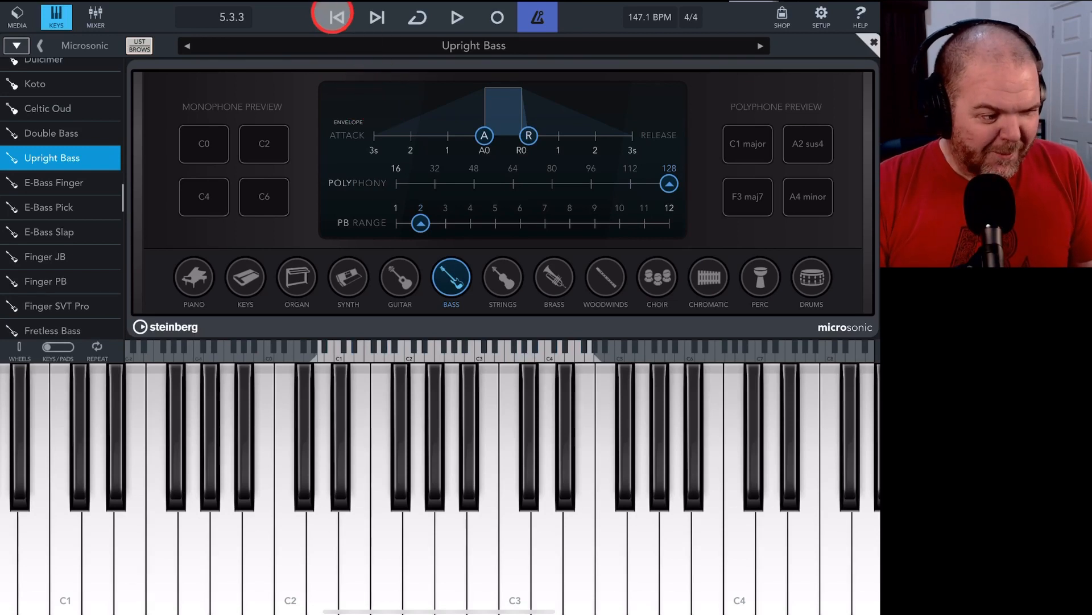
click(338, 17)
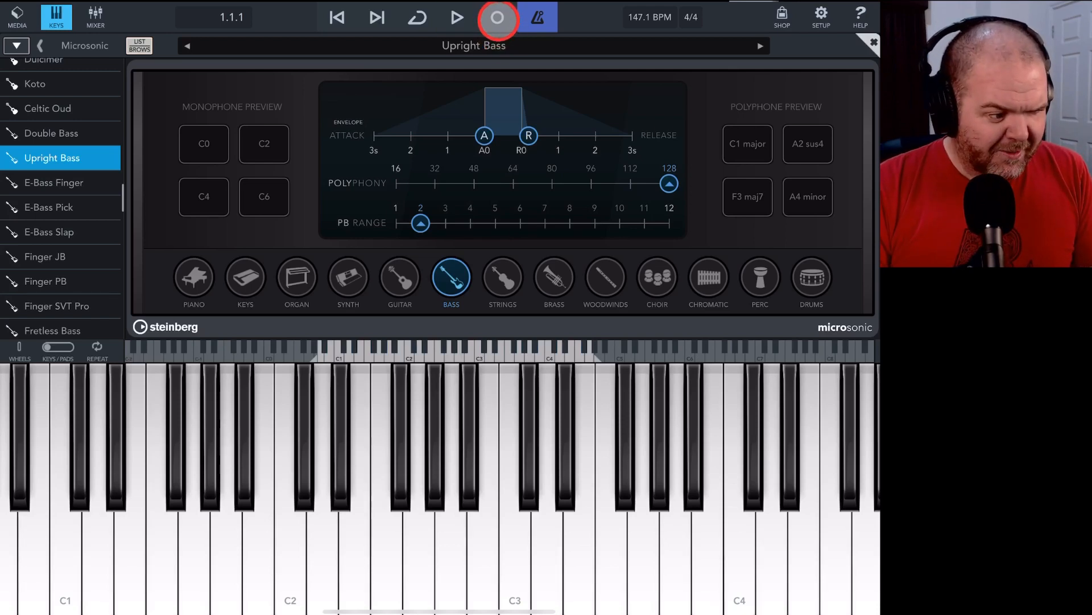
Record a four-bar Upright Bass line on the keyboard and open the part in the note editor.
click(456, 17)
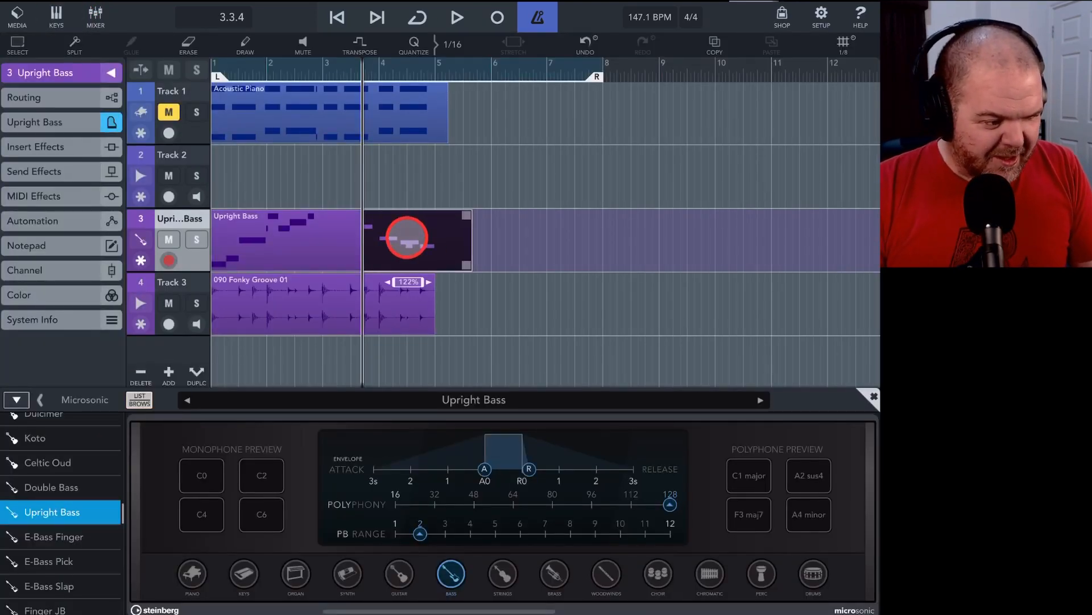
click(188, 45)
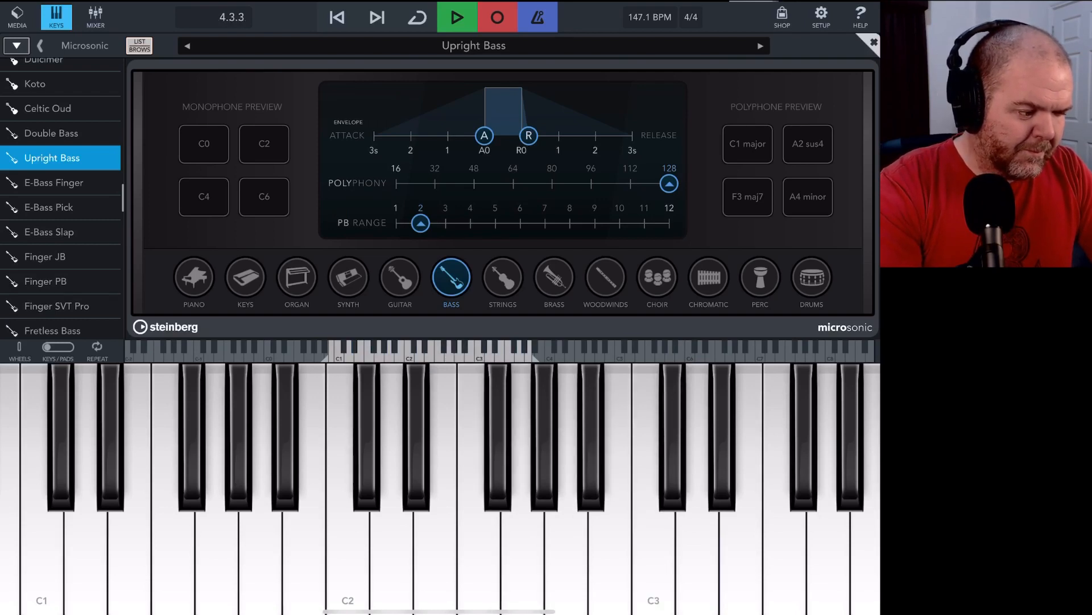
click(457, 17)
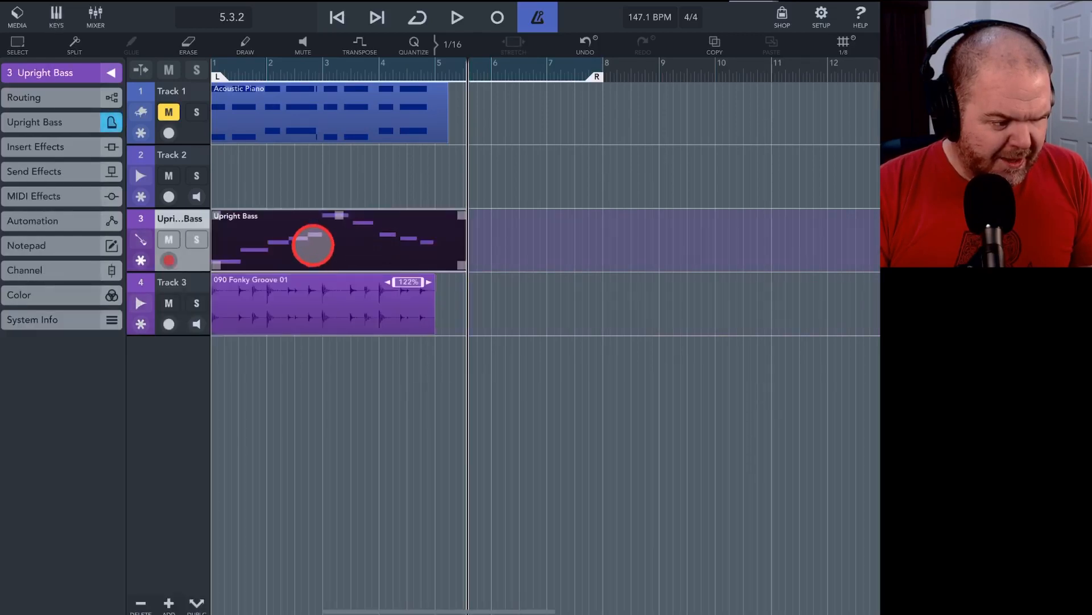
double_click(312, 243)
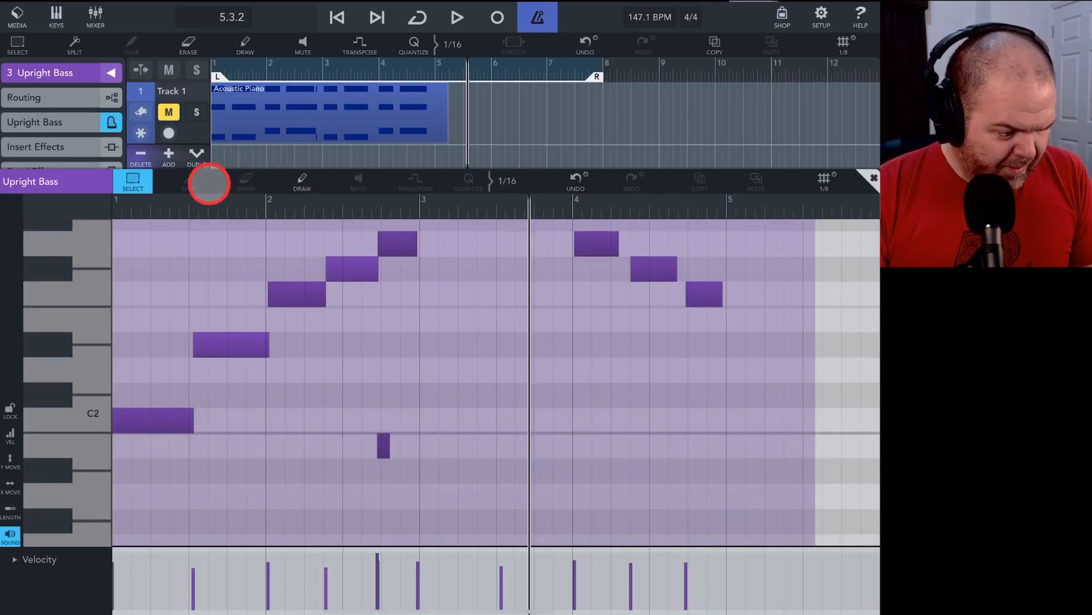
Select a recorded bass note in the Upright Bass note editor.
click(245, 181)
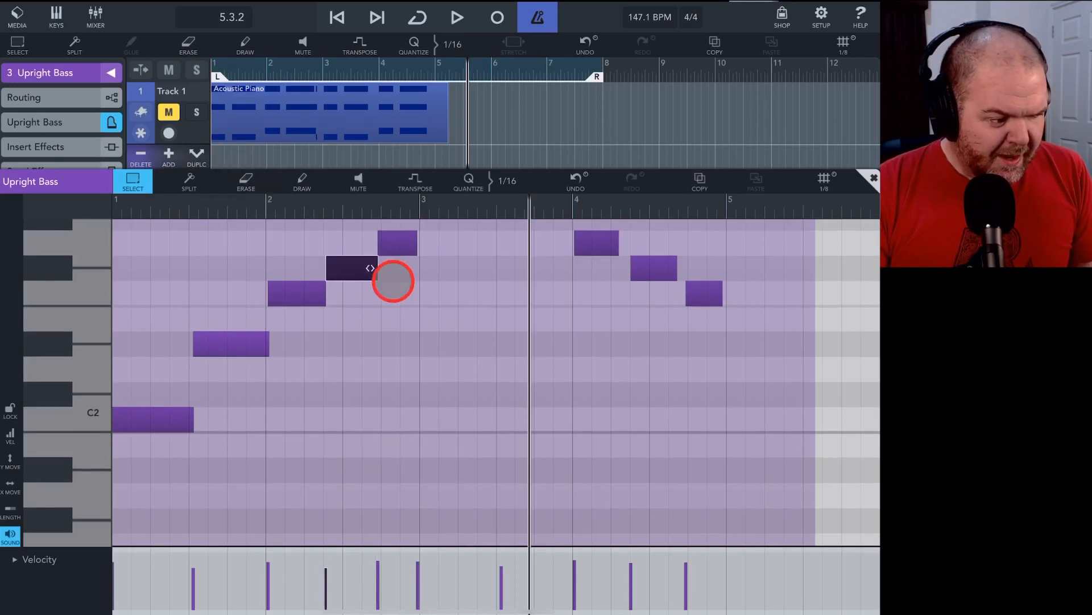
mouse_move(459, 341)
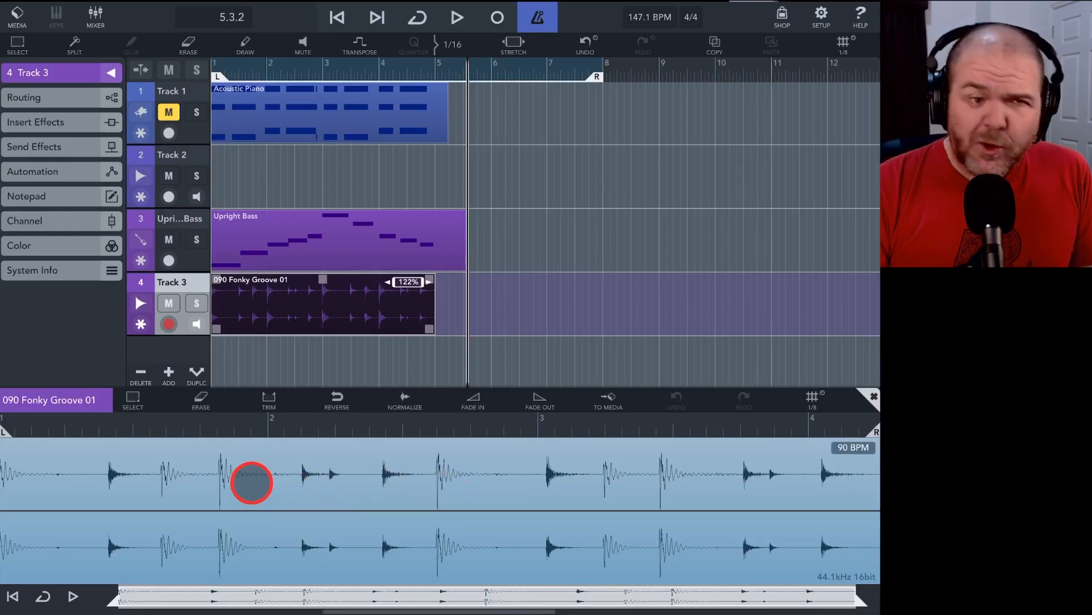
drag(250, 482, 410, 491)
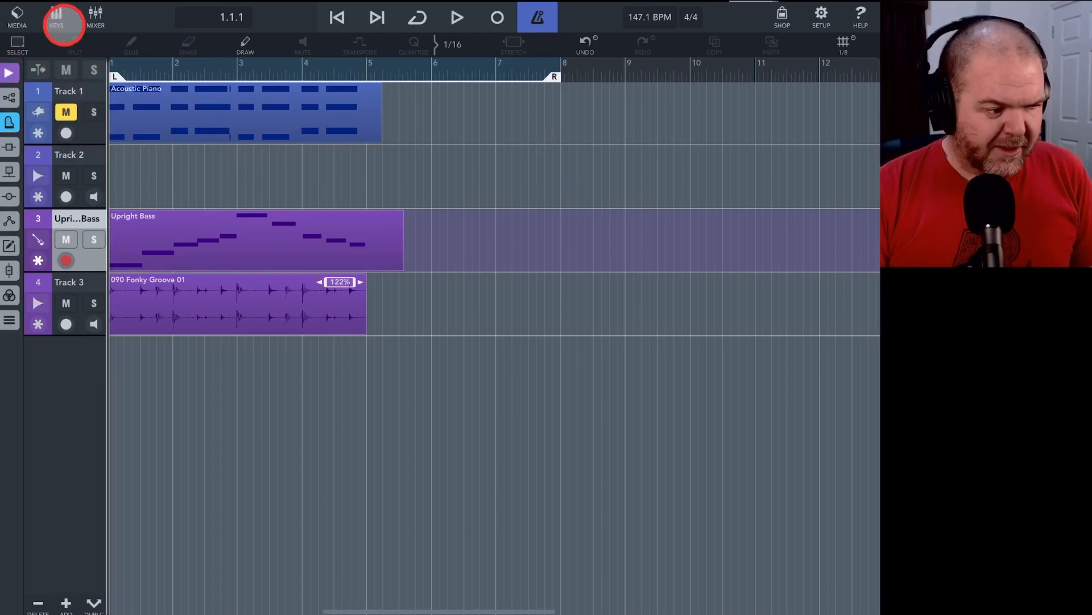
Review the four track channels and master in the mixer, then return to the arrangement with Upright Bass settings.
click(96, 17)
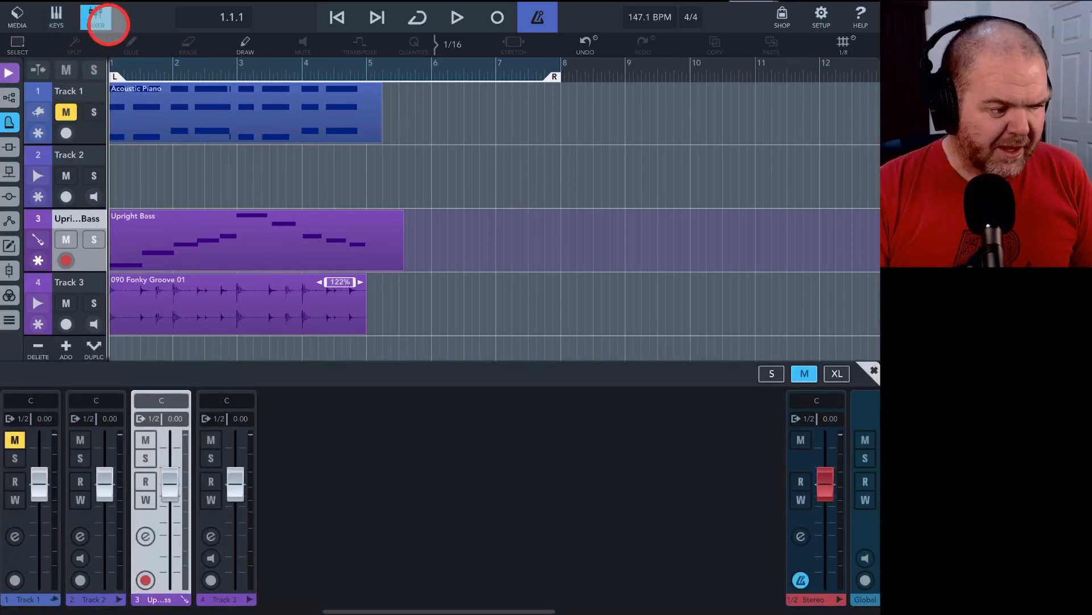
click(95, 17)
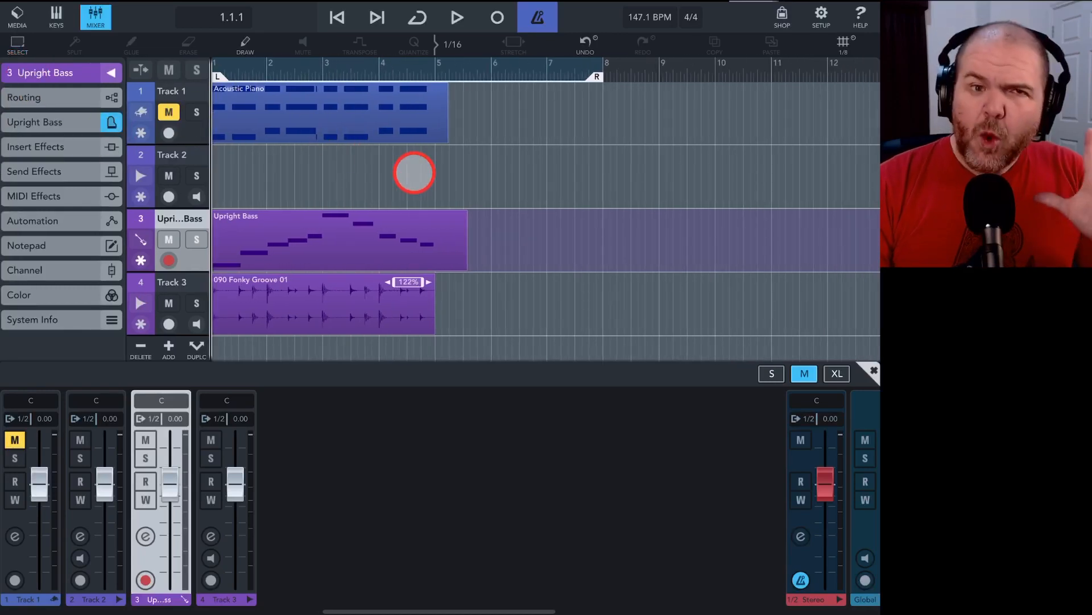
click(96, 17)
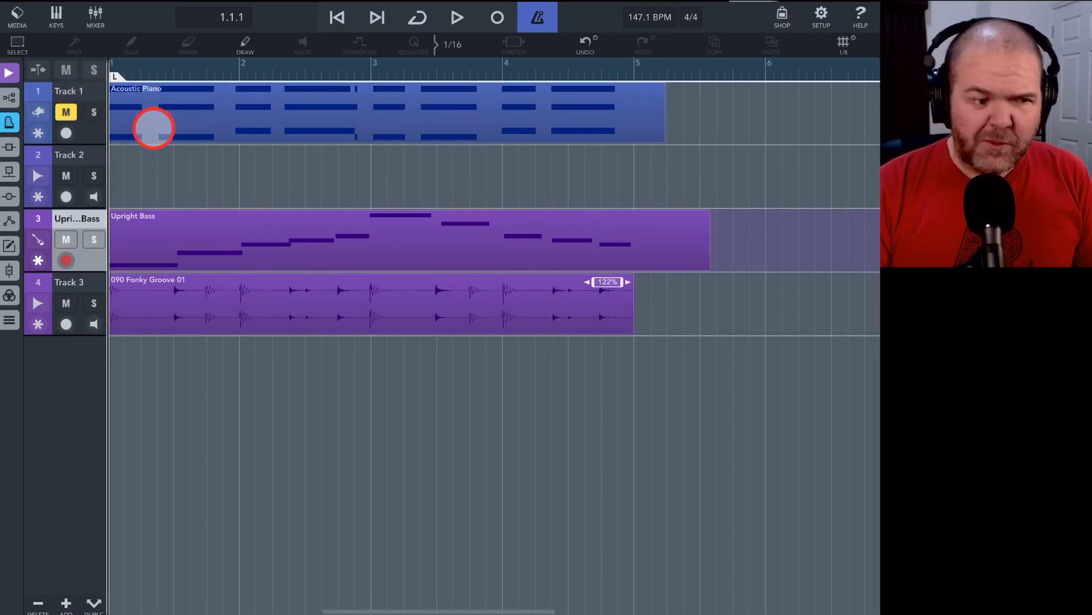
click(94, 17)
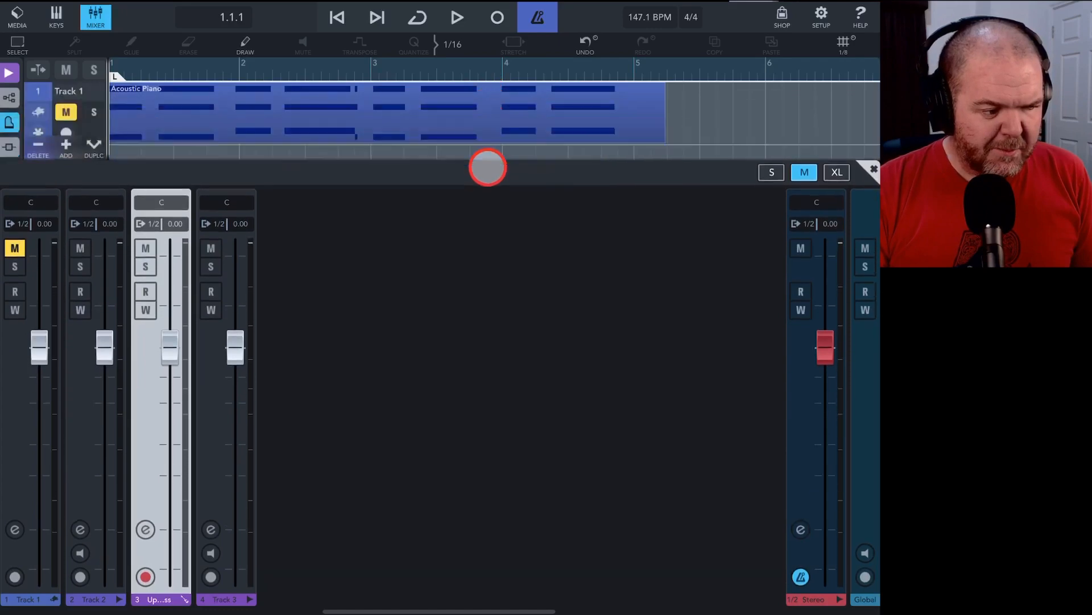
click(96, 17)
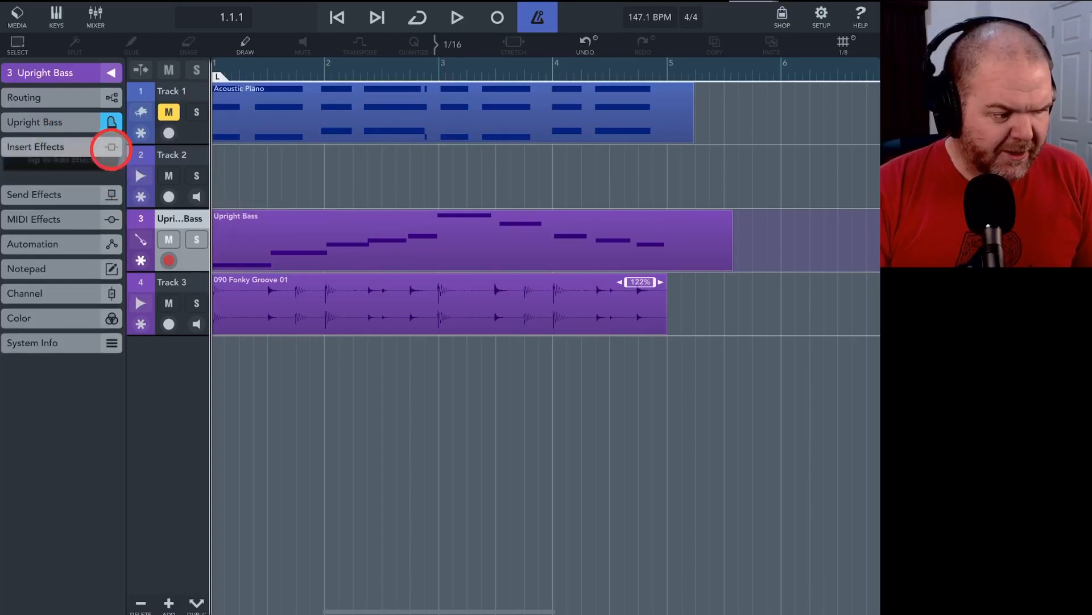
Replace the Upright Bass Channel Strip insert with StudioEQ, then the Compressor, showing its controls.
click(110, 147)
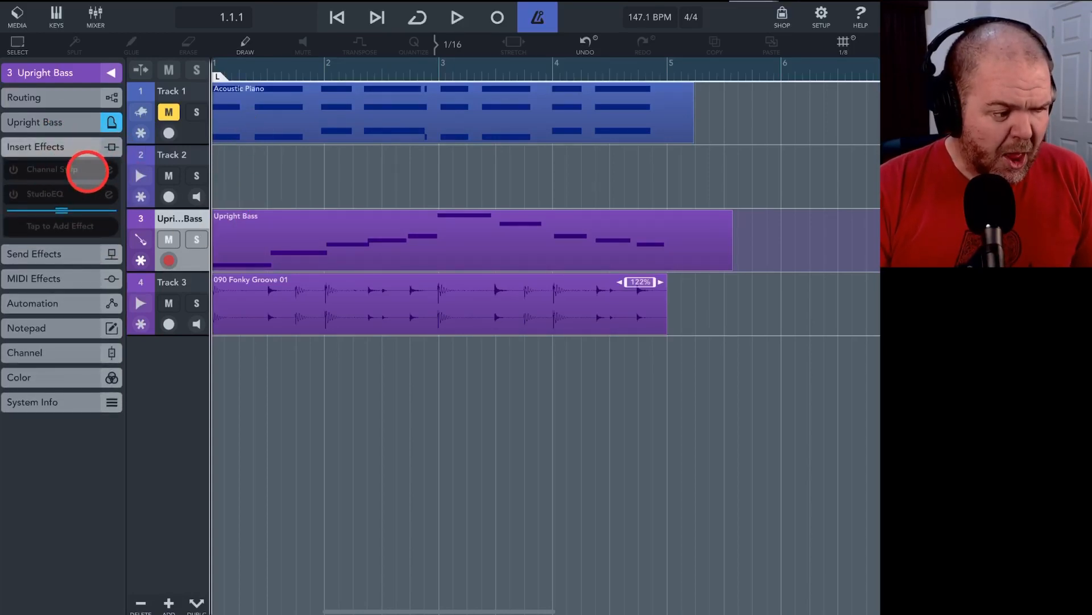
click(53, 168)
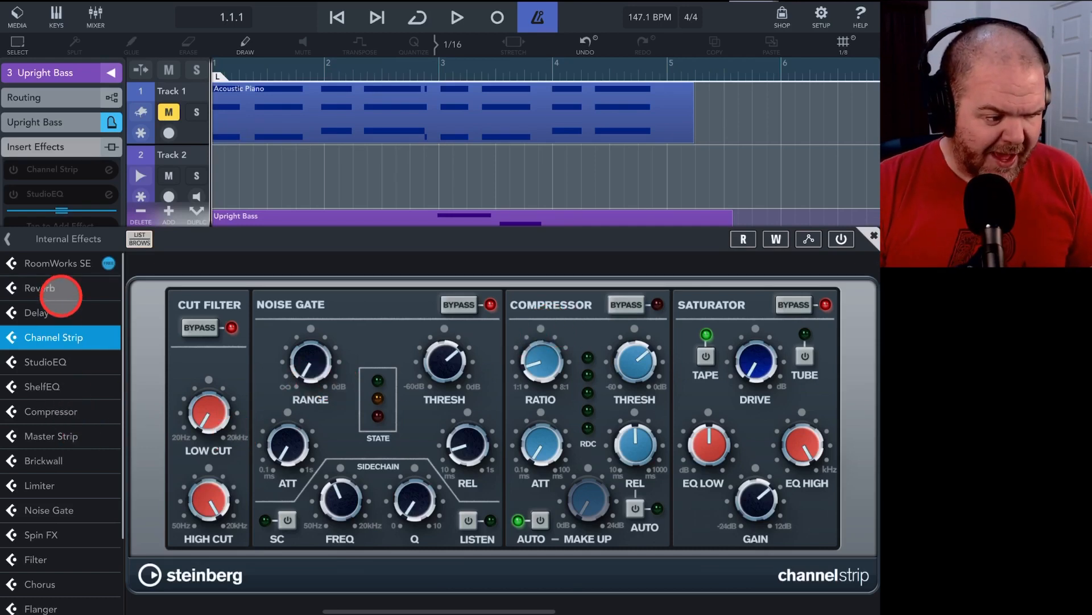
mouse_move(44, 362)
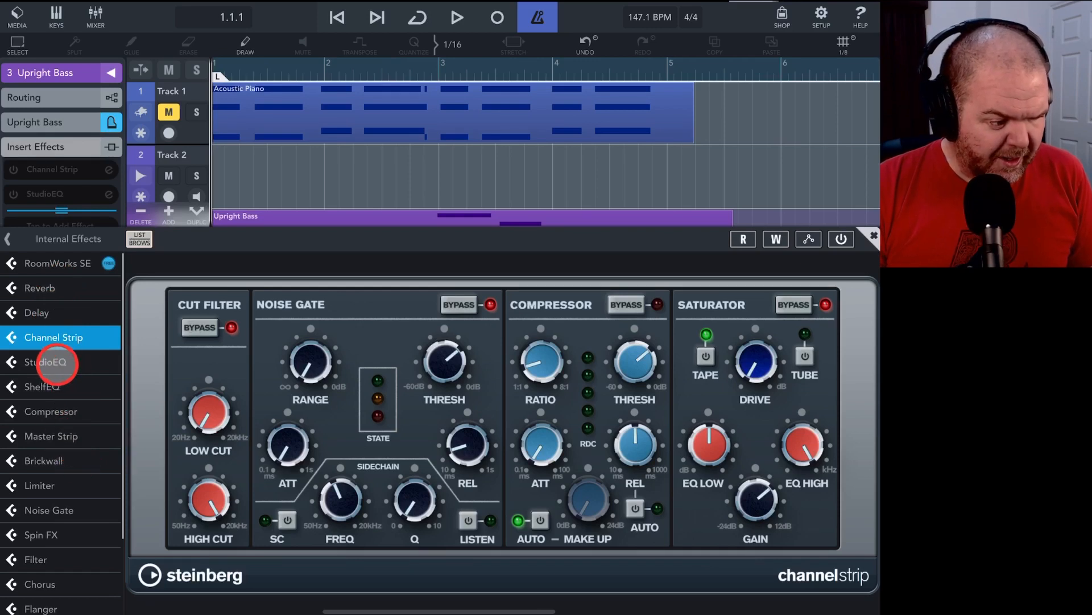
click(44, 362)
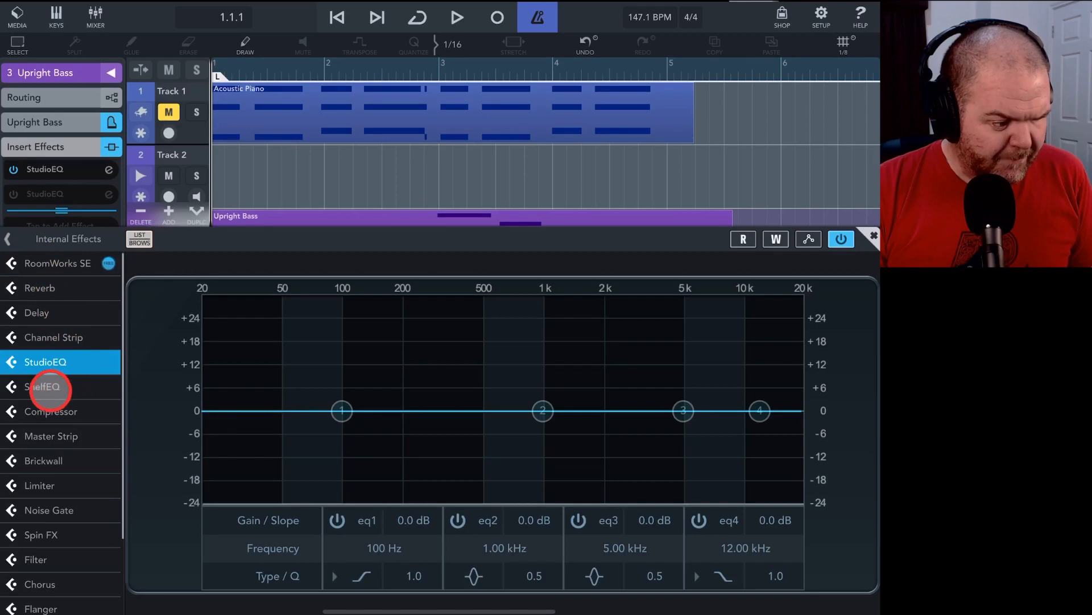
click(43, 387)
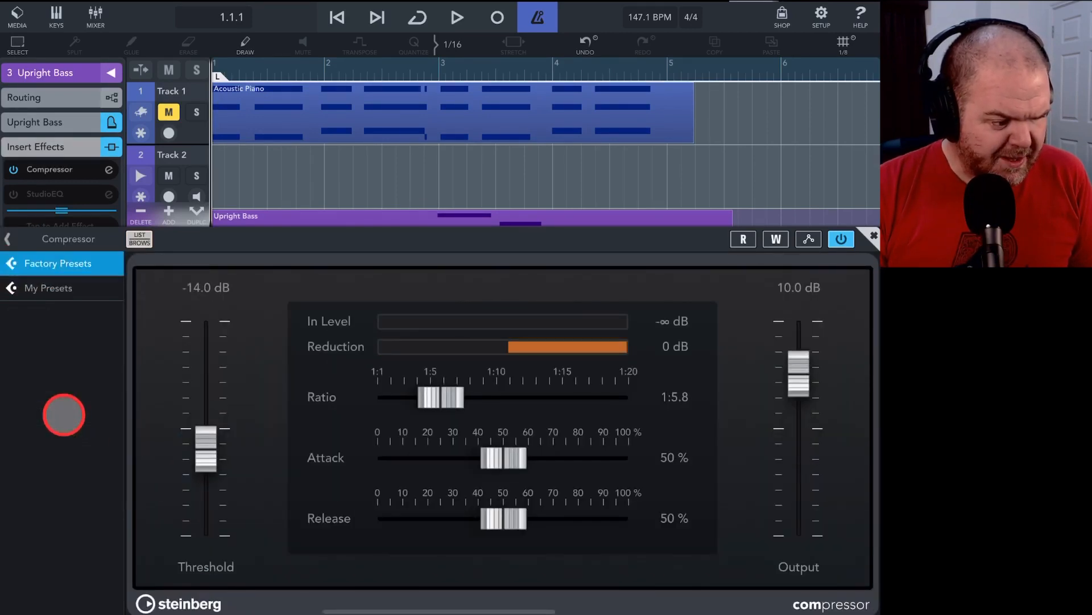
During playback, push the bass Compressor to about -22.1 dB threshold and a 1:13.5 ratio.
drag(436, 397, 450, 397)
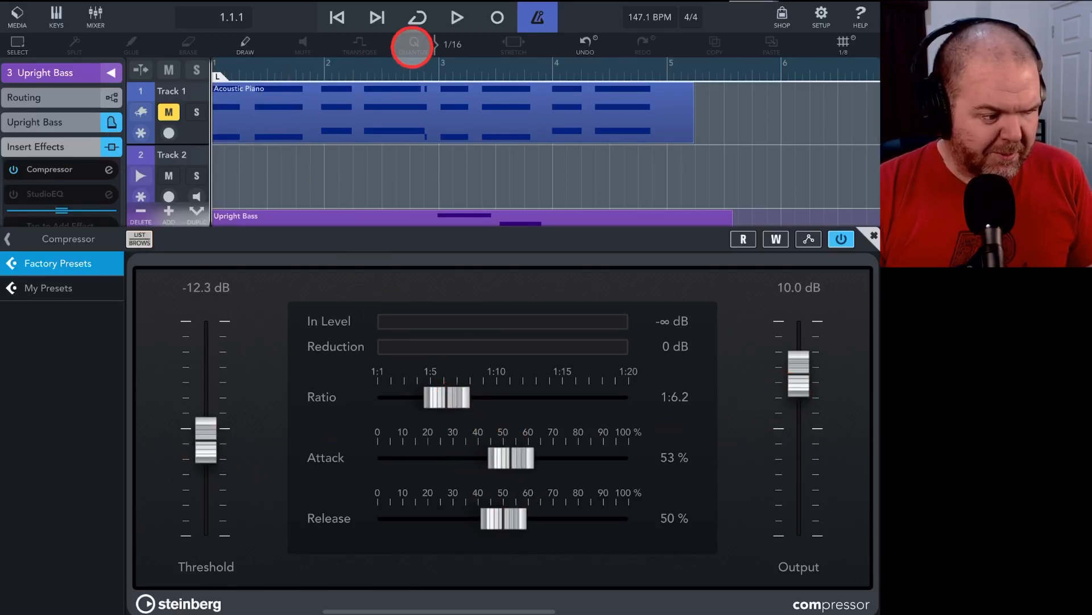
click(457, 17)
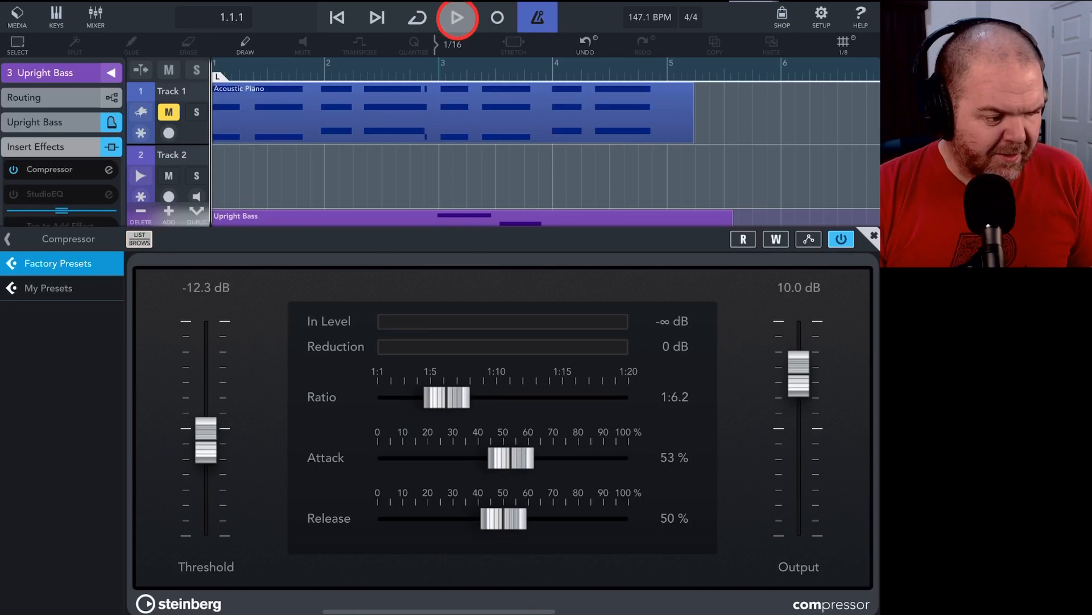
drag(204, 437, 213, 409)
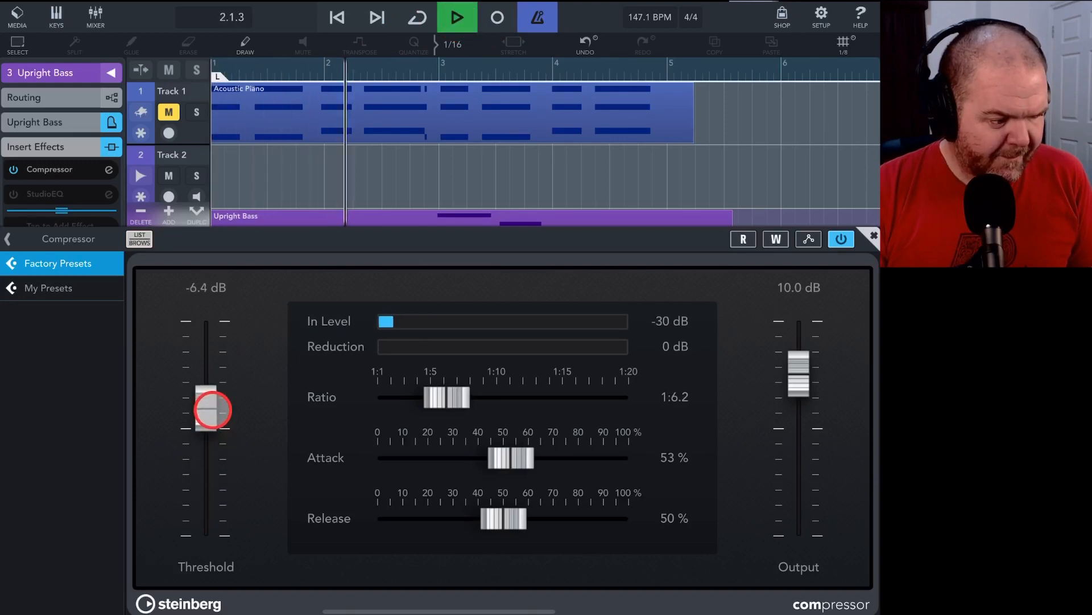
drag(212, 407, 206, 502)
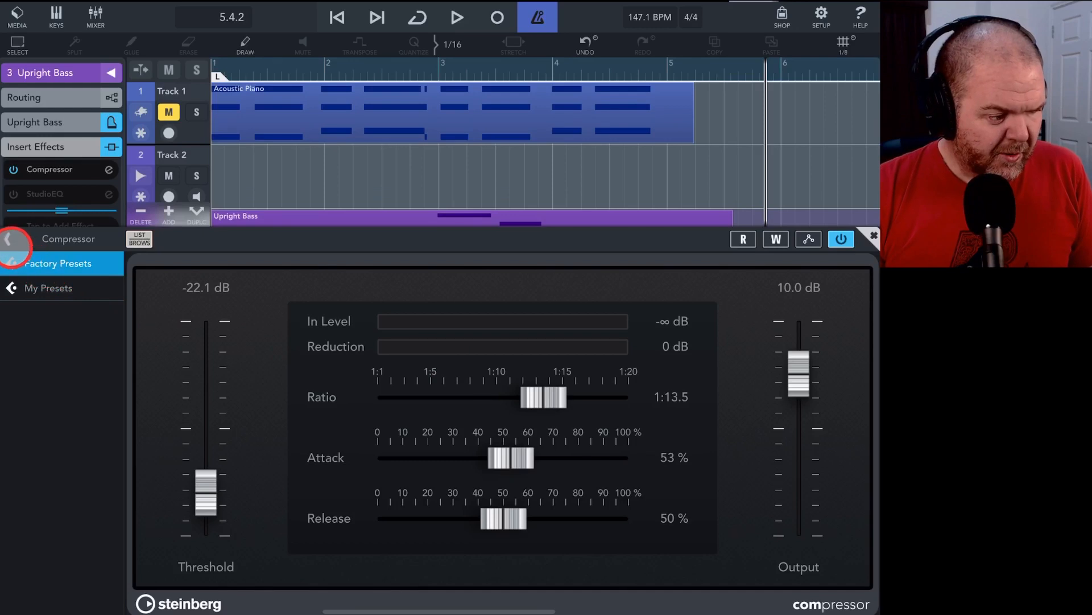
View the locked Waves AudioTrack plug-in's shop page, then go back to the effect categories.
click(11, 263)
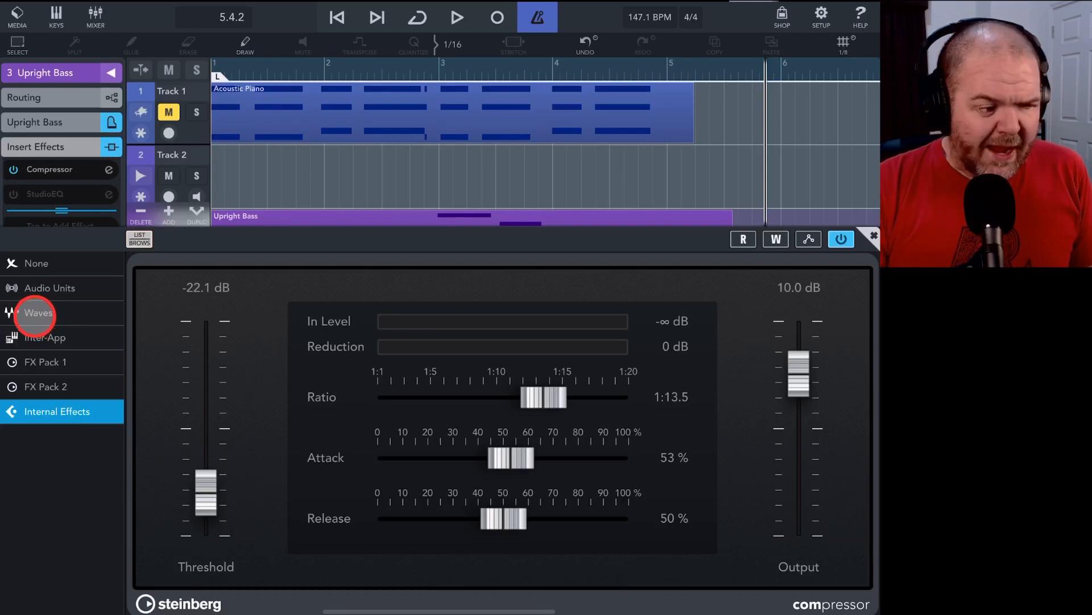
click(36, 311)
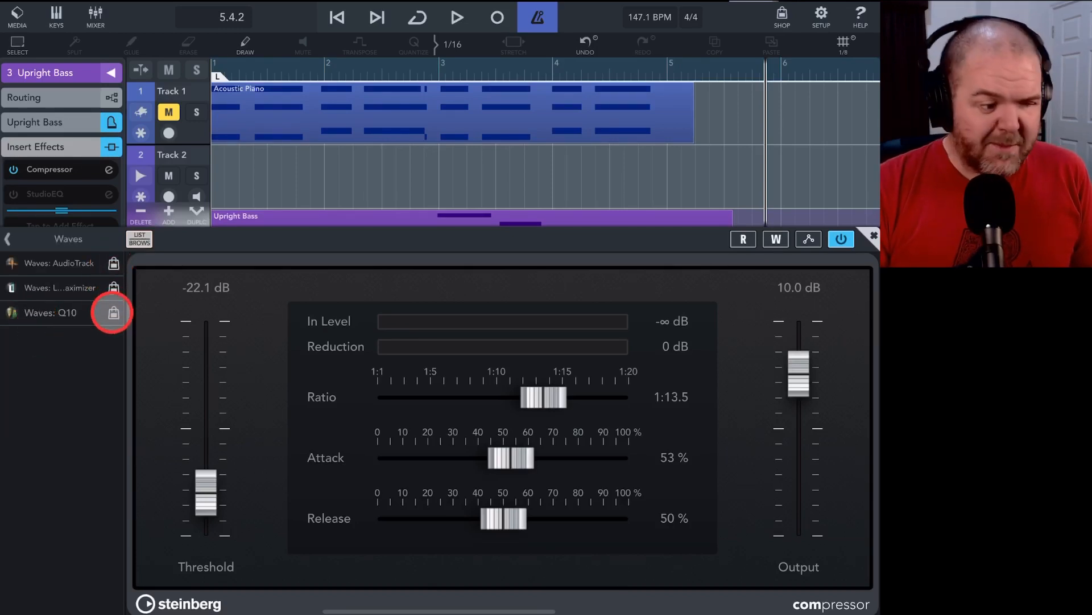
click(55, 263)
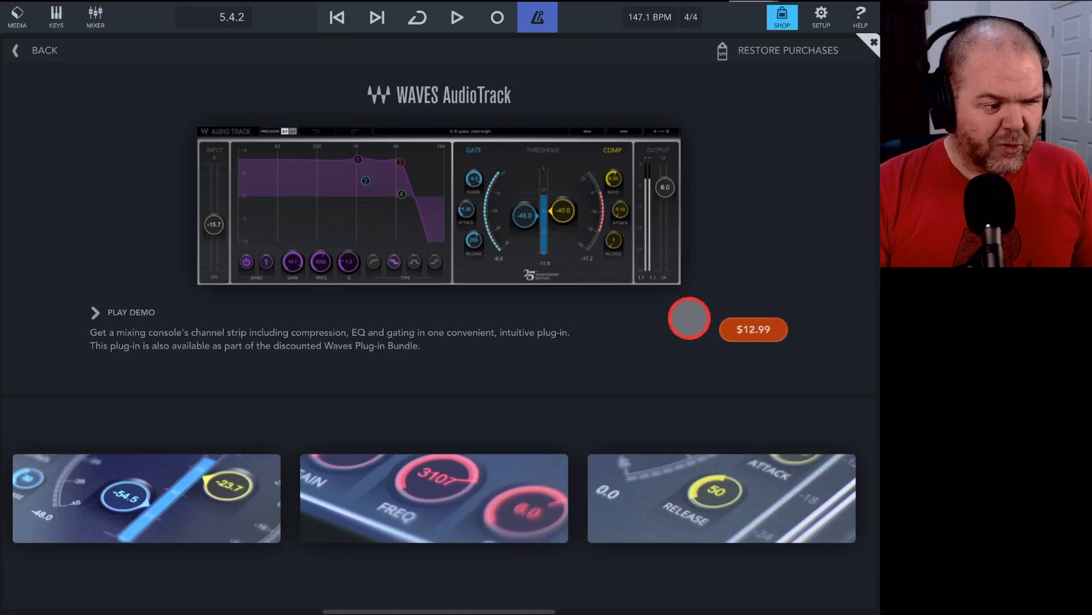
mouse_move(339, 211)
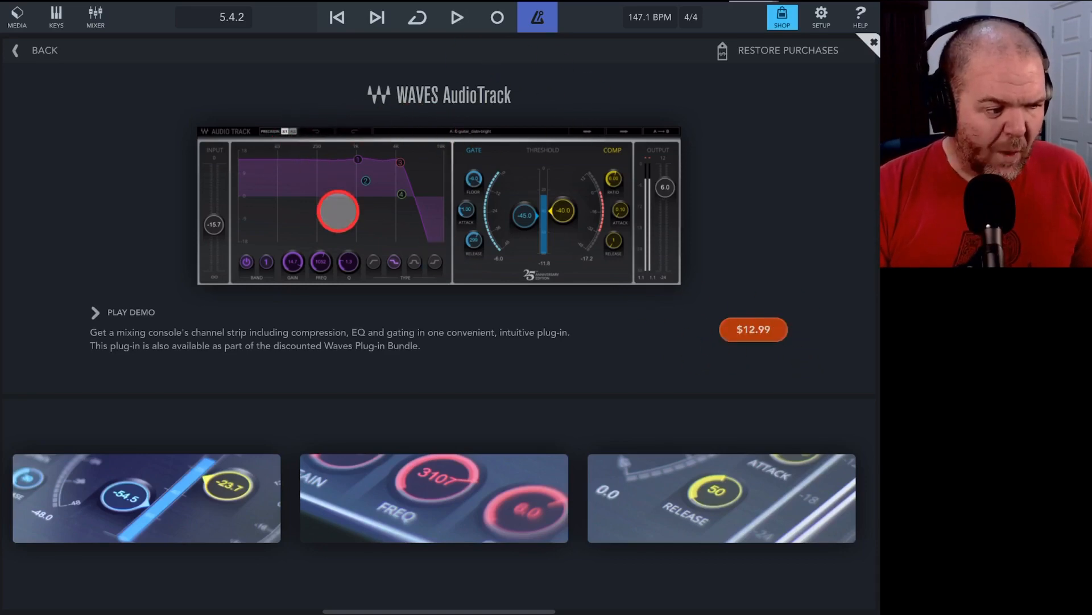
click(35, 50)
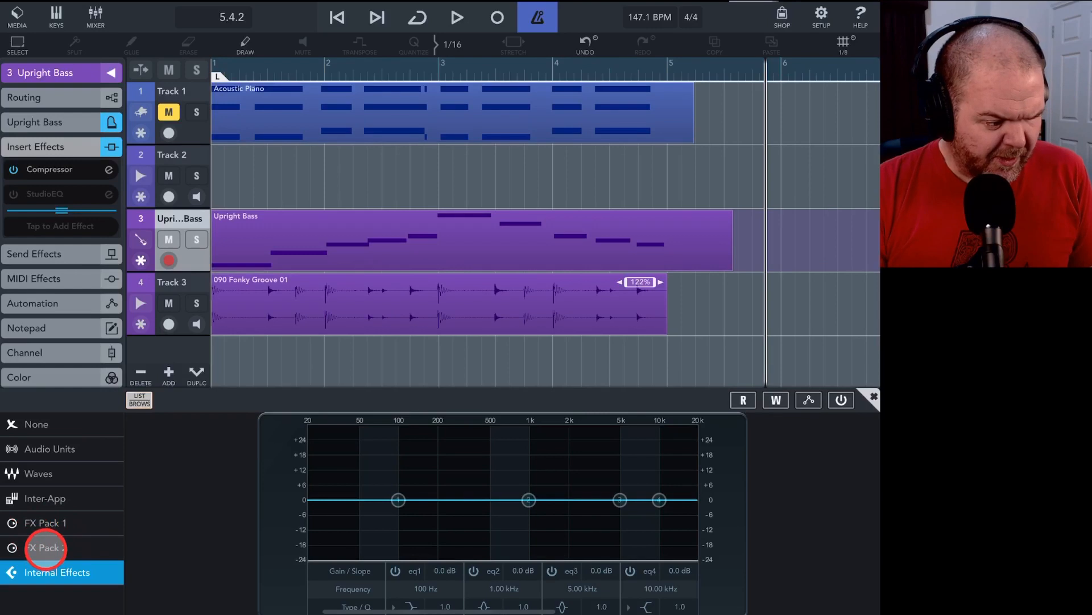
Browse the locked FX Pack 1 effects and close the effect panel.
click(45, 547)
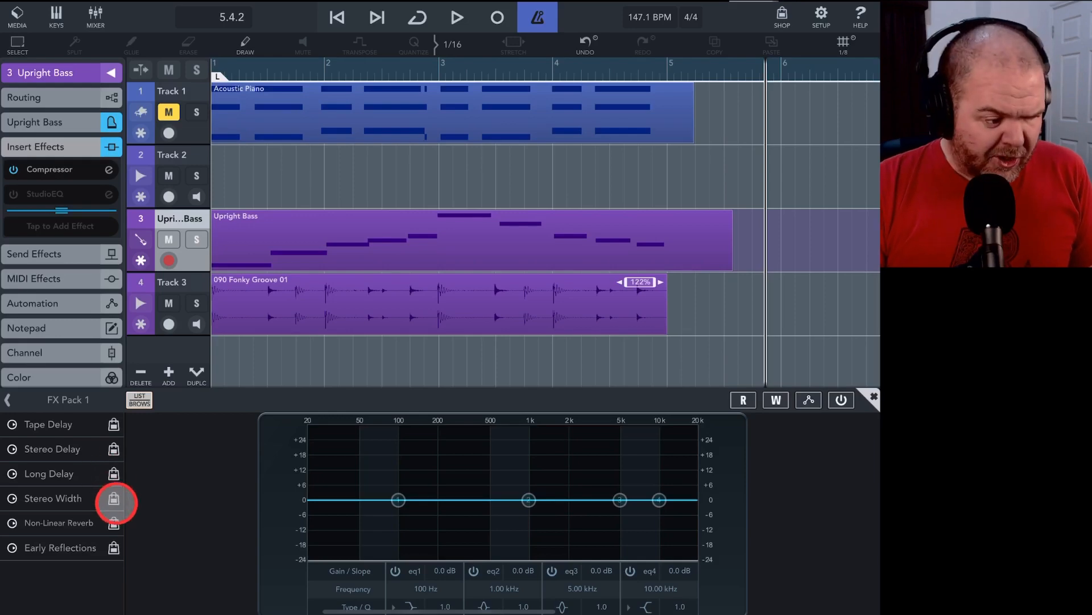
mouse_move(113, 474)
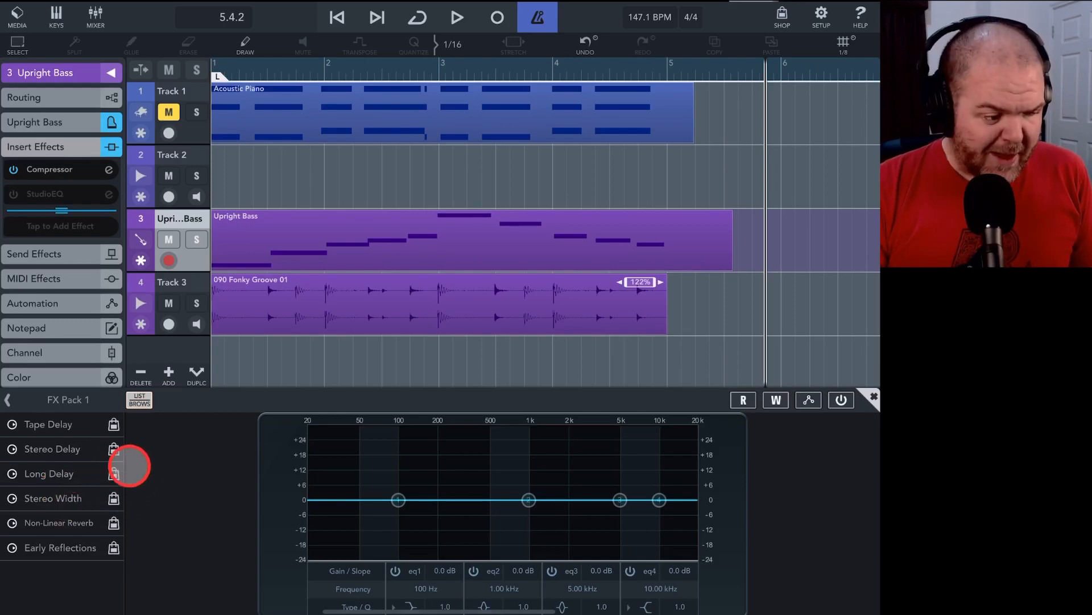
click(114, 473)
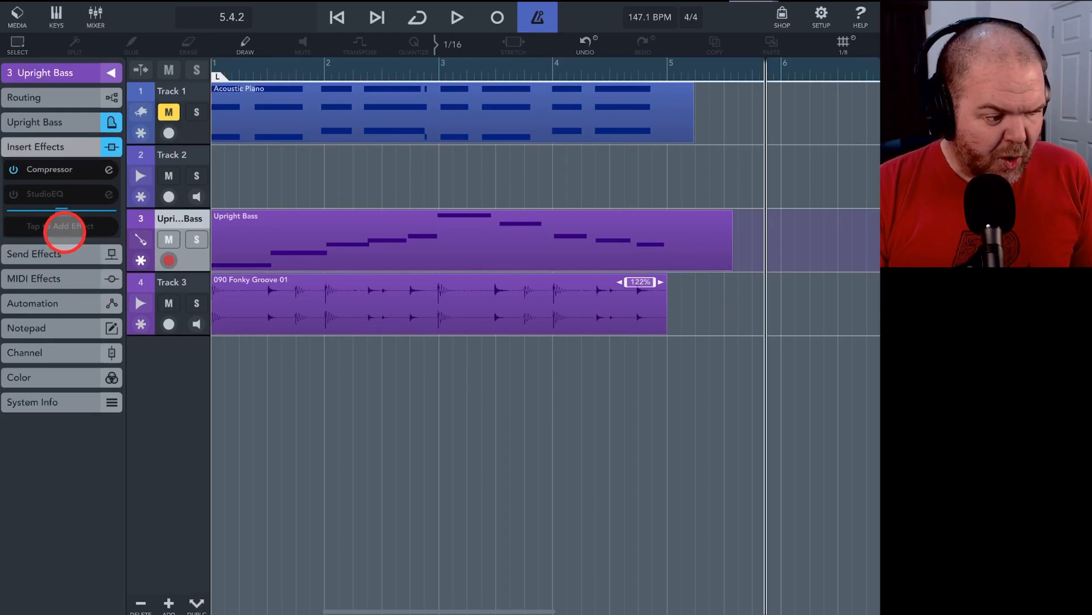
Add the DAW Cassette audio unit as a third insert on the Upright Bass track.
click(61, 225)
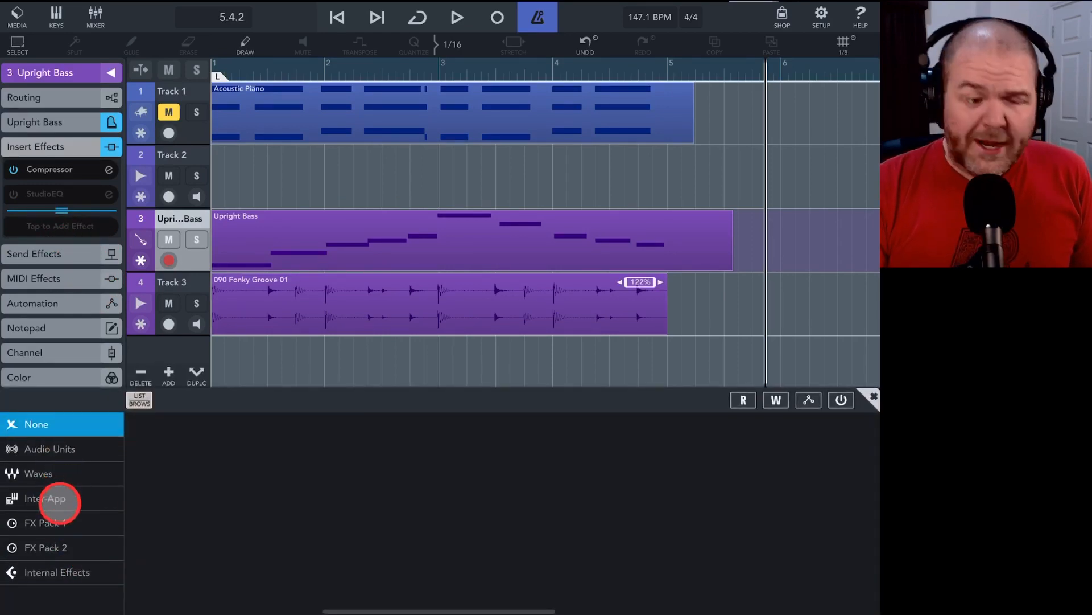
click(49, 448)
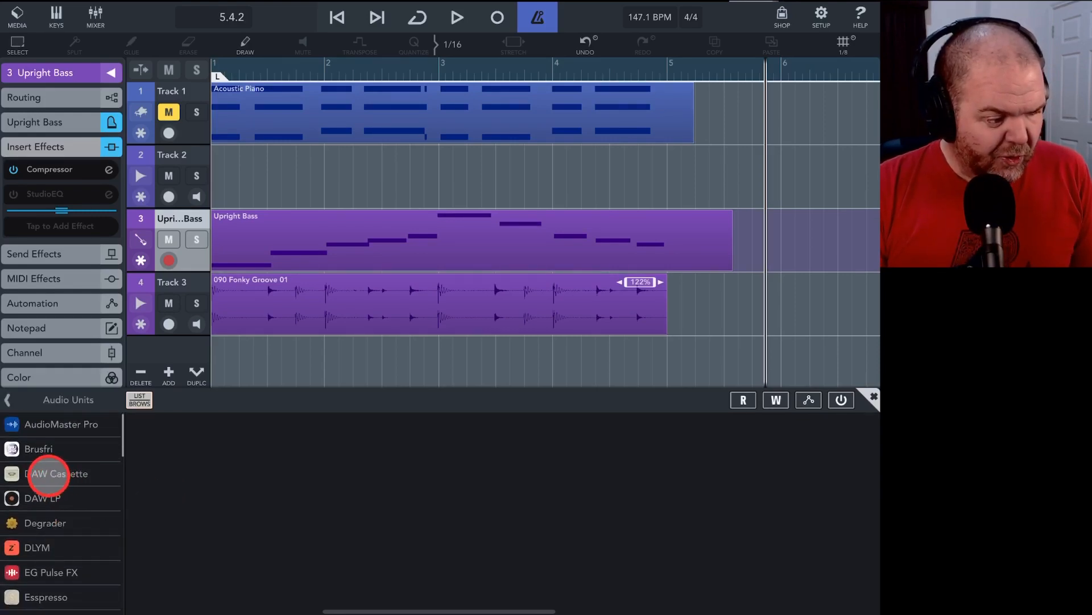
click(57, 474)
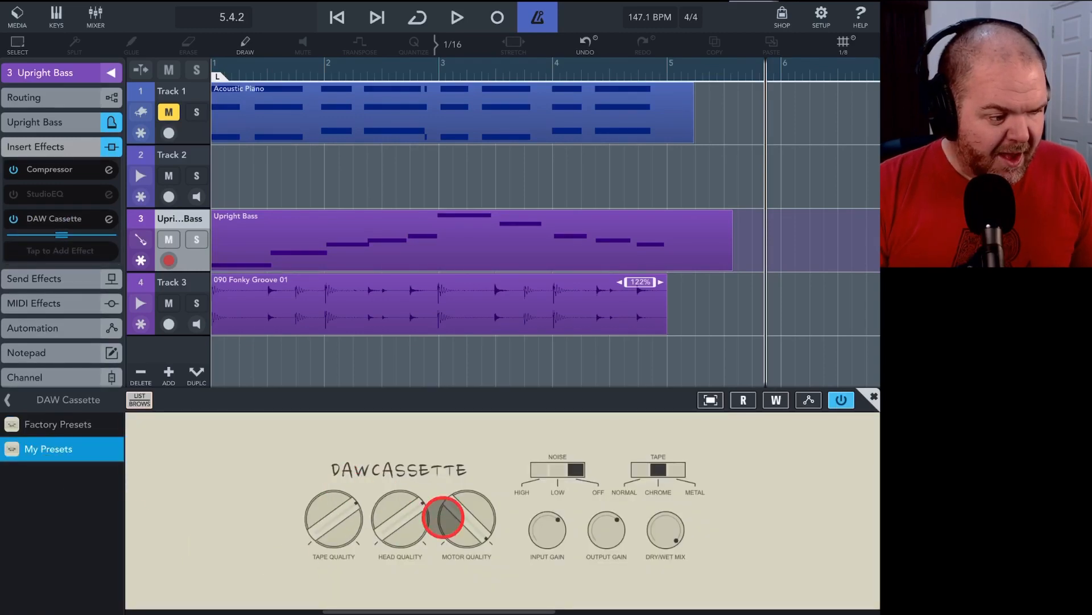
Tweak the cassette Motor Quality and audition the song with the effect, then stop.
click(458, 17)
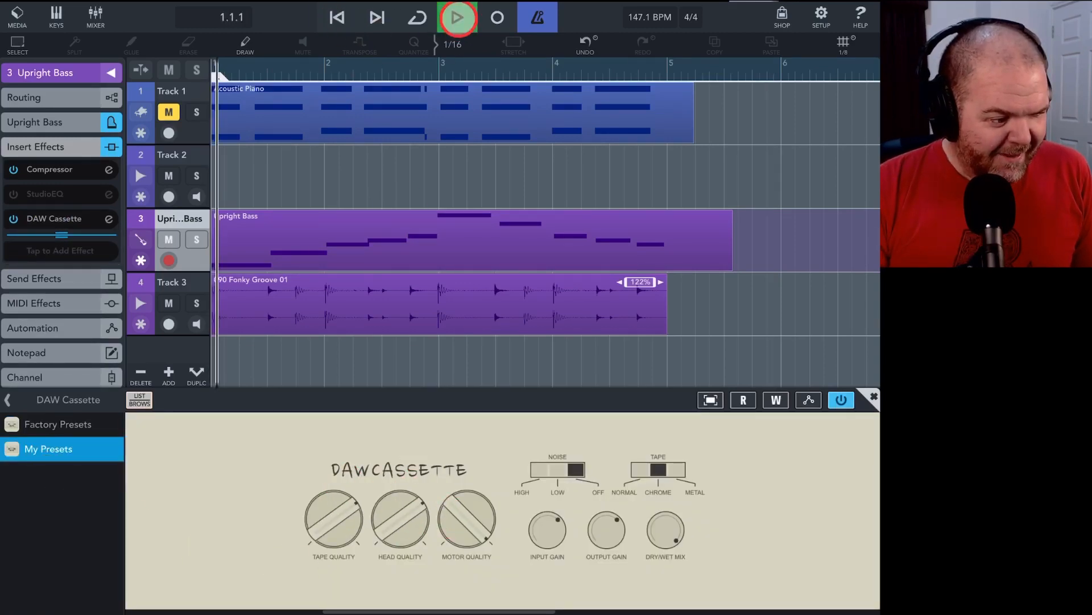
click(458, 17)
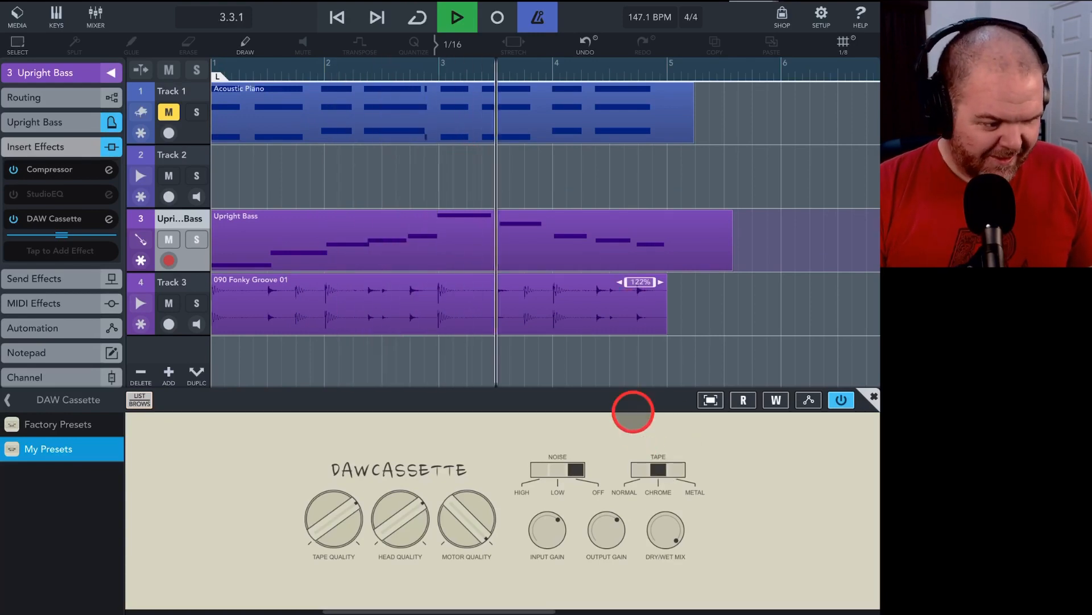
click(456, 17)
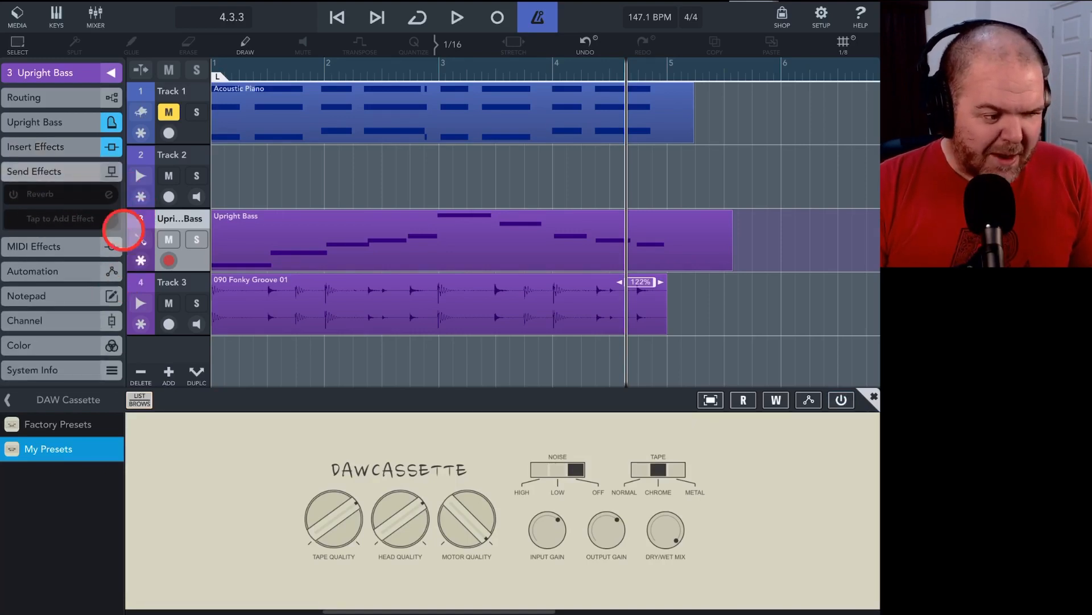
Look over the Reverb send settings and select the Acoustic Piano track.
click(337, 17)
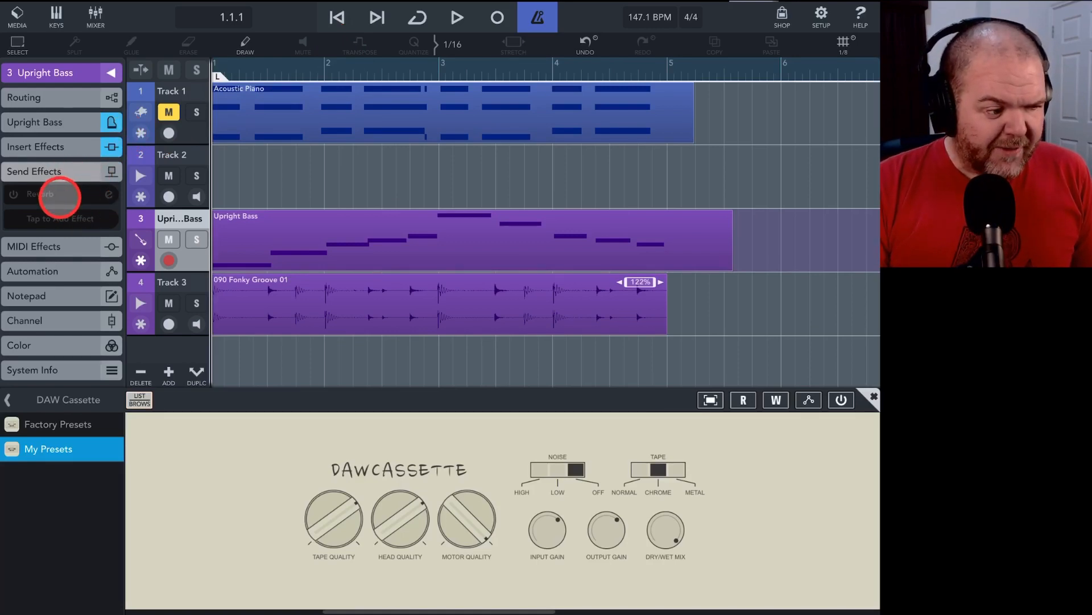
click(42, 194)
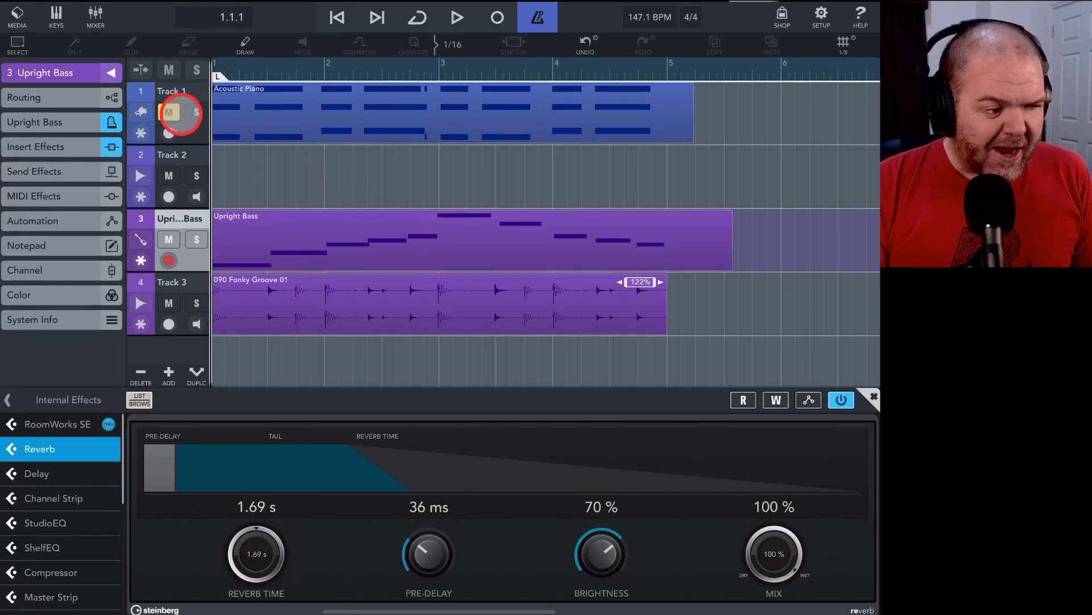
click(168, 112)
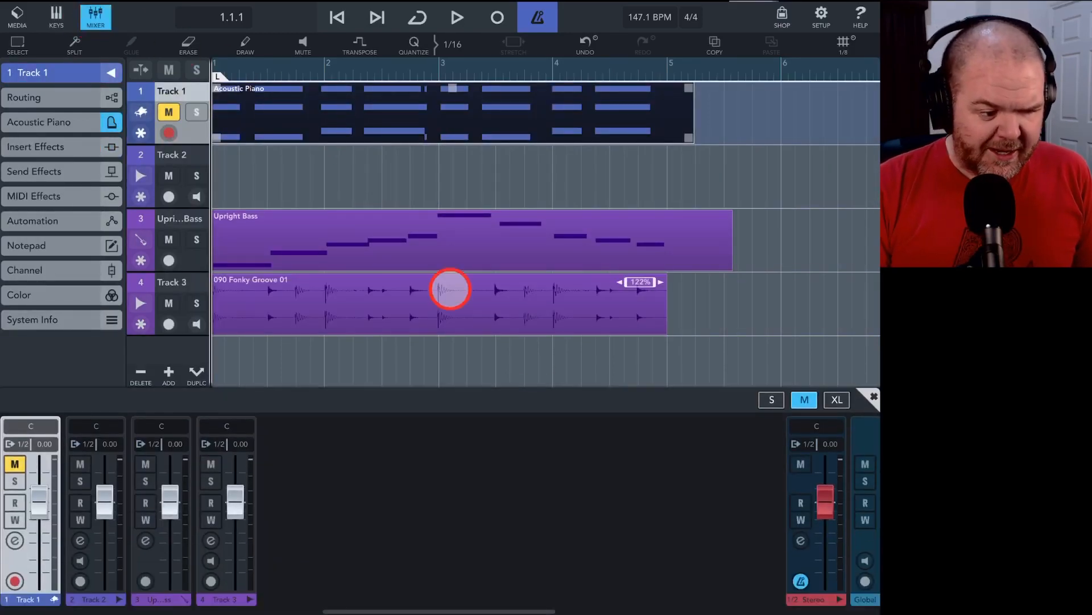
Nudge the Stereo master output fader to fine-tune the mix level.
drag(827, 506, 827, 519)
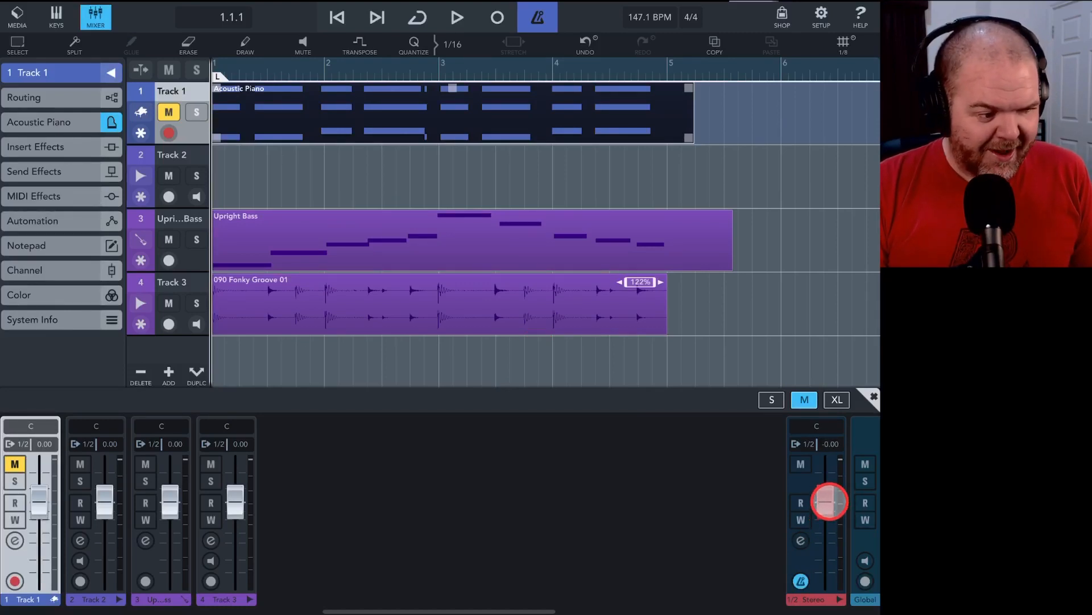
drag(830, 501, 833, 488)
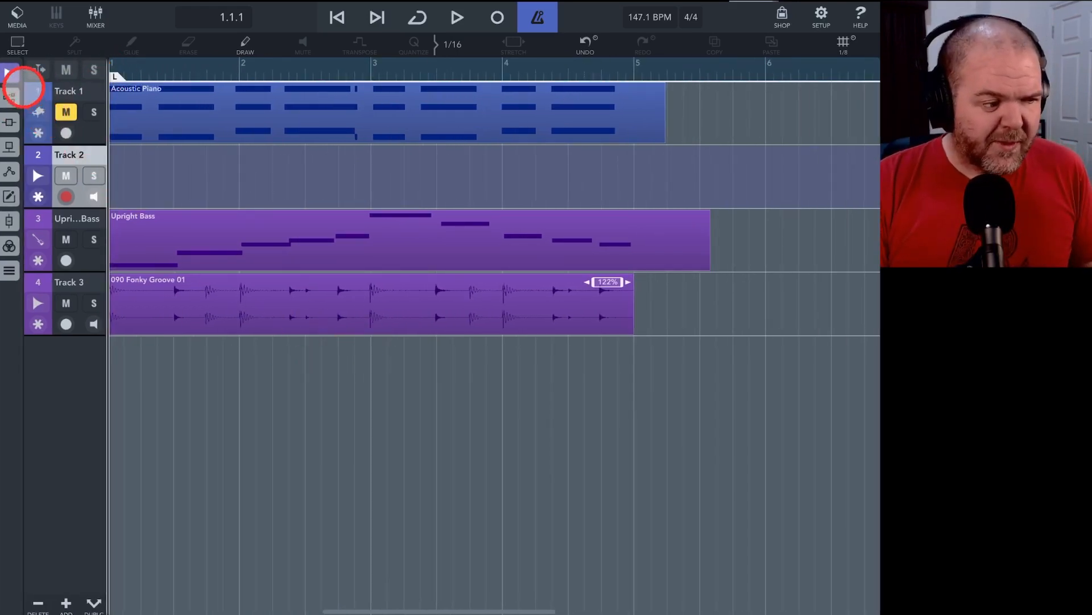
Show the Inspector again, hide the Keys panel, and reselect Track 1 then empty Track 2.
click(94, 15)
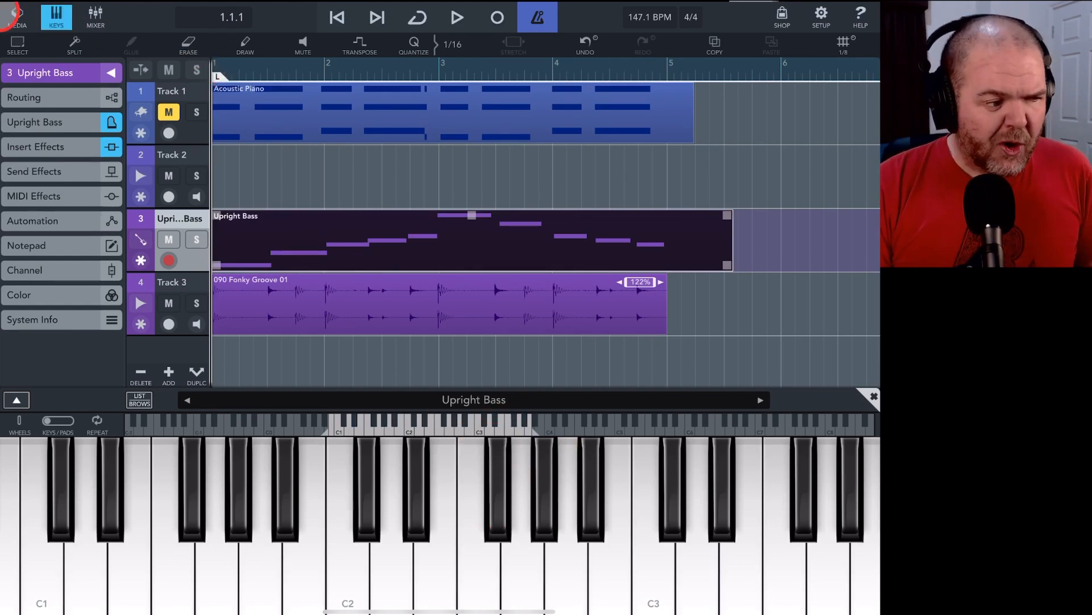
click(523, 303)
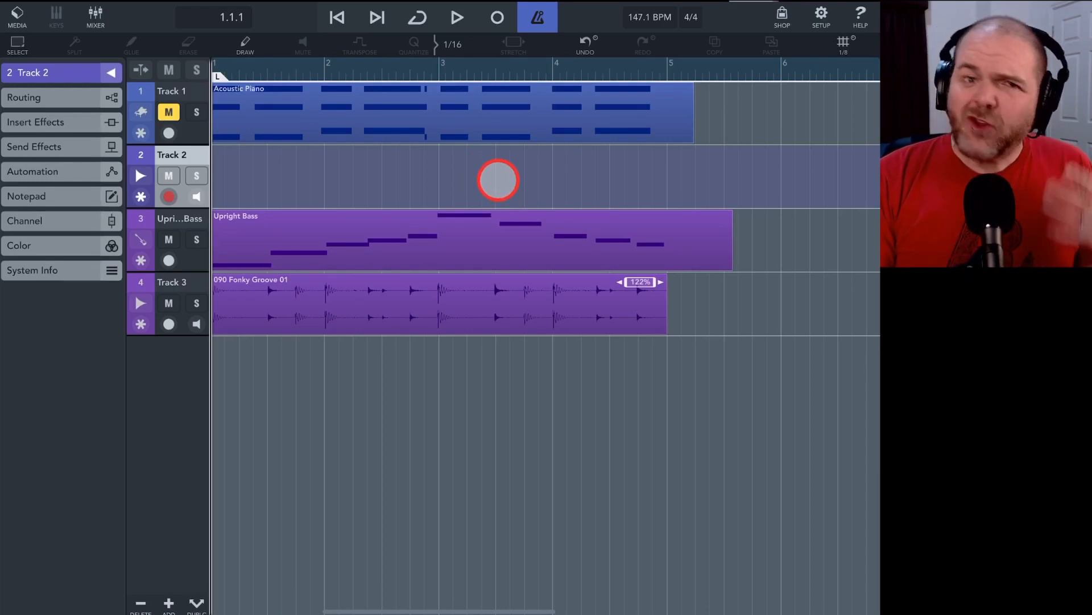
click(172, 91)
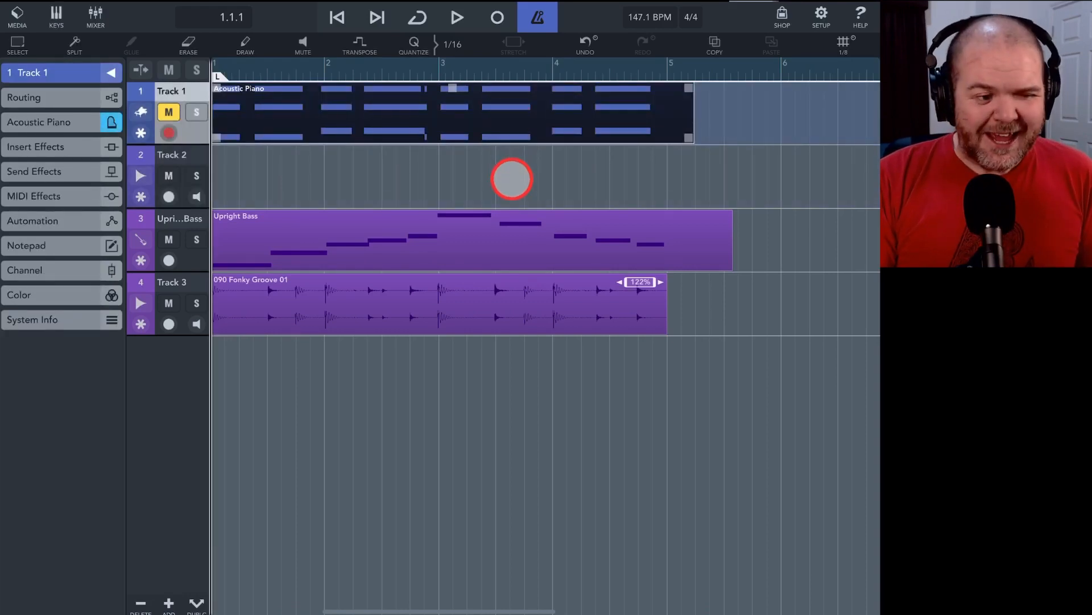
click(172, 153)
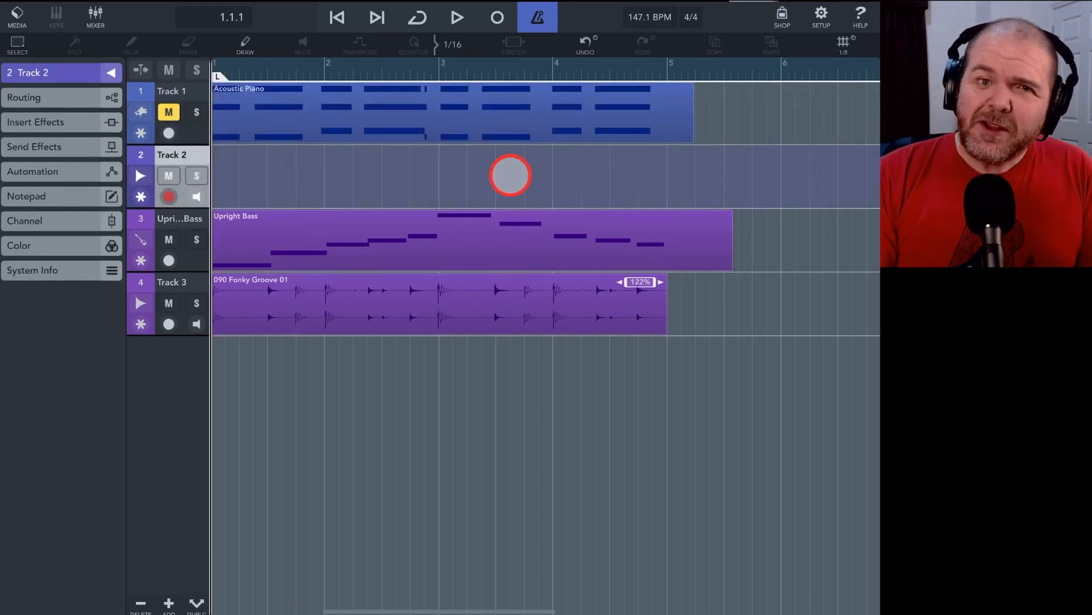